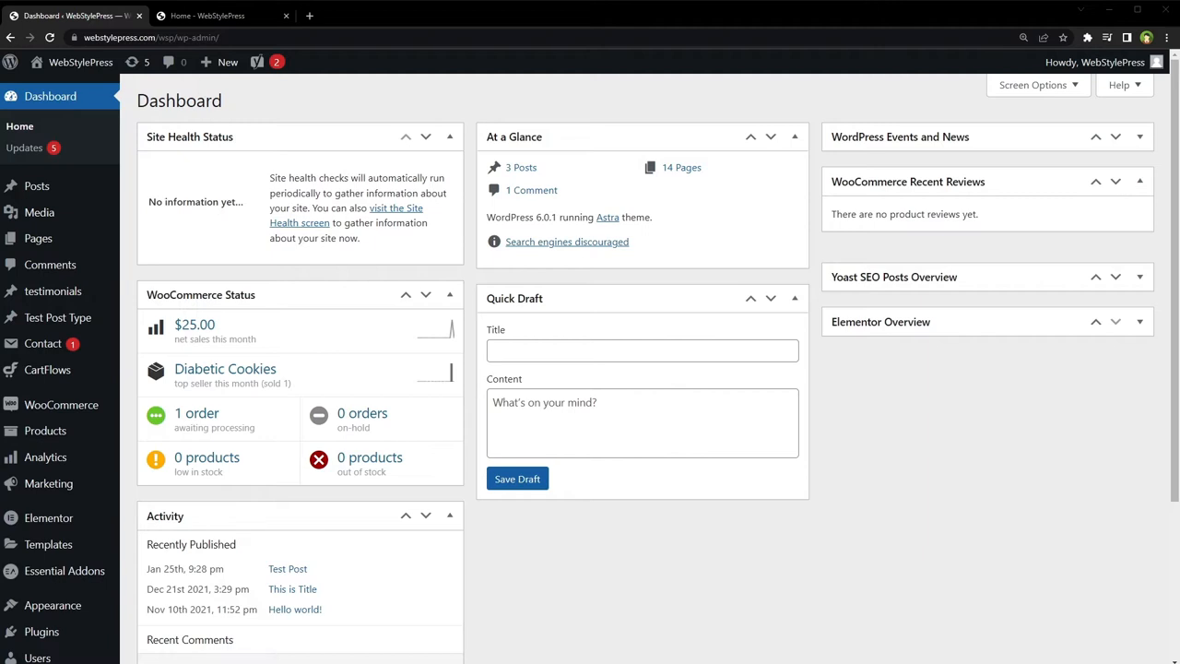
Search the plugin directory for 'automator', install Uncanny Automator and activate it
scroll("down", 3)
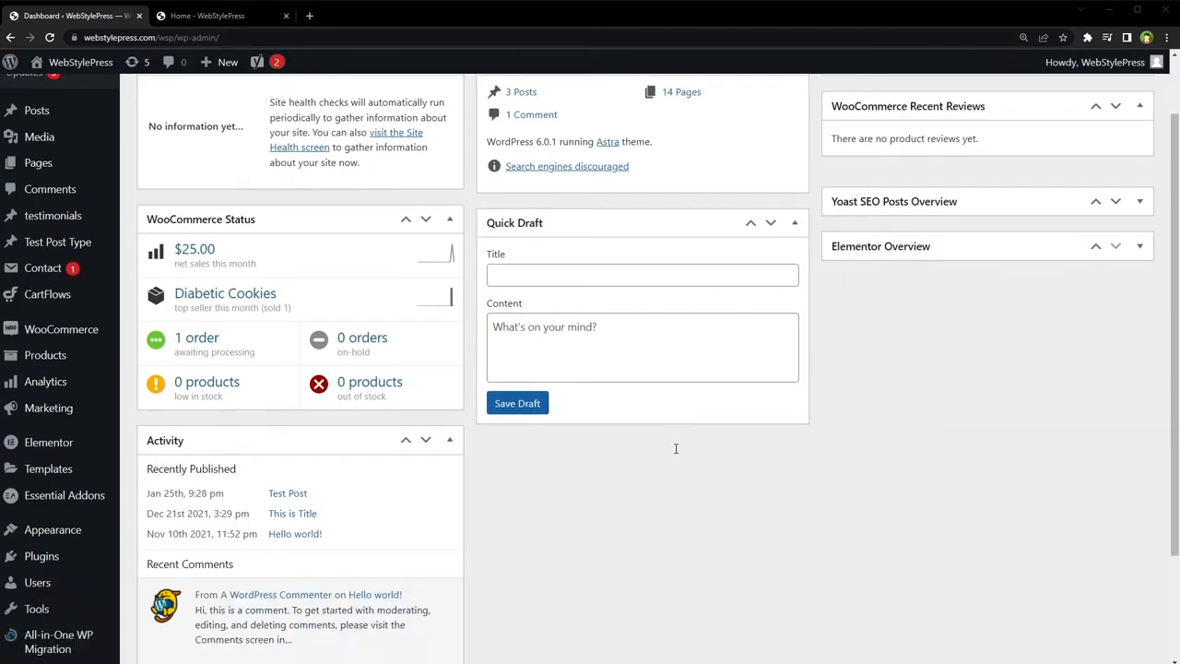
scroll("down", 3)
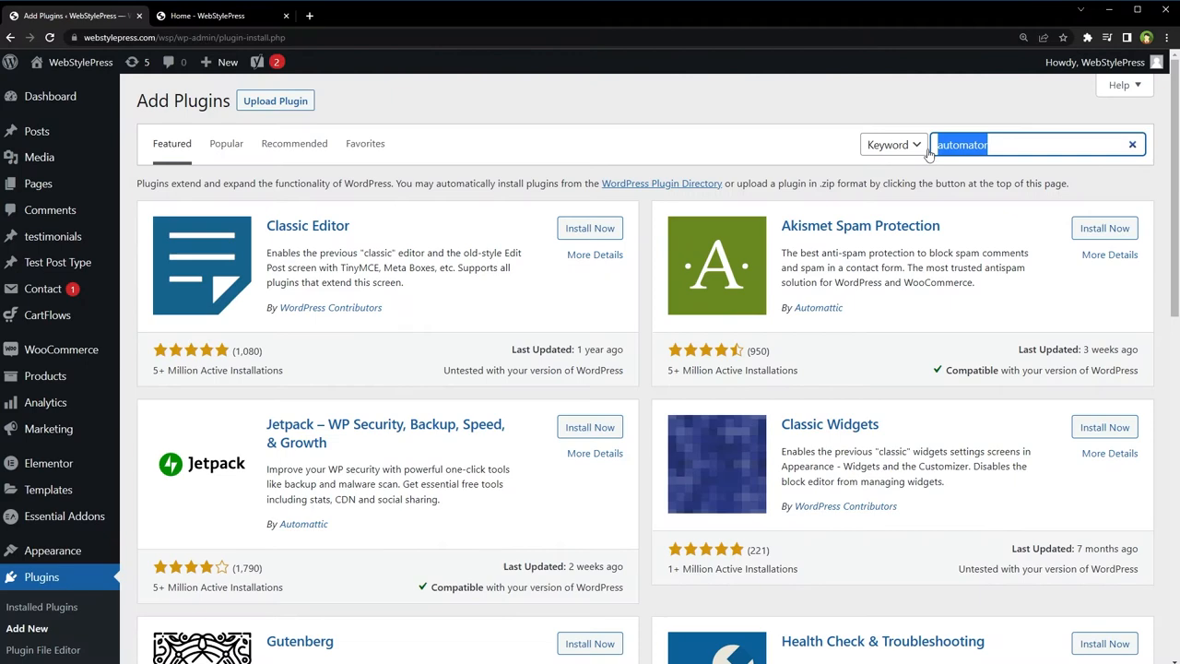
key("Return")
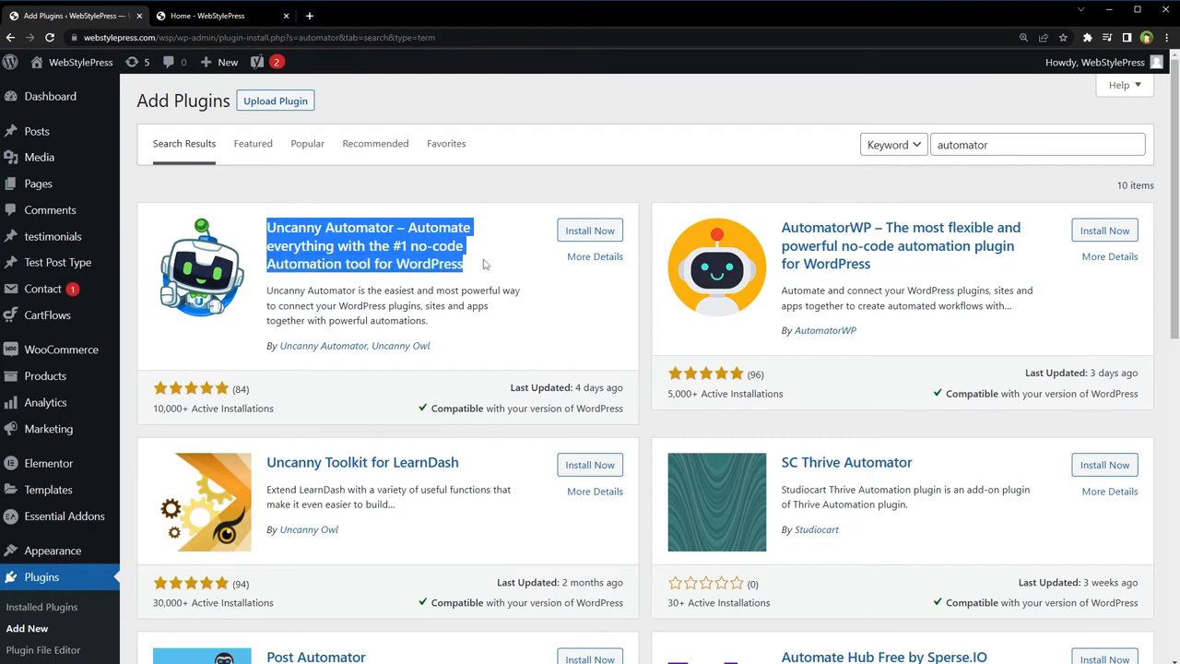
left_click(590, 230)
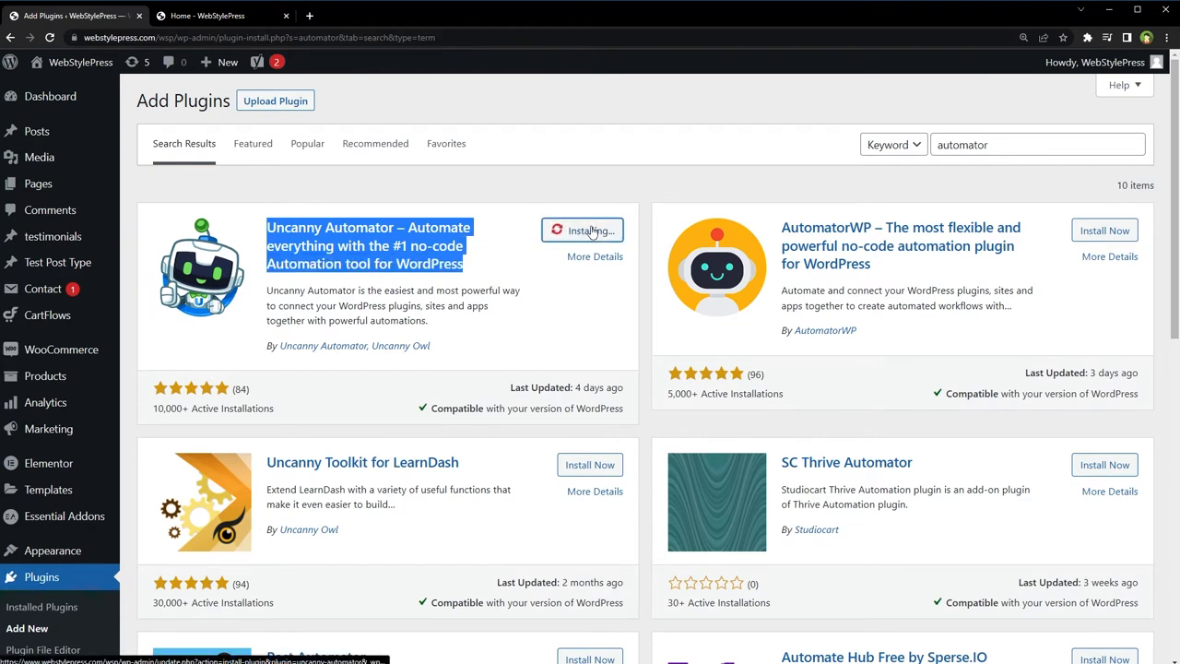
left_click(583, 229)
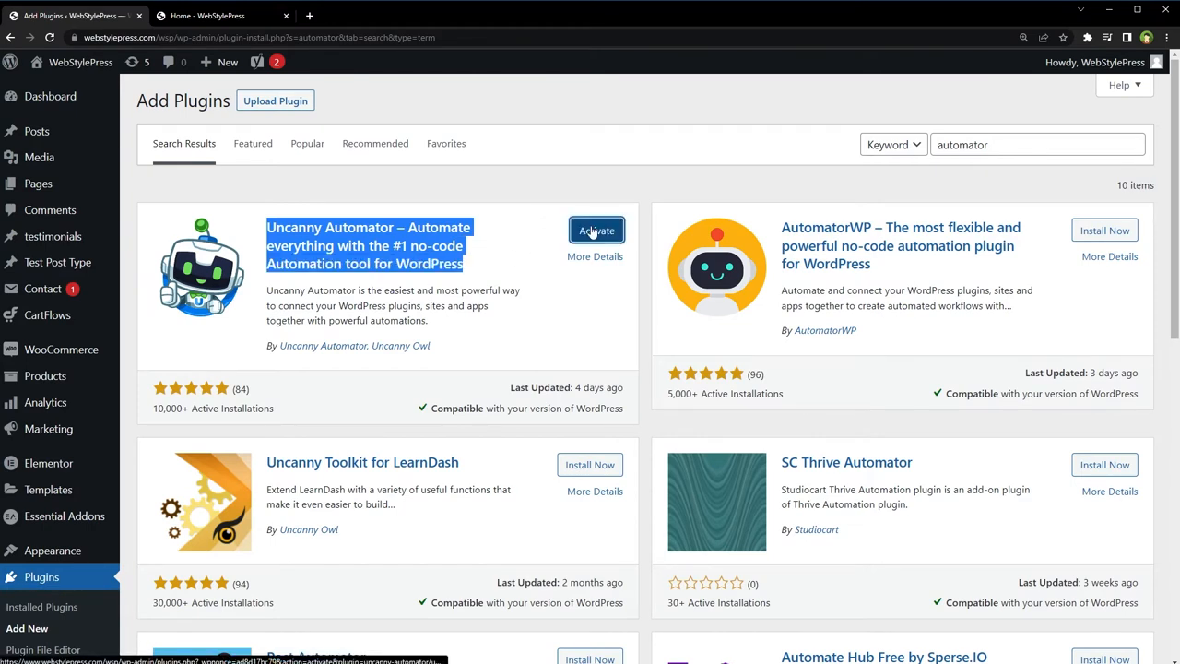
left_click(595, 228)
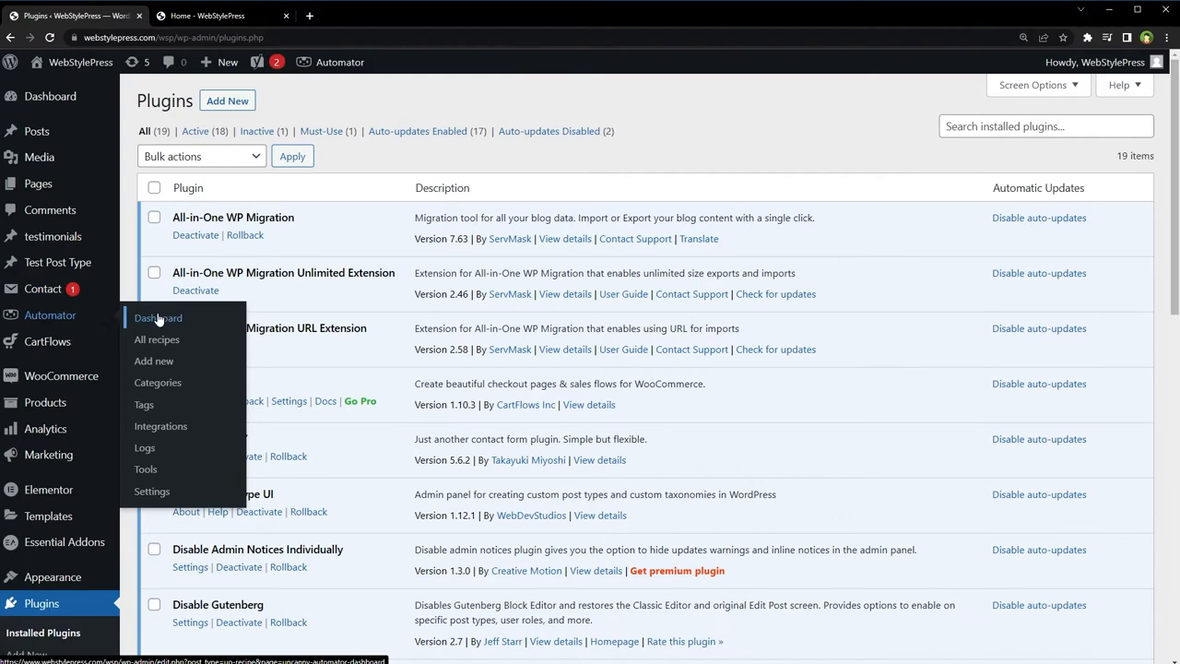
mouse_move(479, 204)
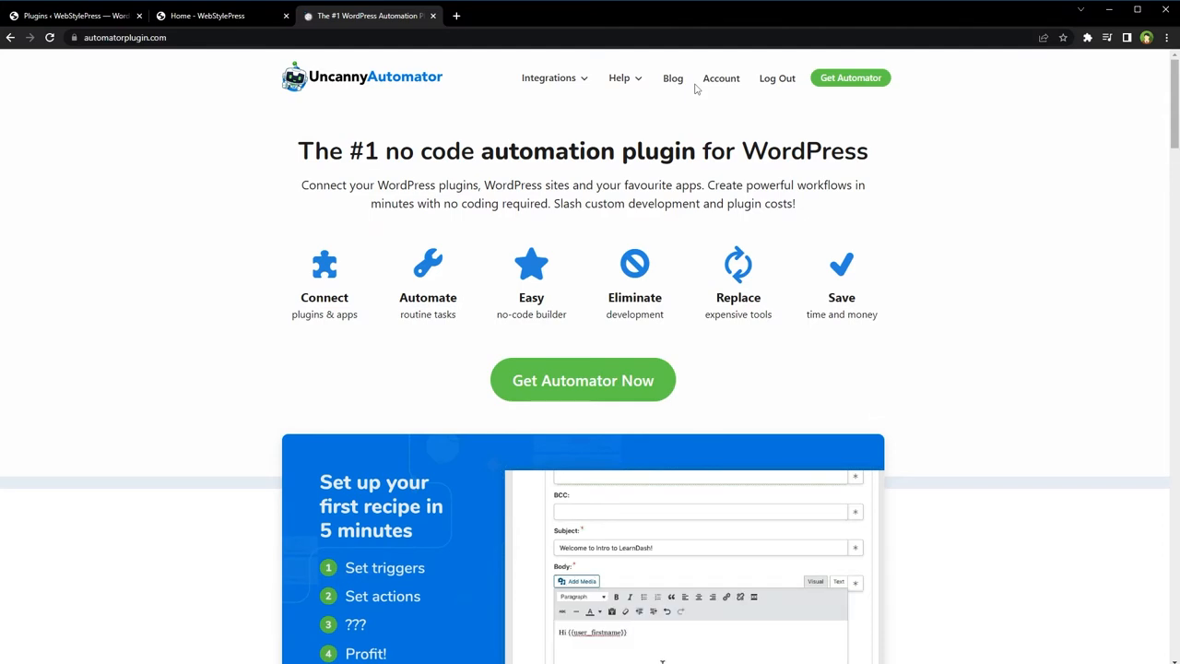
Review the Automator account's Pro download and license pages, then return to WordPress
left_click(721, 77)
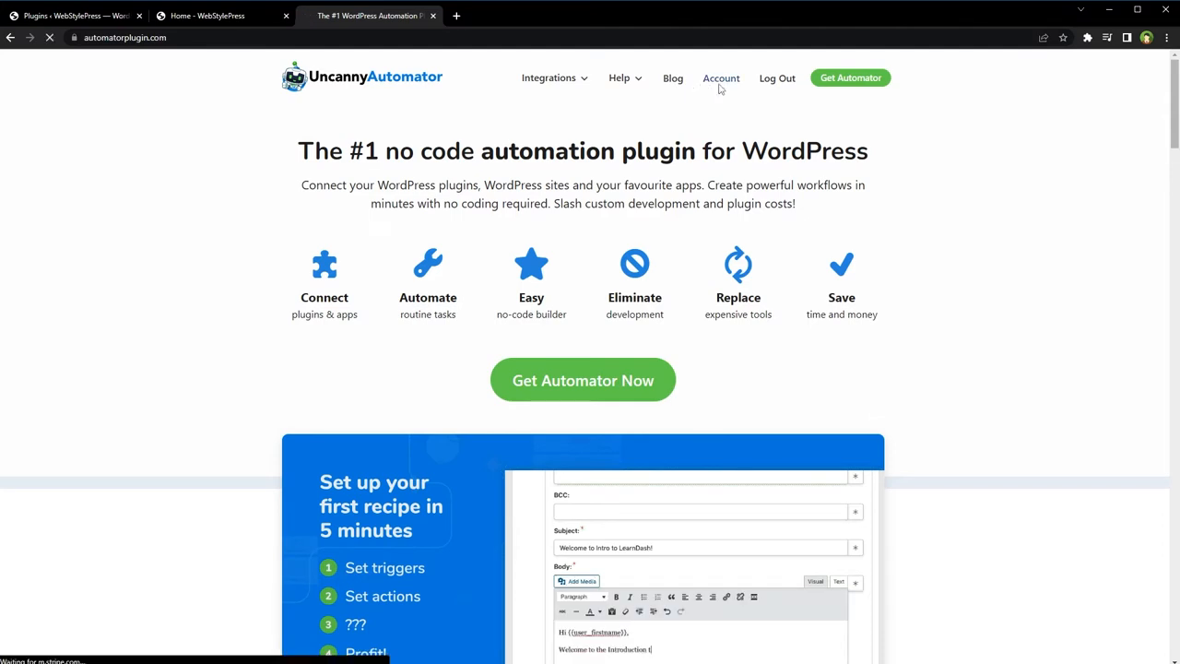
left_click(721, 78)
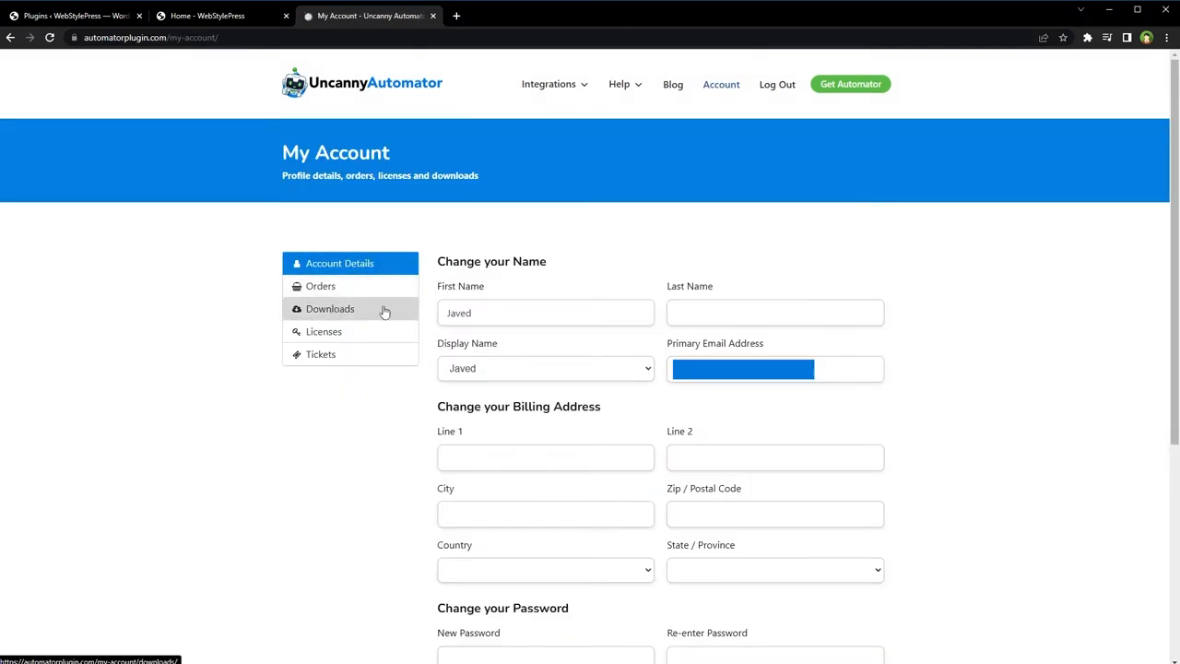
left_click(330, 310)
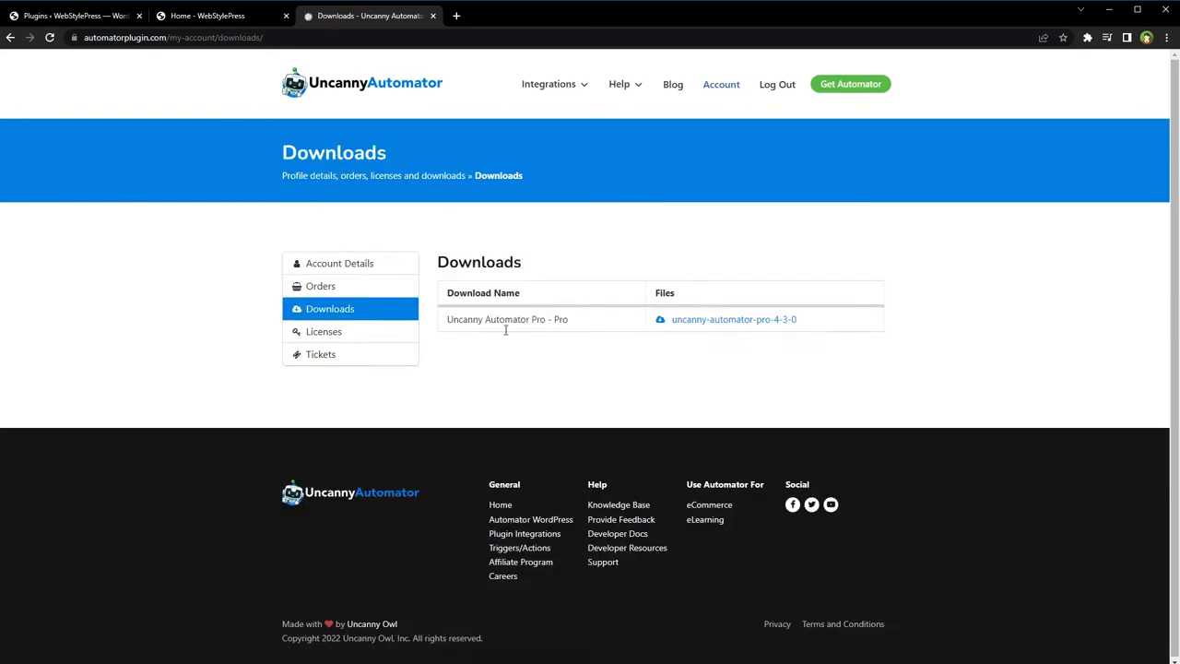
mouse_move(733, 319)
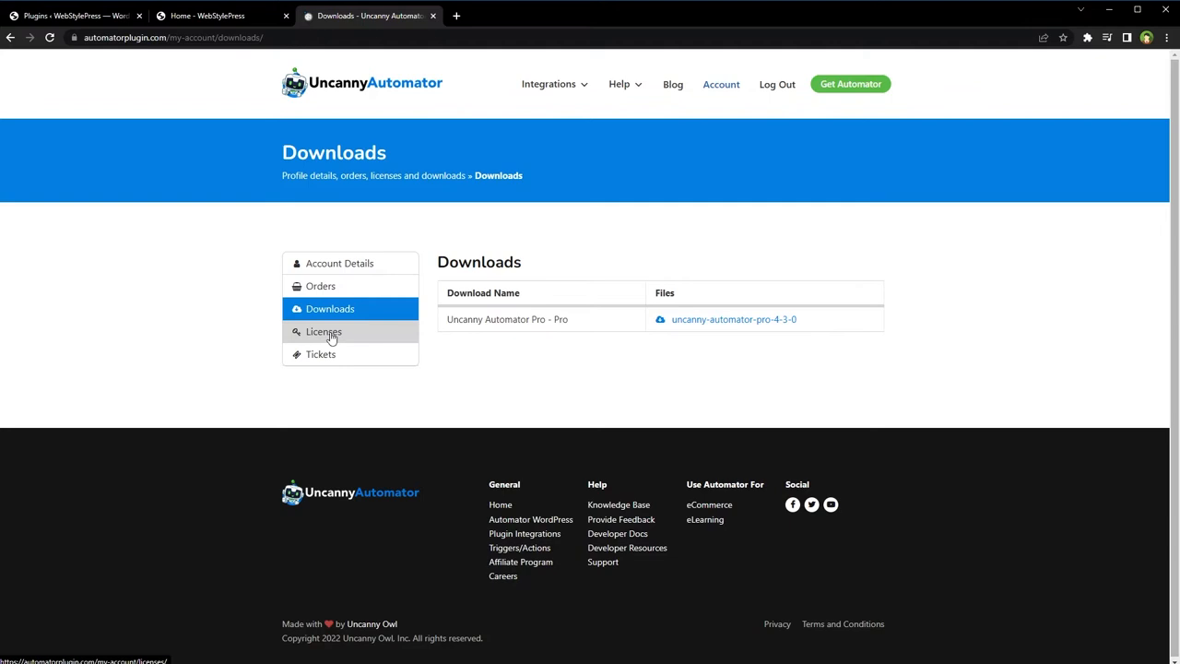
left_click(325, 331)
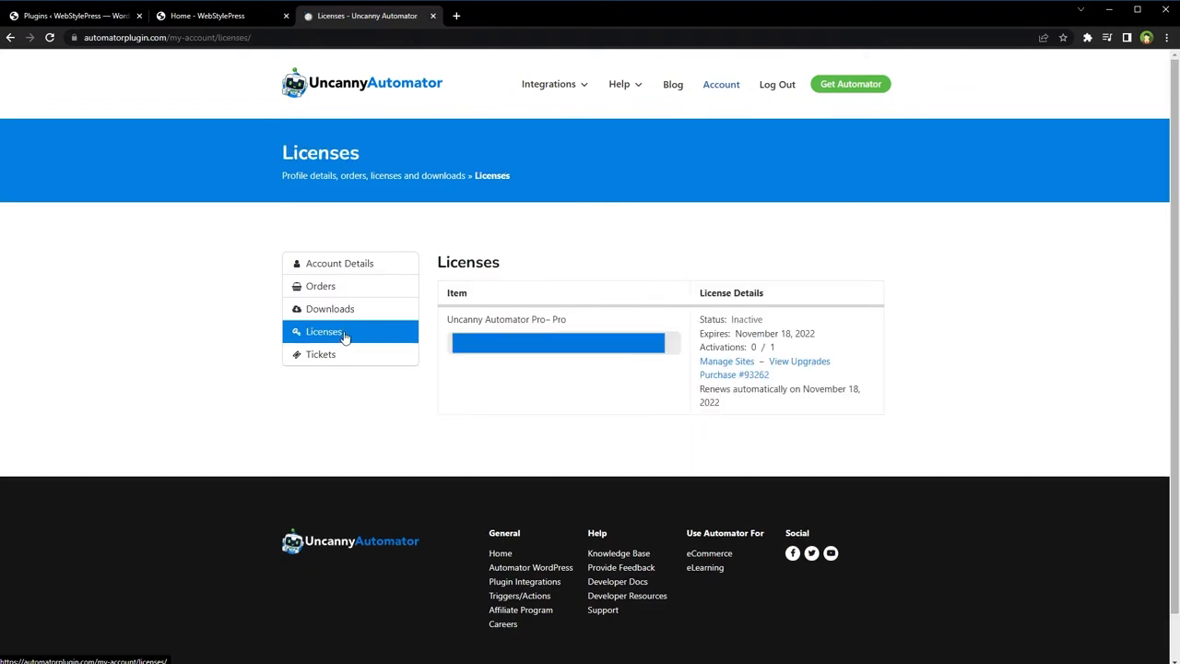
left_click(74, 15)
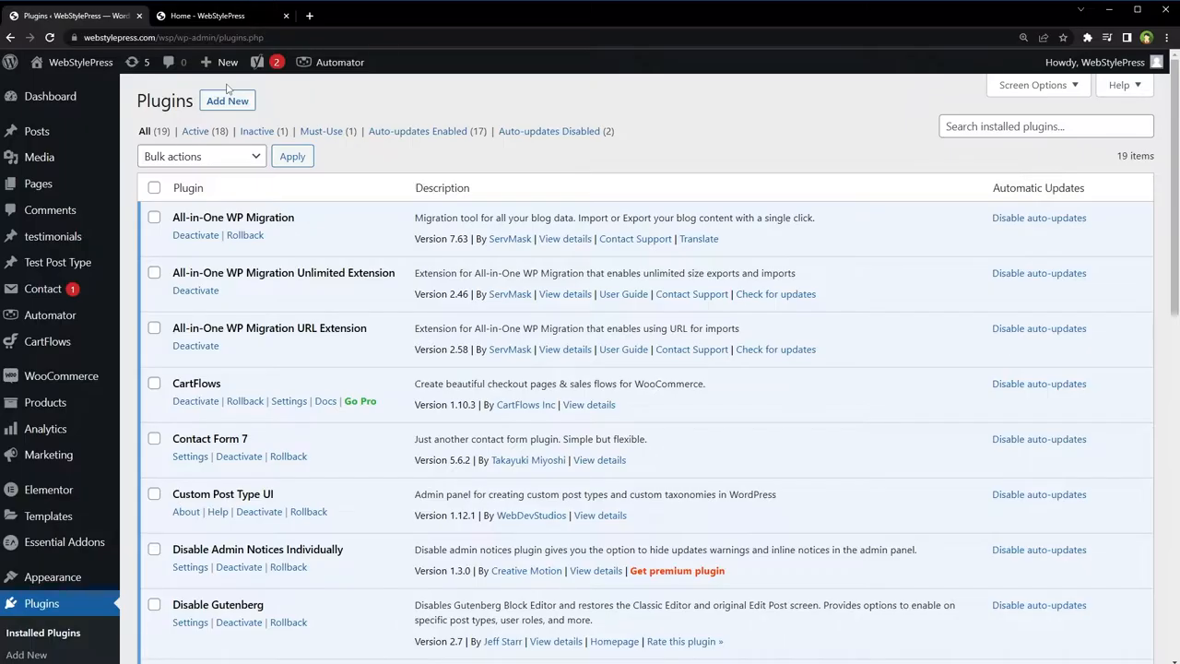
Choose the uncanny-automator-pro zip file in the Upload Plugin form
left_click(227, 99)
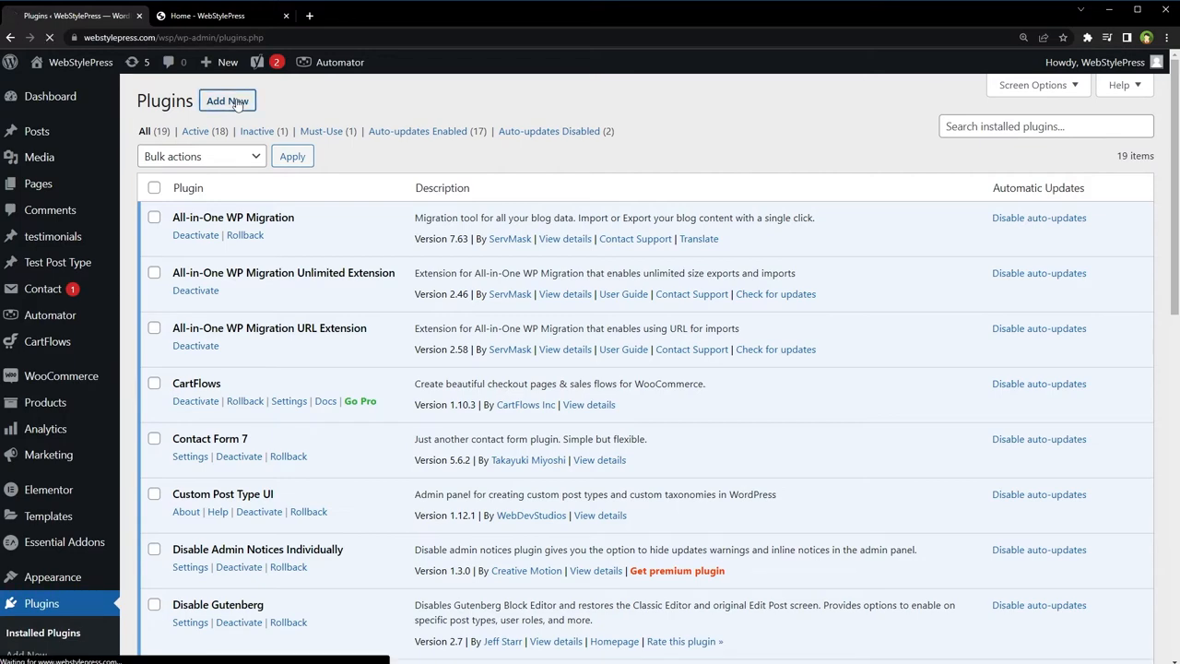
left_click(227, 100)
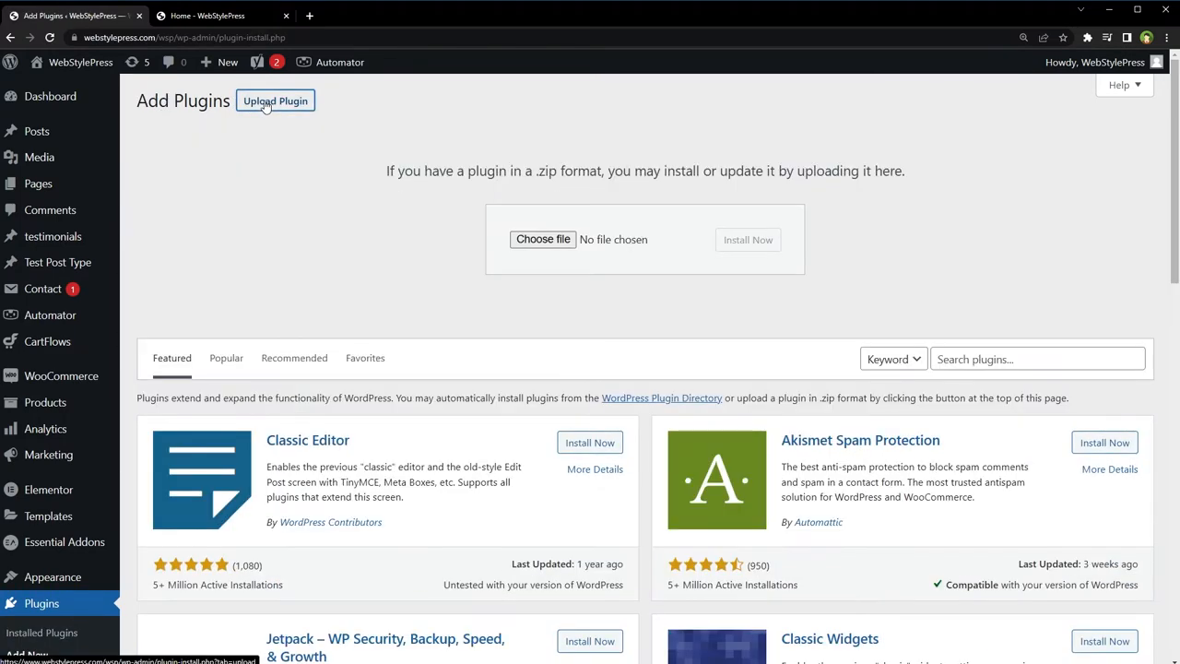
mouse_move(541, 240)
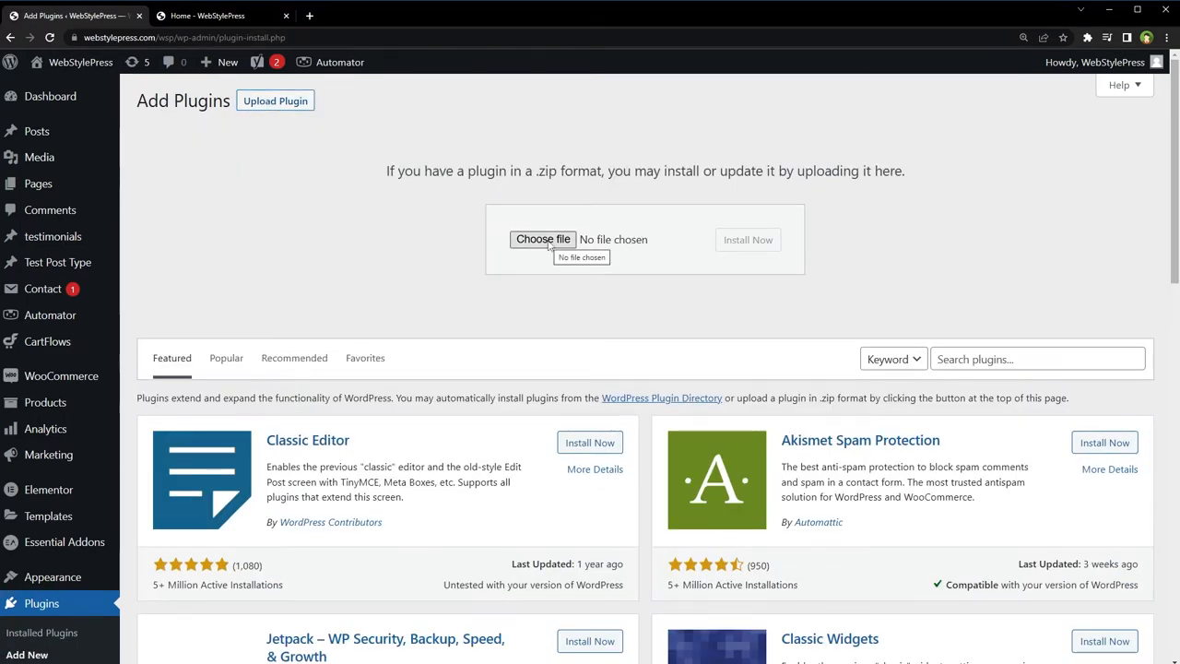
left_click(542, 240)
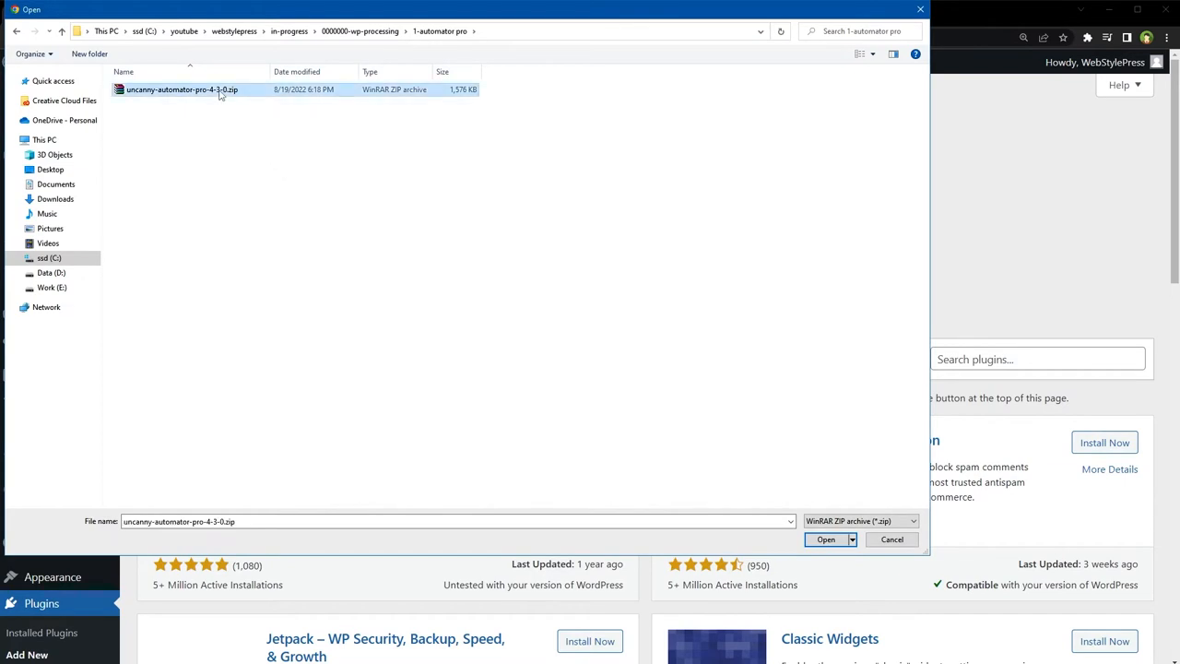
left_click(826, 538)
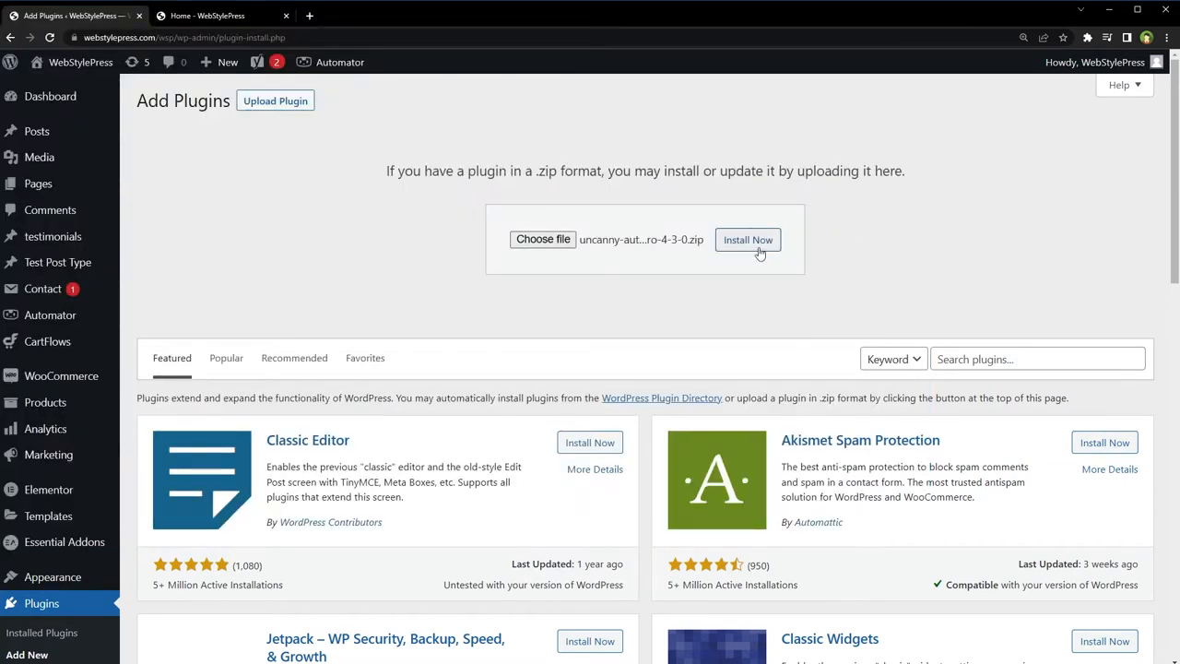
Install the uploaded Uncanny Automator Pro plugin and activate it
left_click(749, 240)
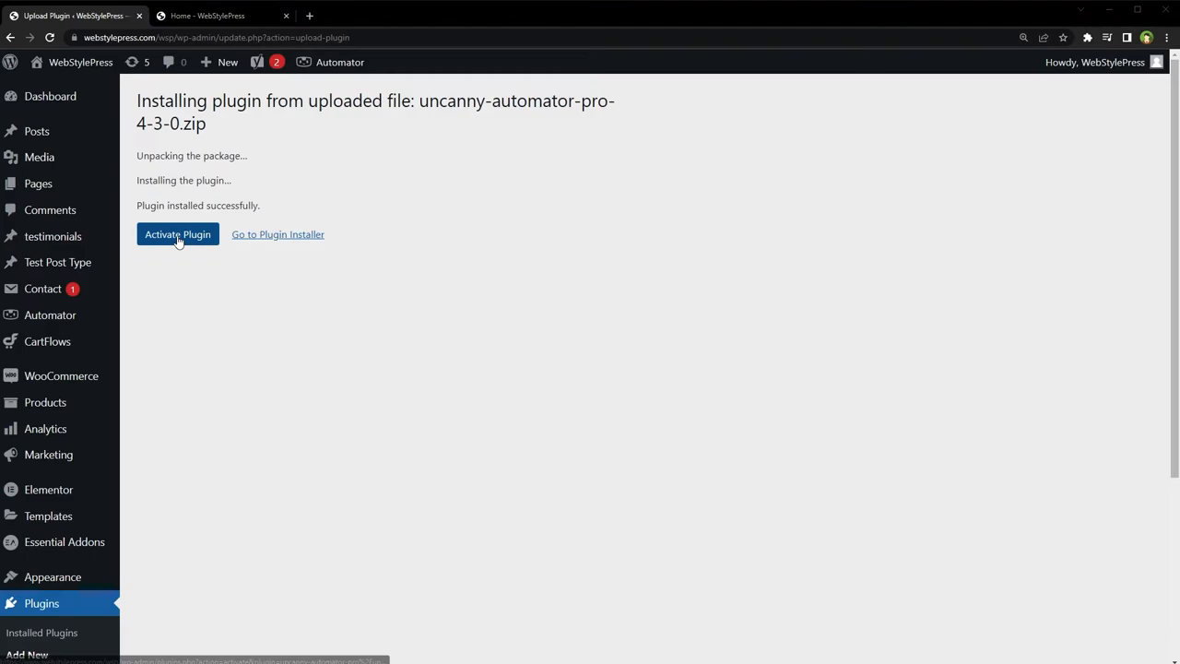
left_click(177, 234)
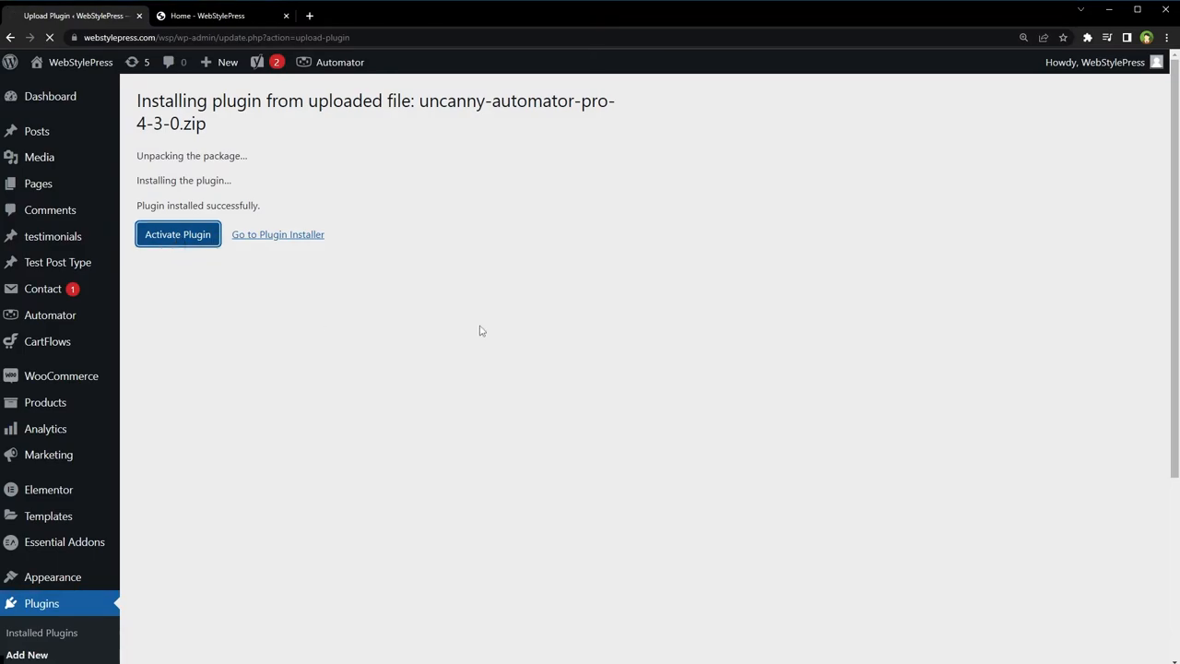
left_click(176, 232)
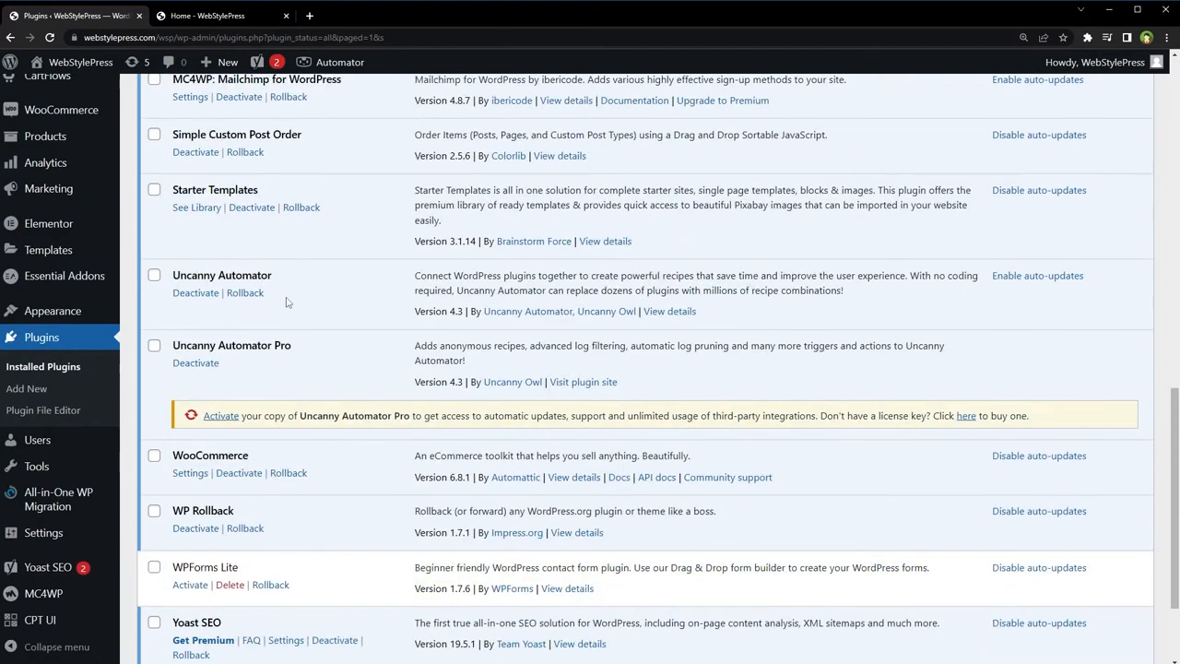
double_click(255, 344)
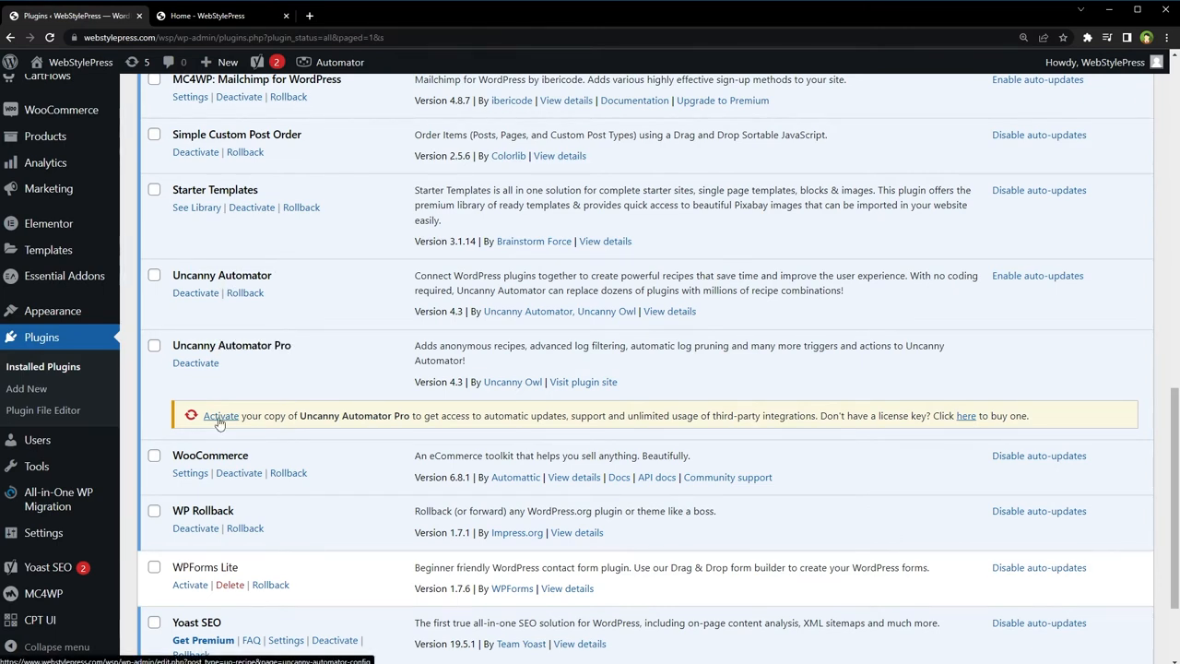
Activate the Pro license key and go to the Premium integrations settings
left_click(221, 417)
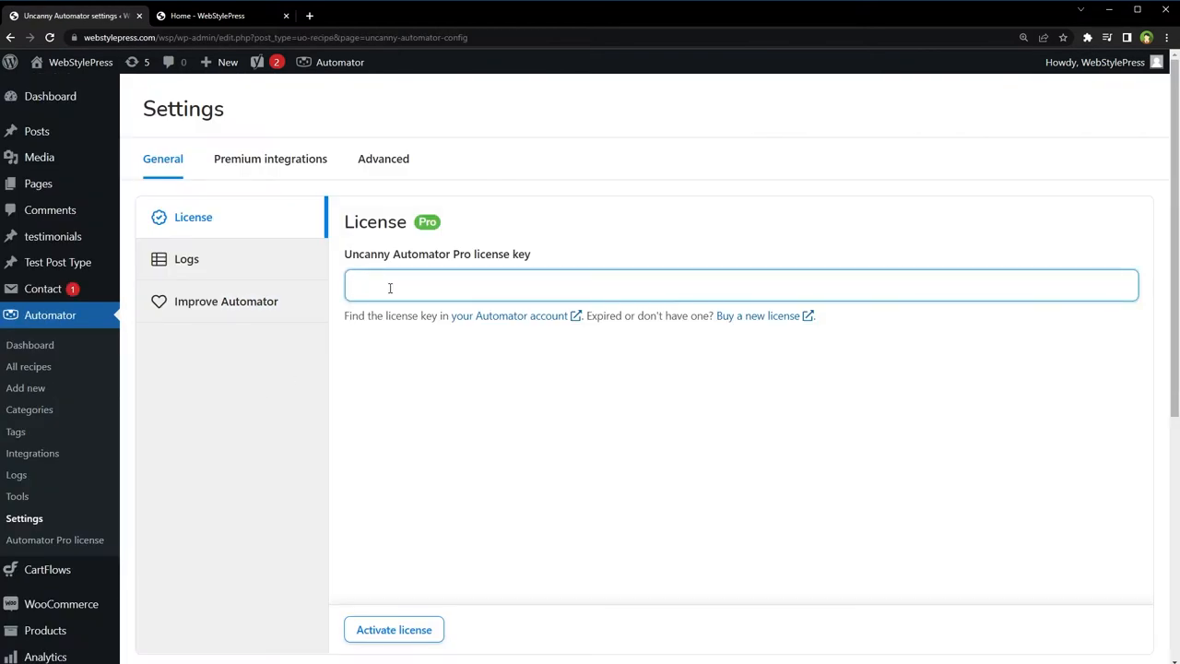
left_click(394, 630)
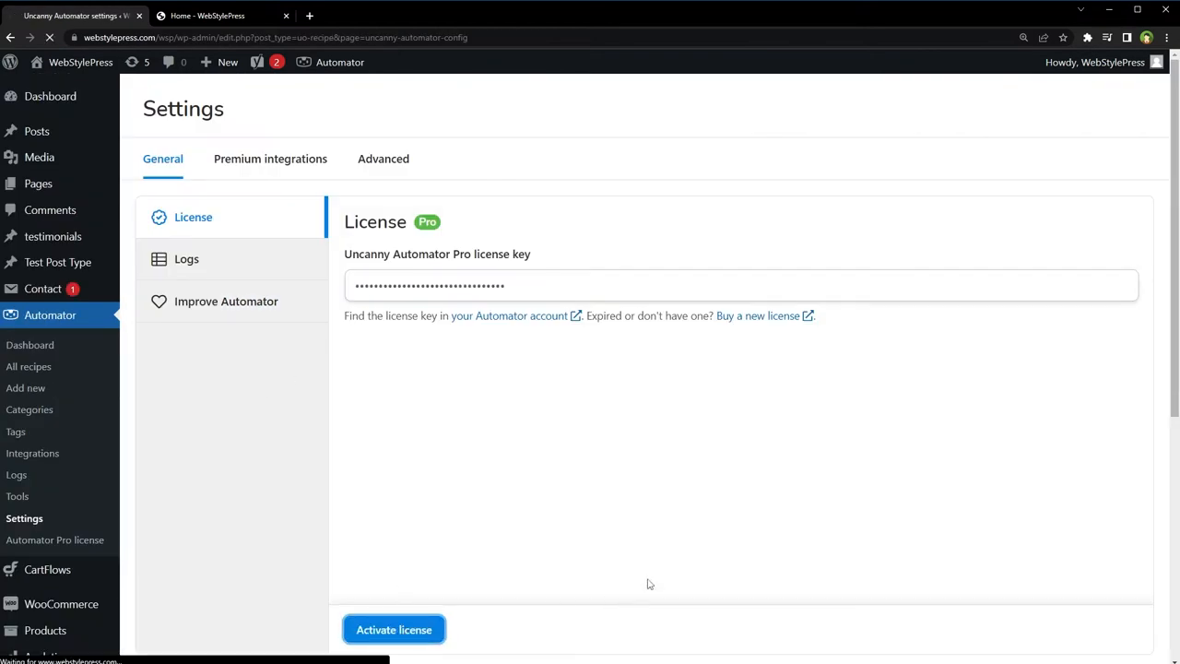
left_click(395, 630)
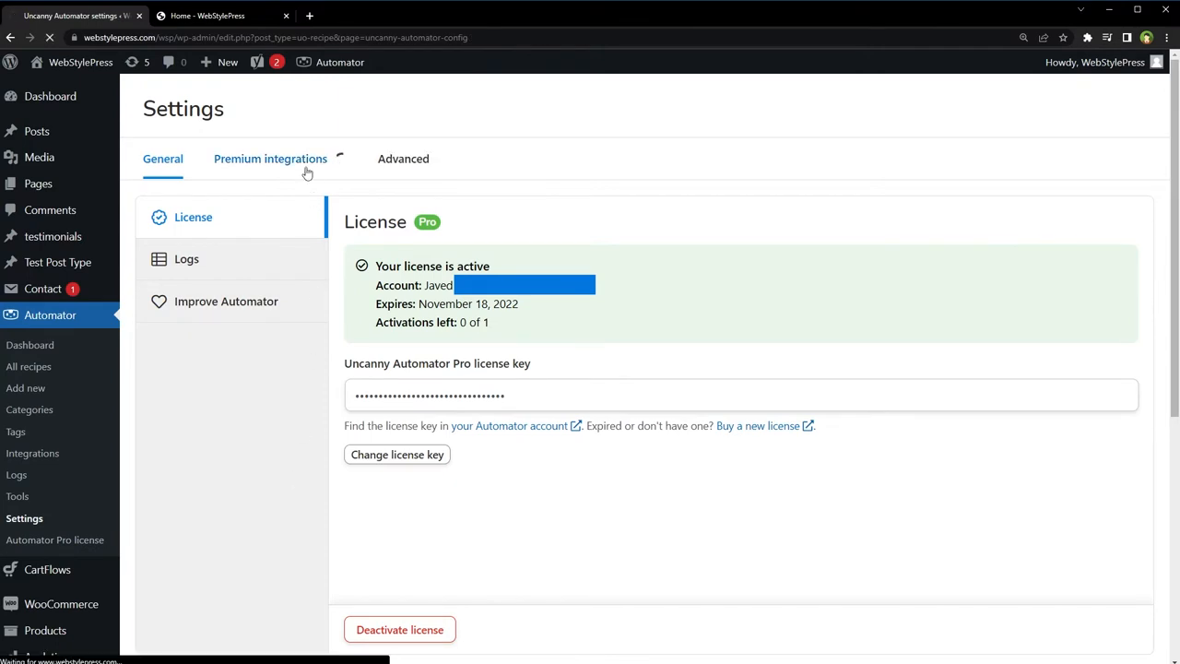
left_click(269, 158)
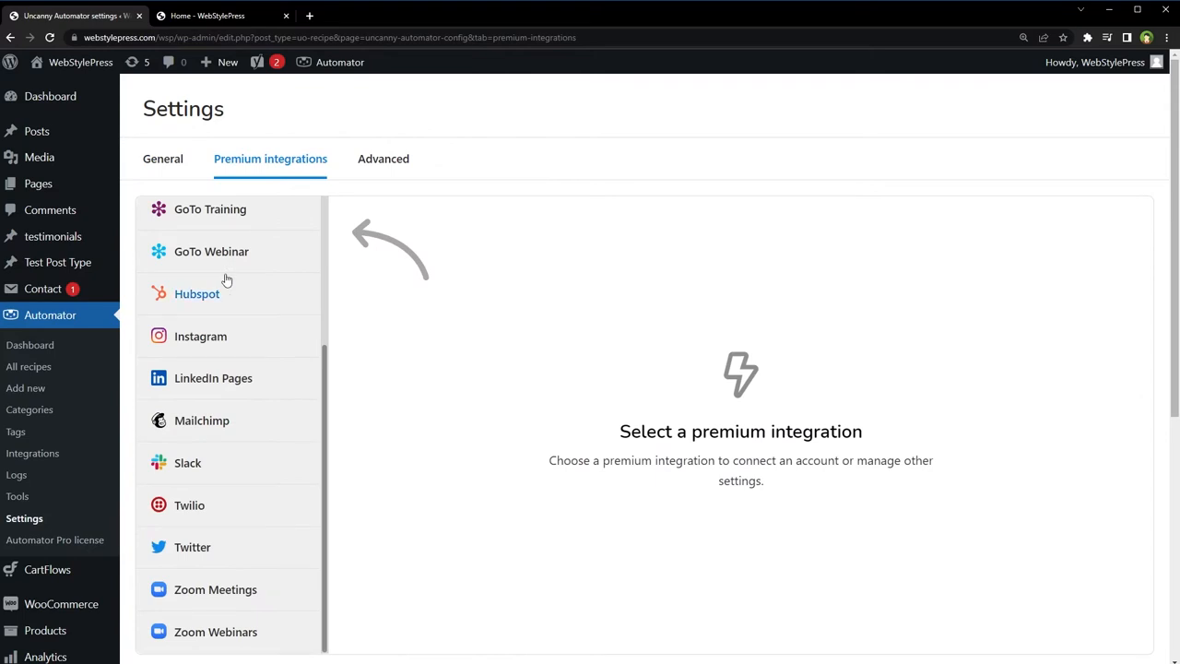
Connect and authorize the webstylepress Twitter account, then return to the Dashboard
scroll("up", 3)
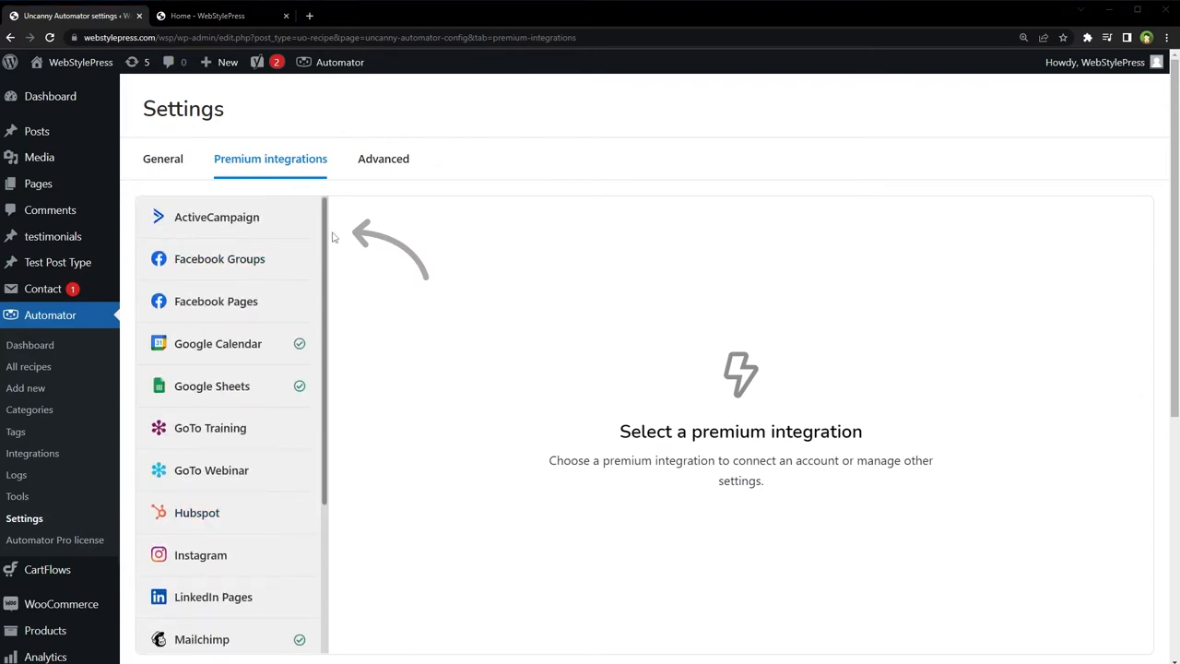
scroll("down", 3)
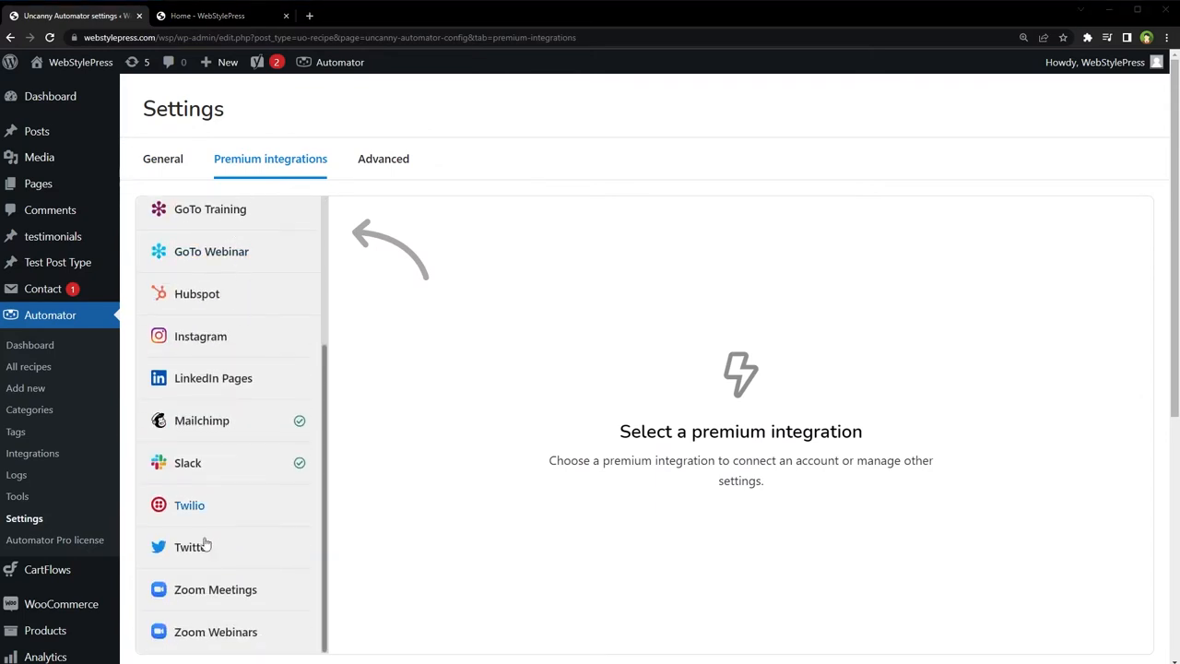
left_click(191, 546)
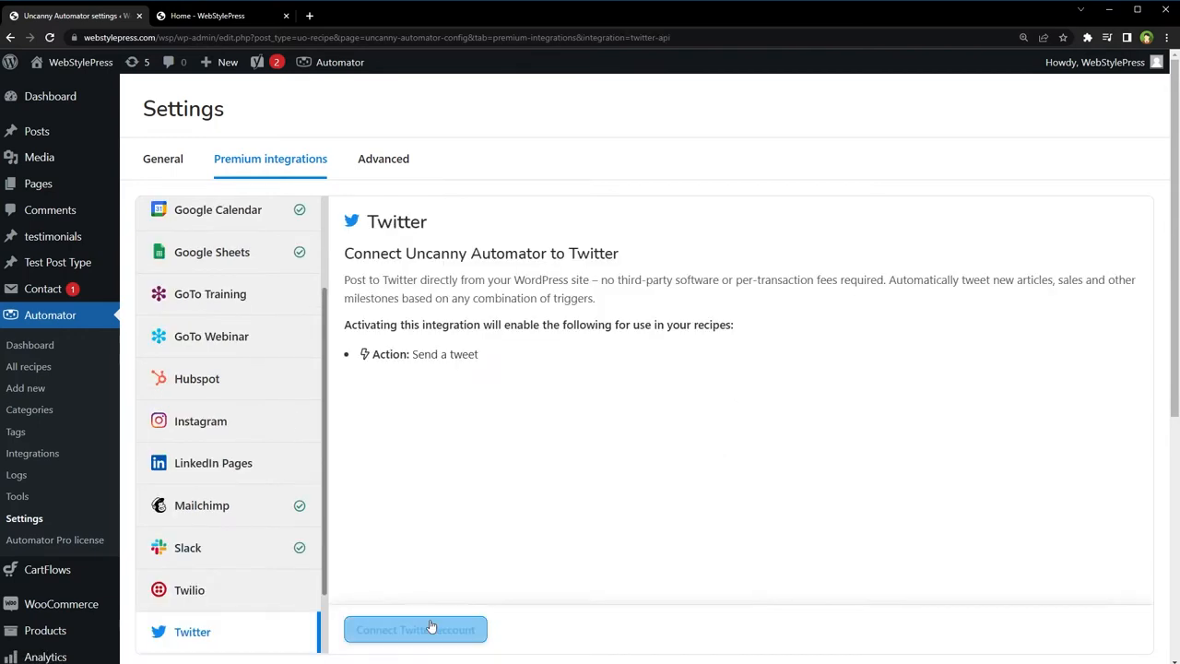
left_click(415, 628)
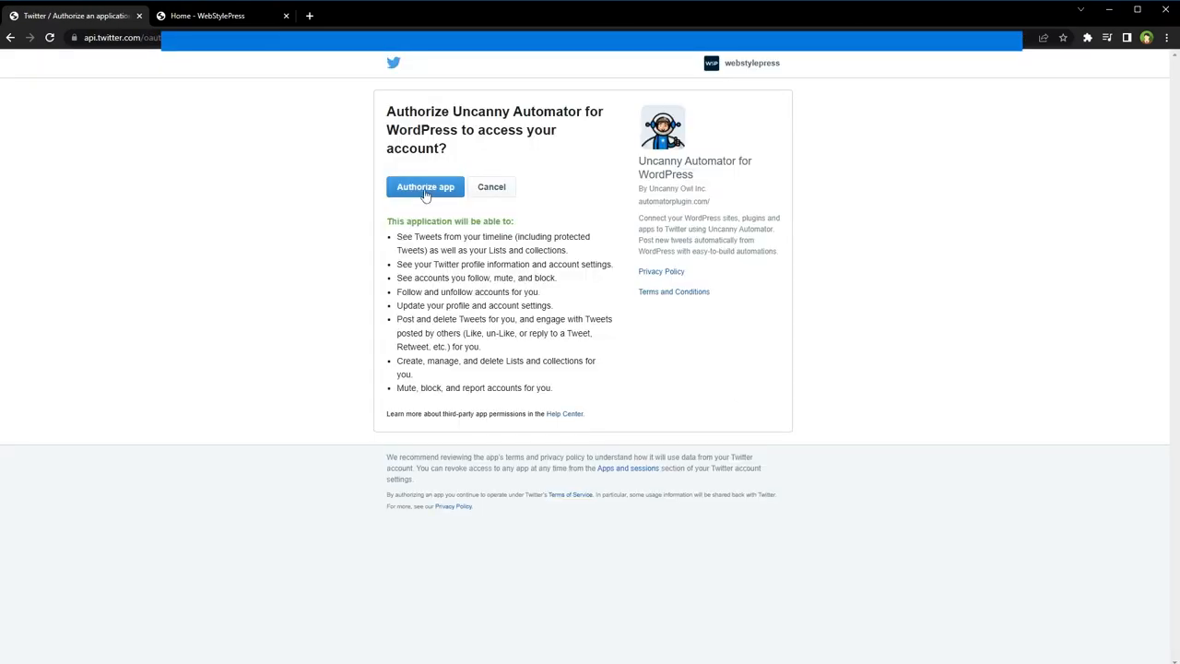
left_click(424, 186)
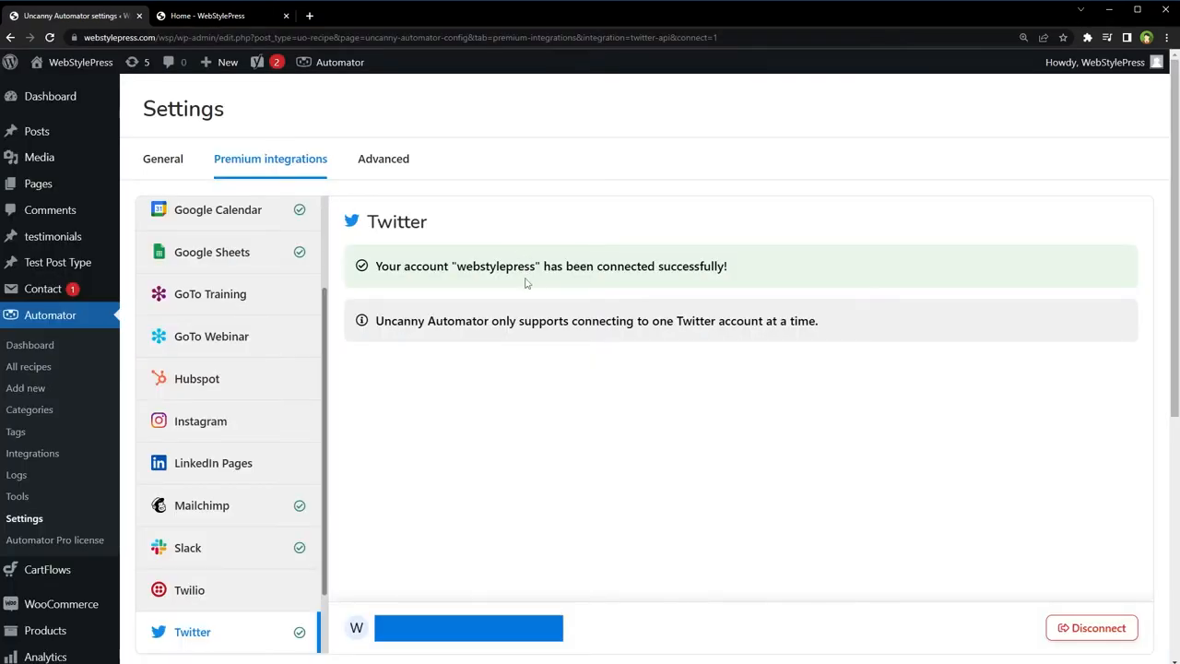
left_click(50, 96)
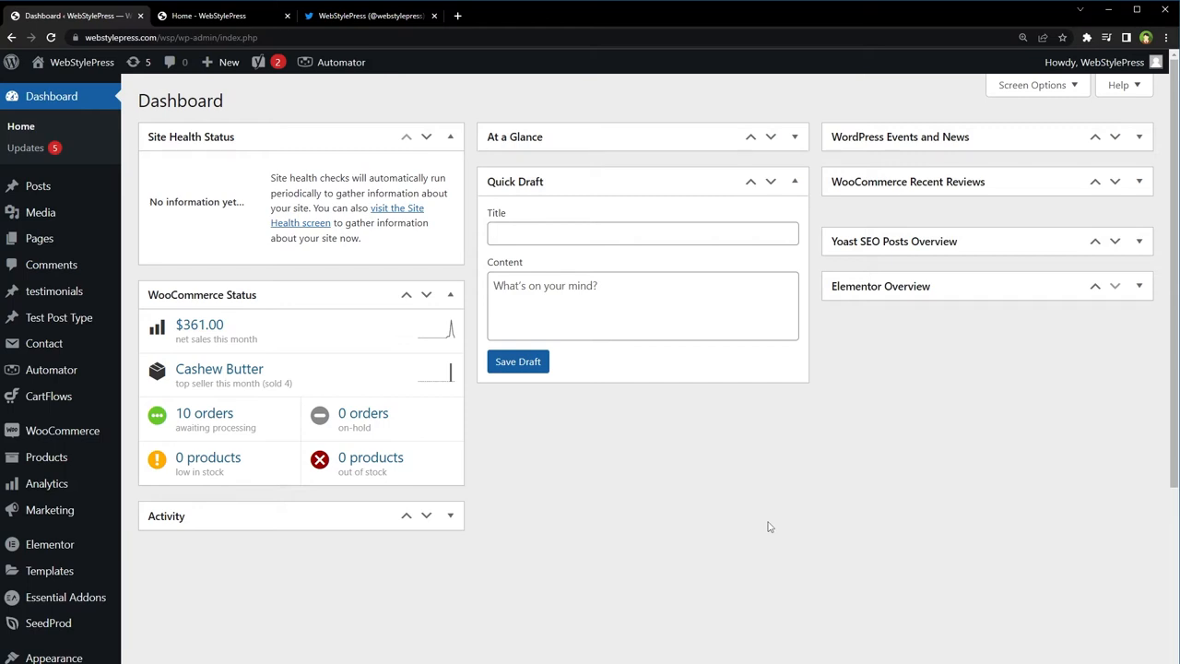
mouse_move(48, 387)
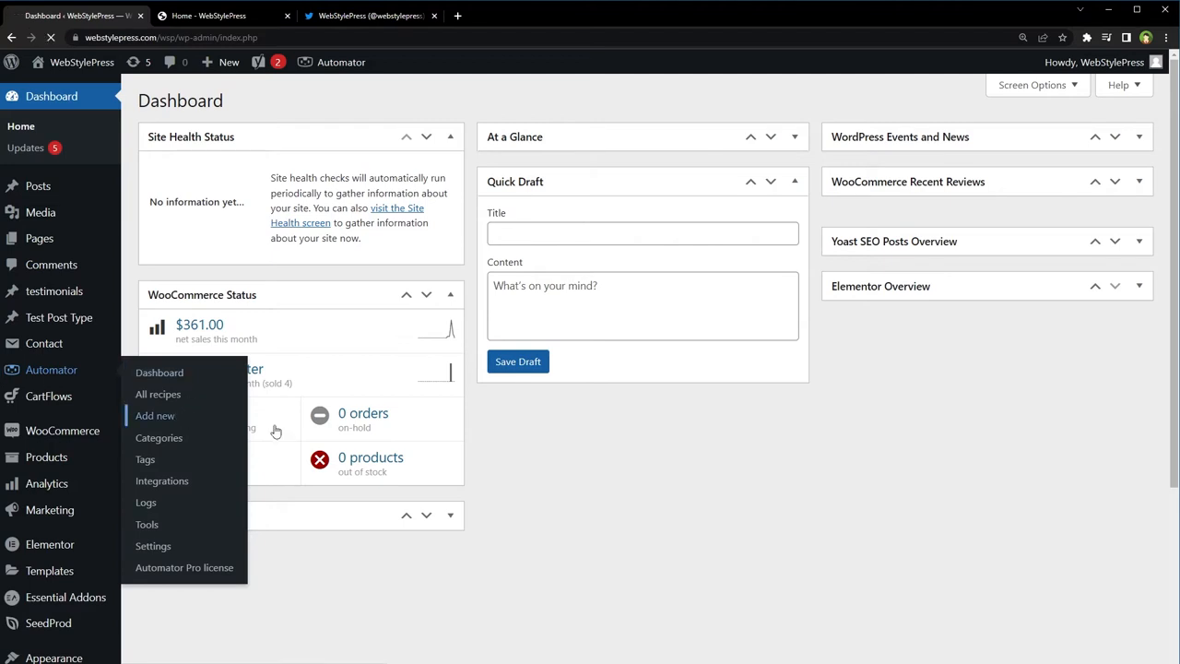
Create a new Automator recipe of type Logged-in users and confirm it
left_click(155, 415)
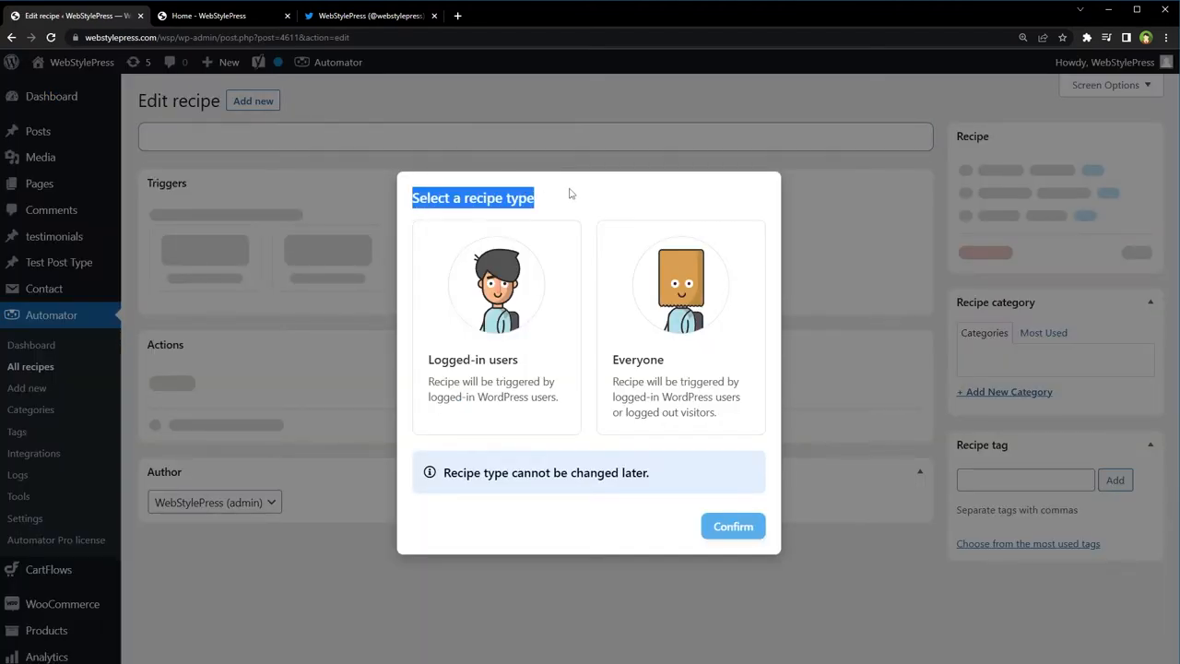
mouse_move(524, 340)
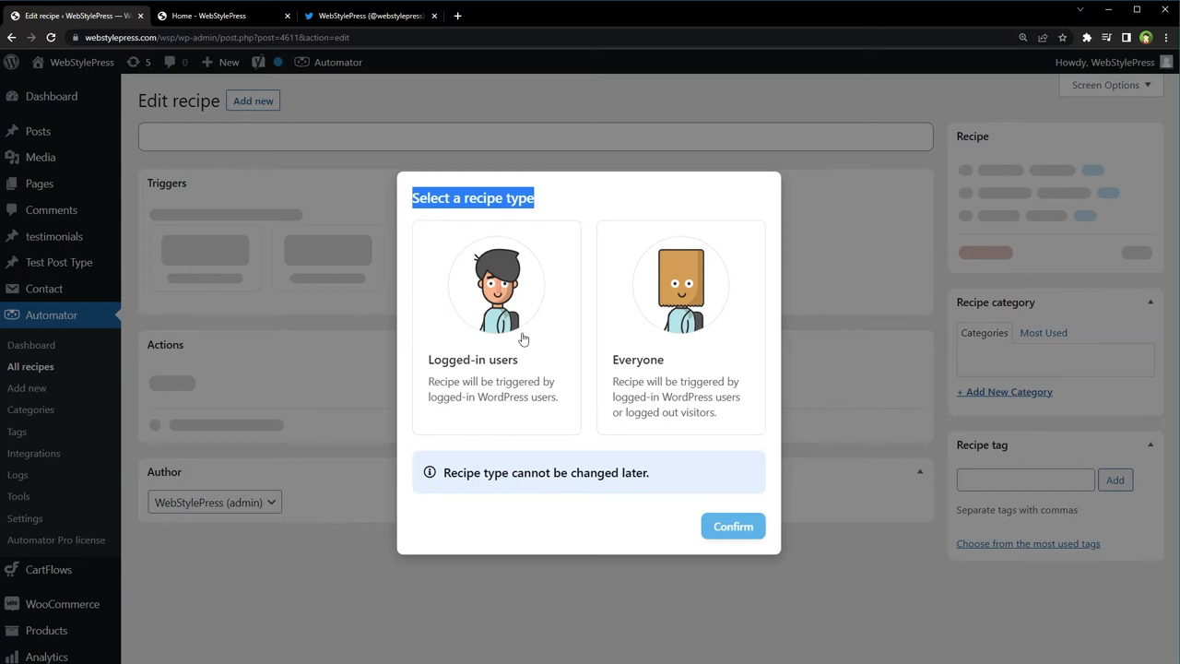
mouse_move(693, 317)
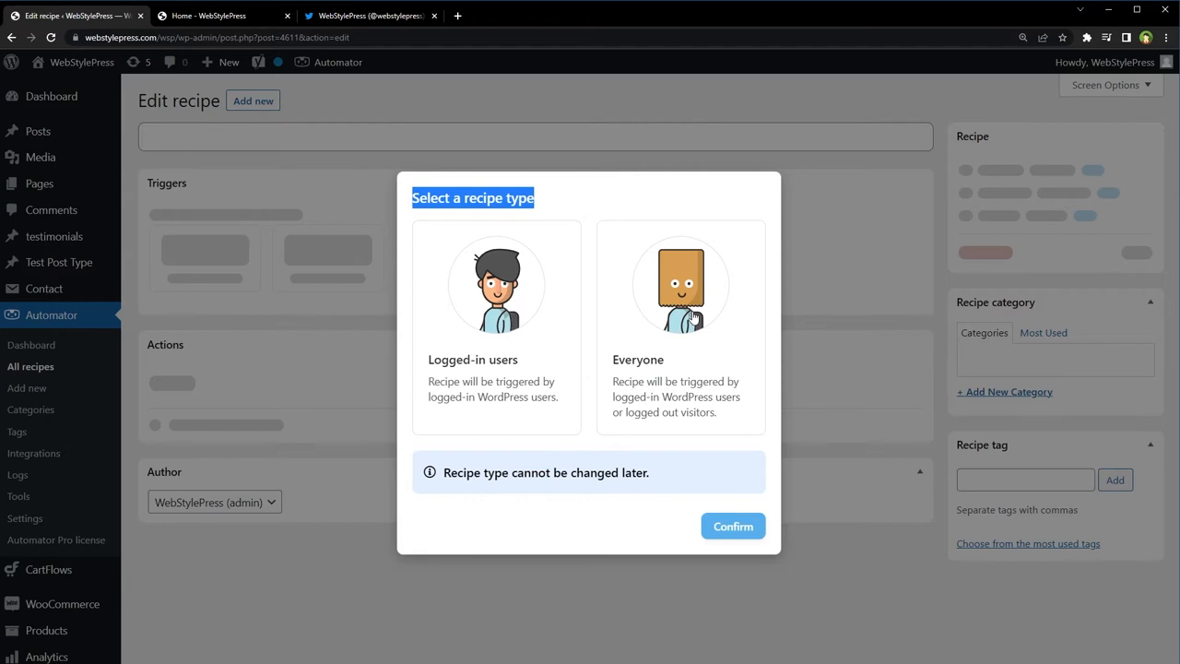
mouse_move(495, 384)
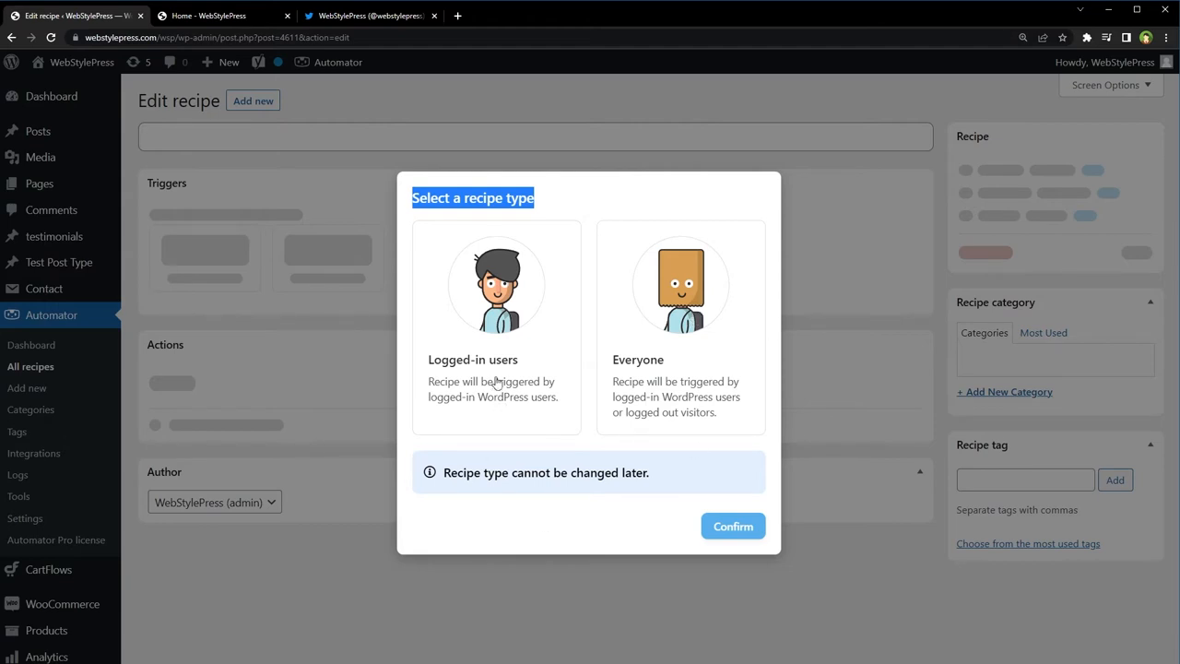
left_click(496, 328)
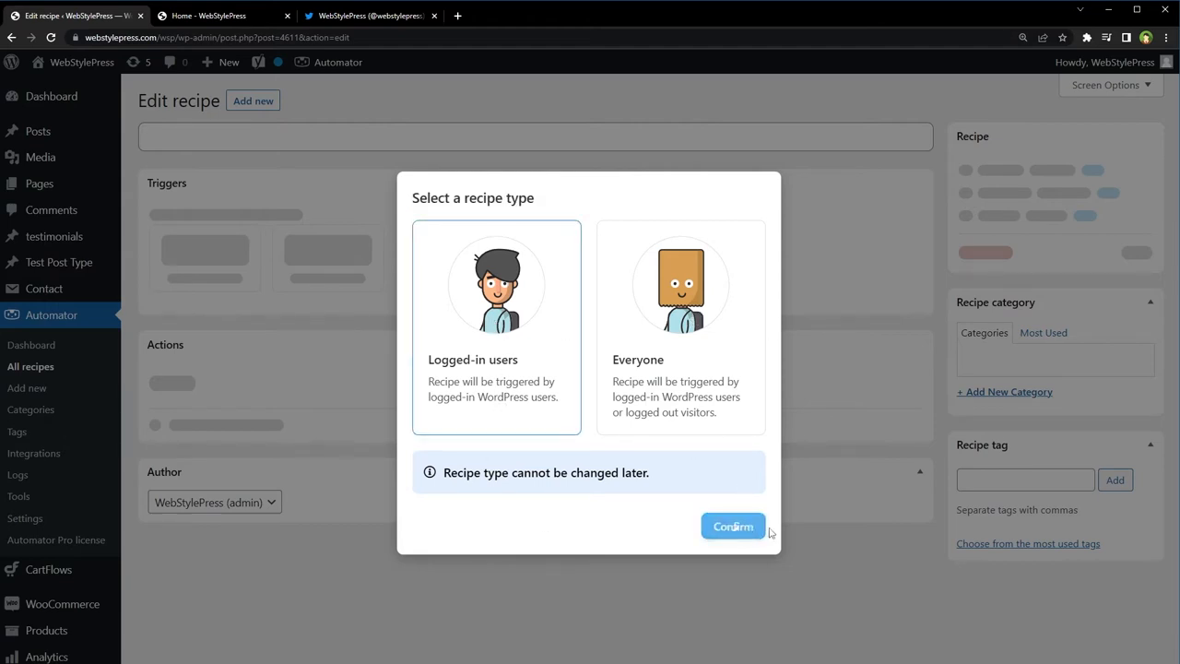
left_click(731, 525)
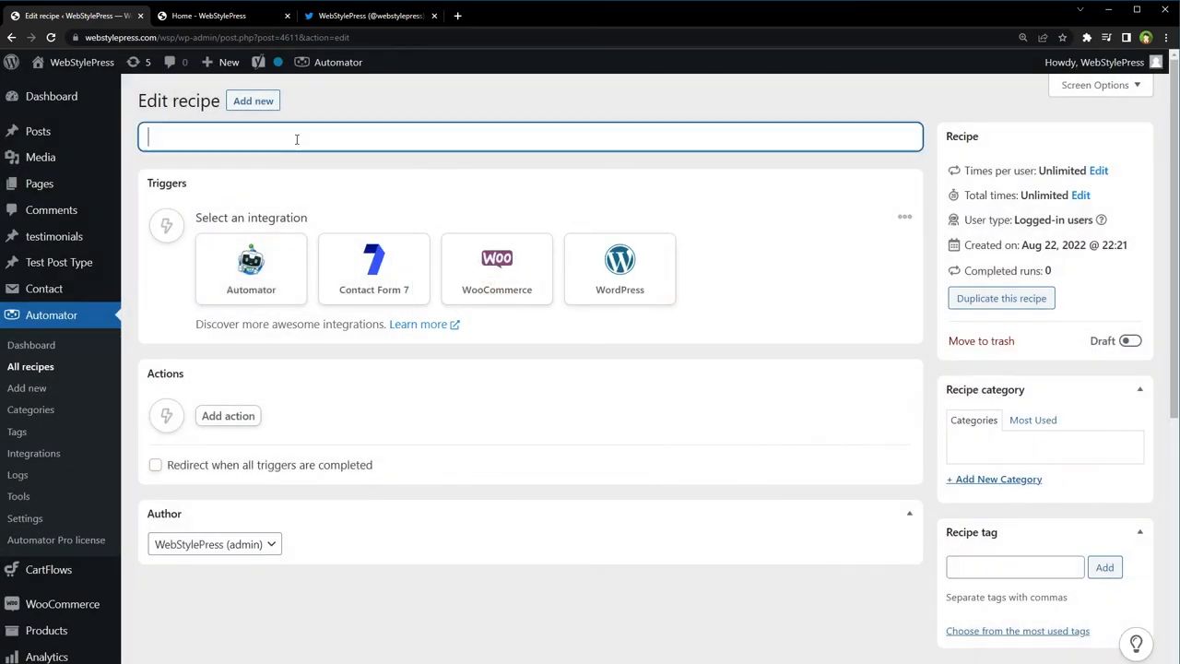
Title the recipe 'Tweet Product Being Added to Cart'
type("Tweet Product Being Added to Cart")
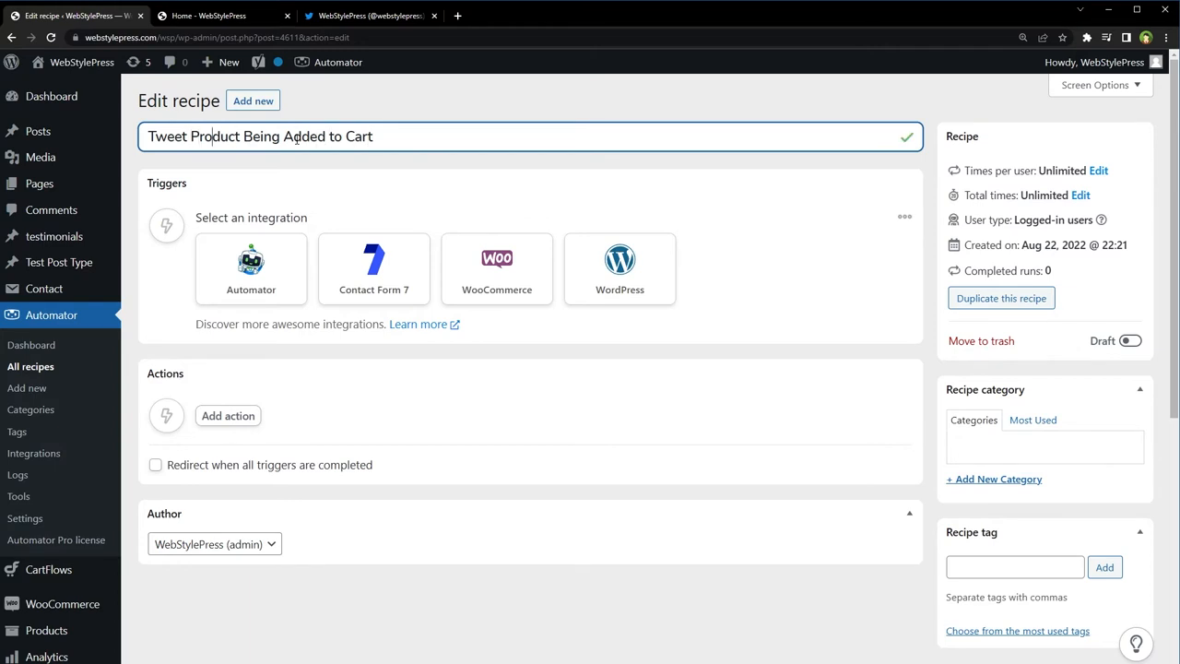
double_click(306, 136)
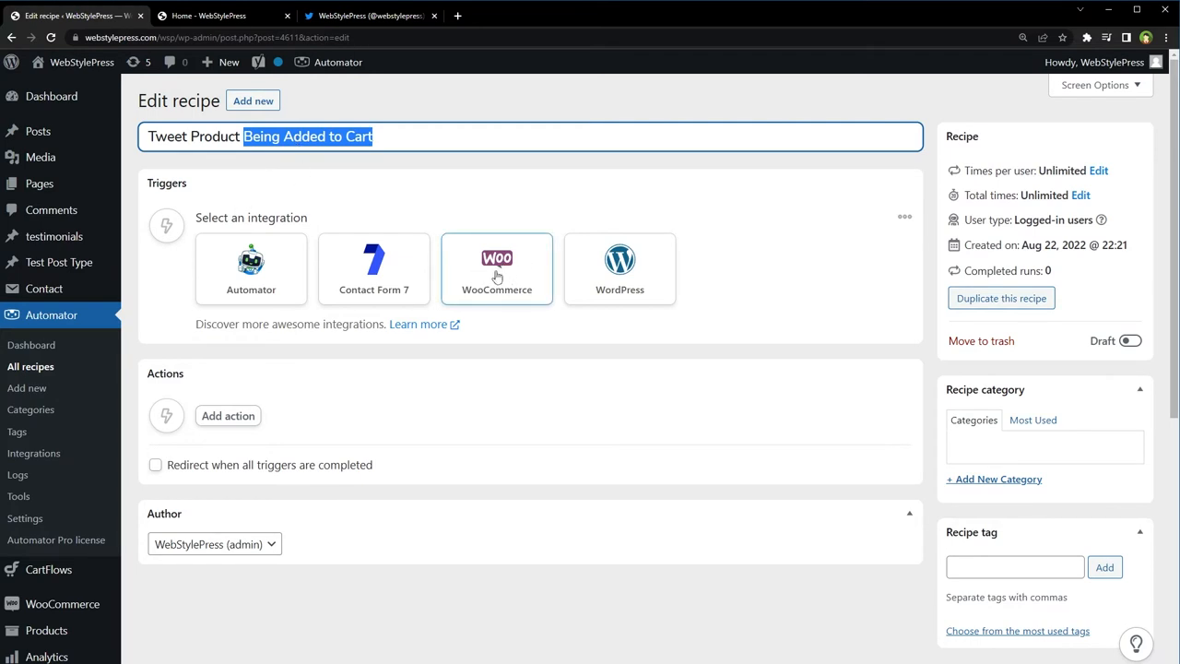
Choose the WooCommerce trigger 'A user adds a product to their cart'
left_click(497, 269)
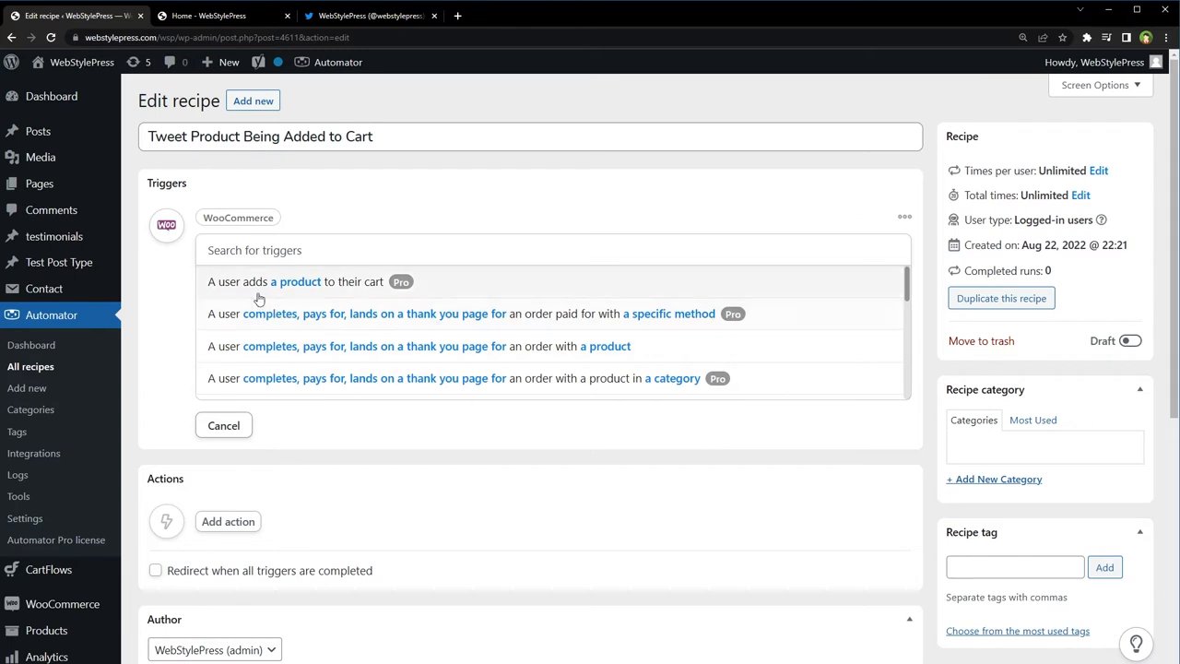
mouse_move(446, 281)
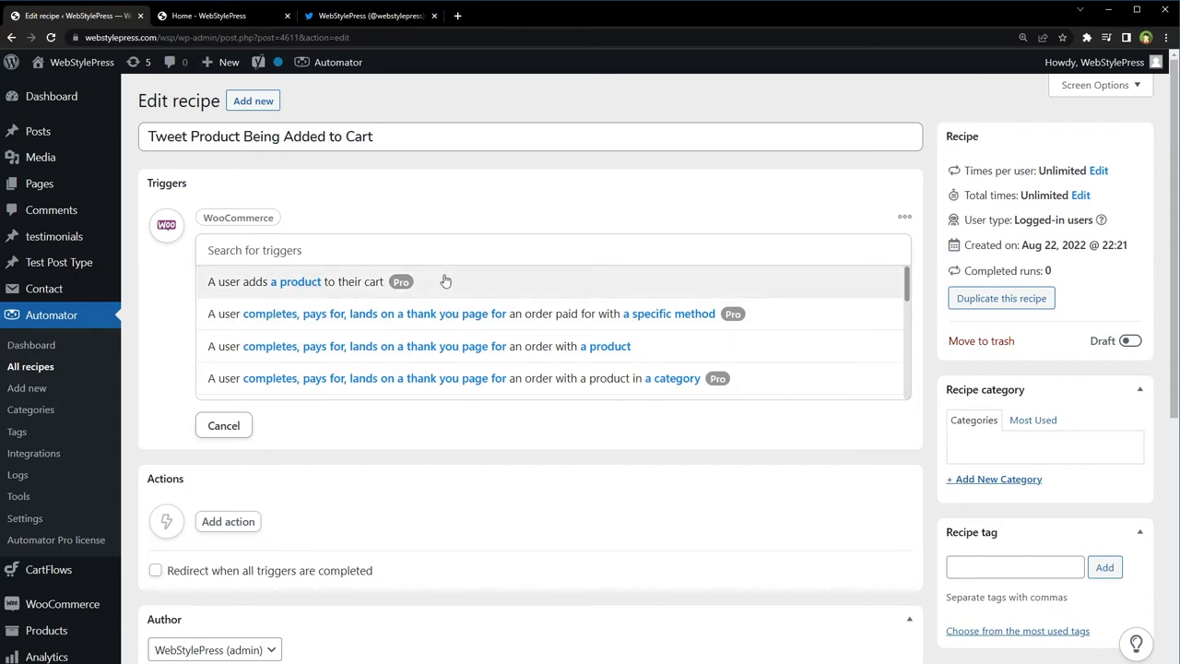
scroll("down", 3)
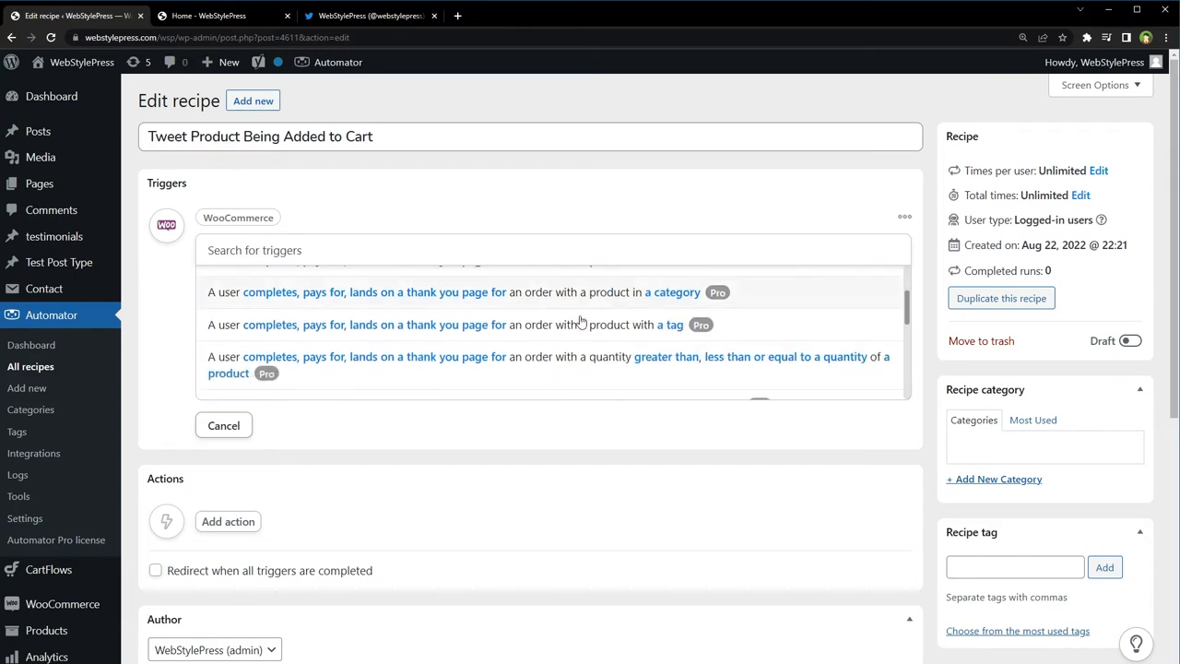
scroll("down", 3)
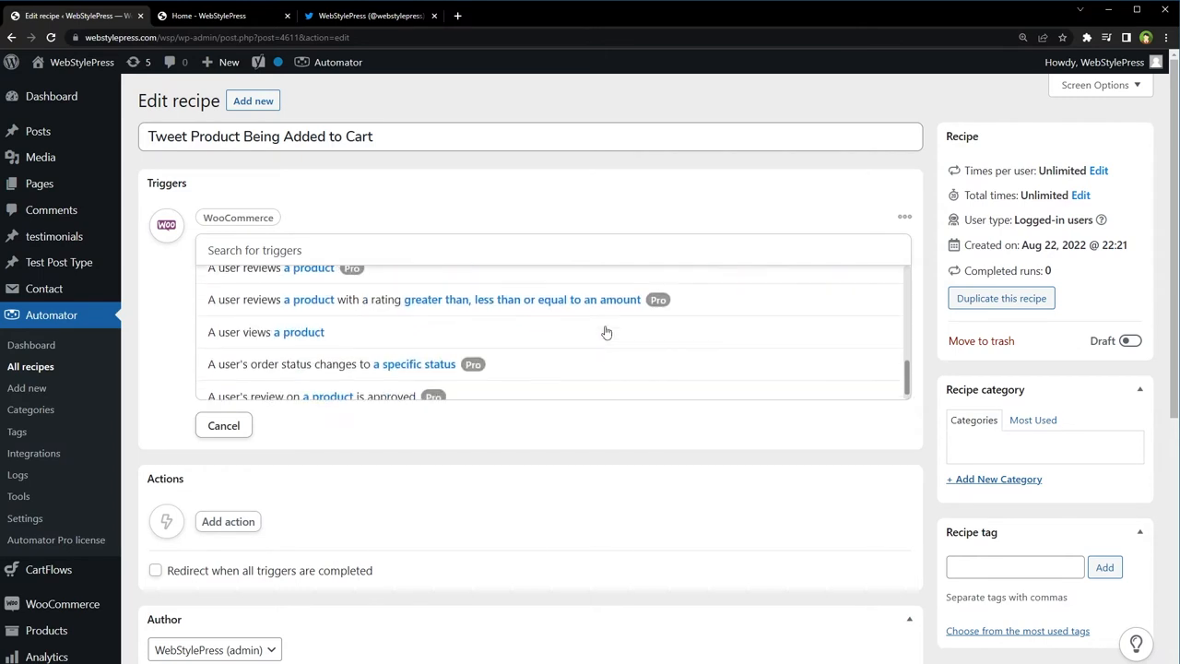
scroll("up", 3)
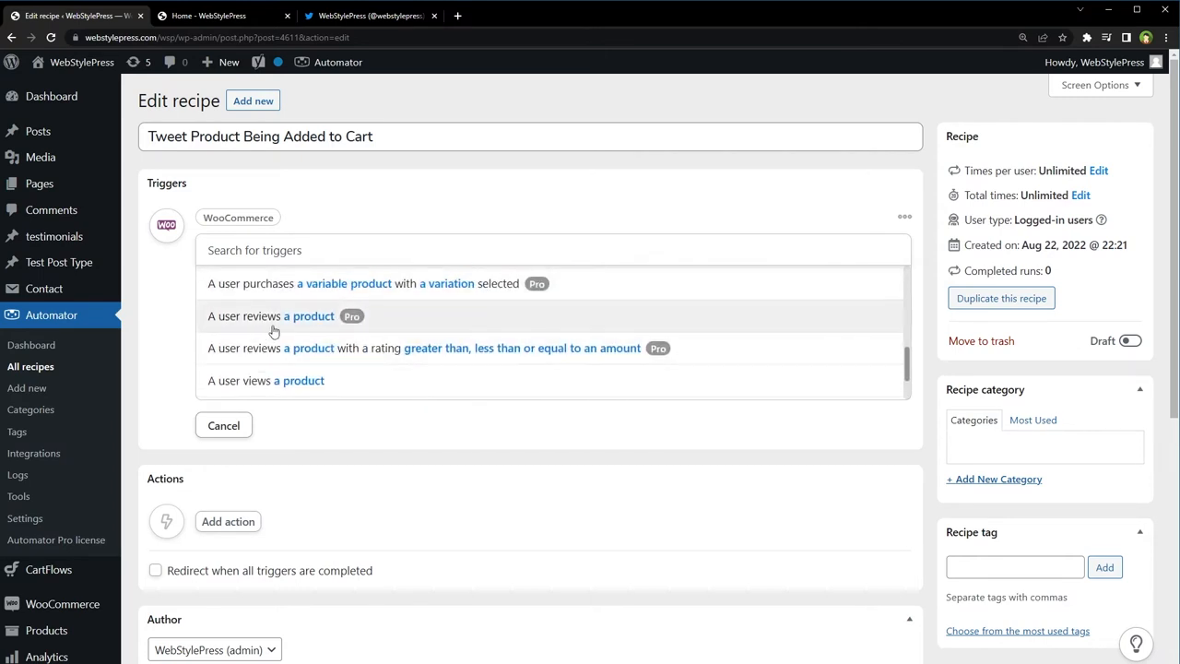
scroll("down", 3)
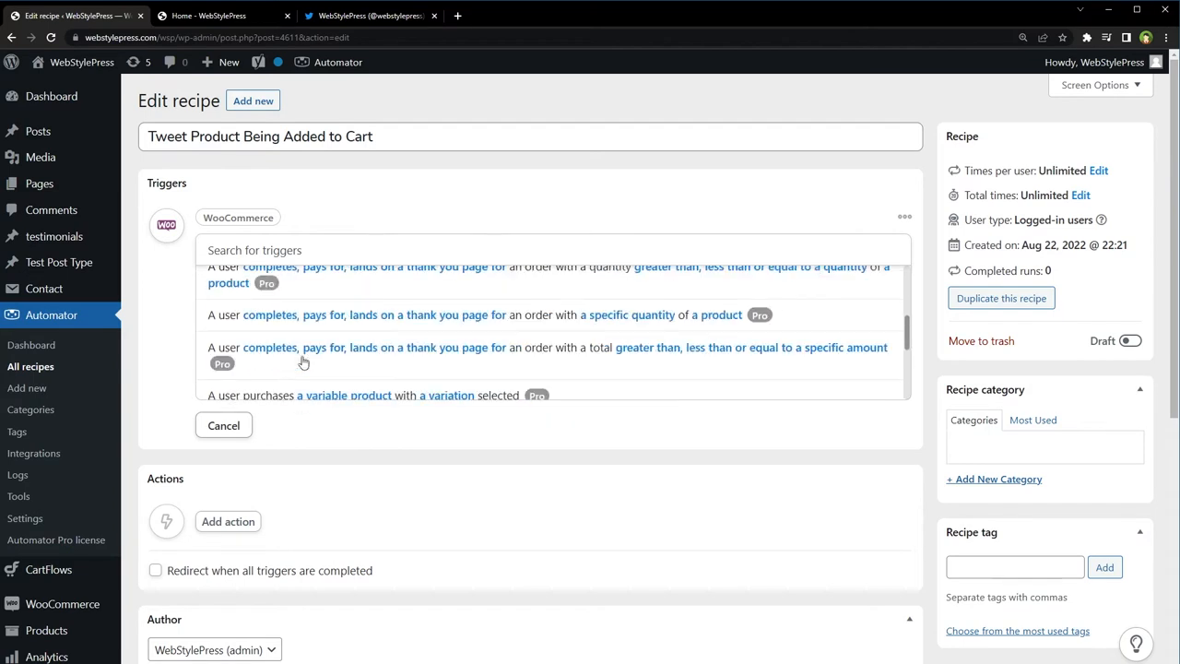
scroll("up", 3)
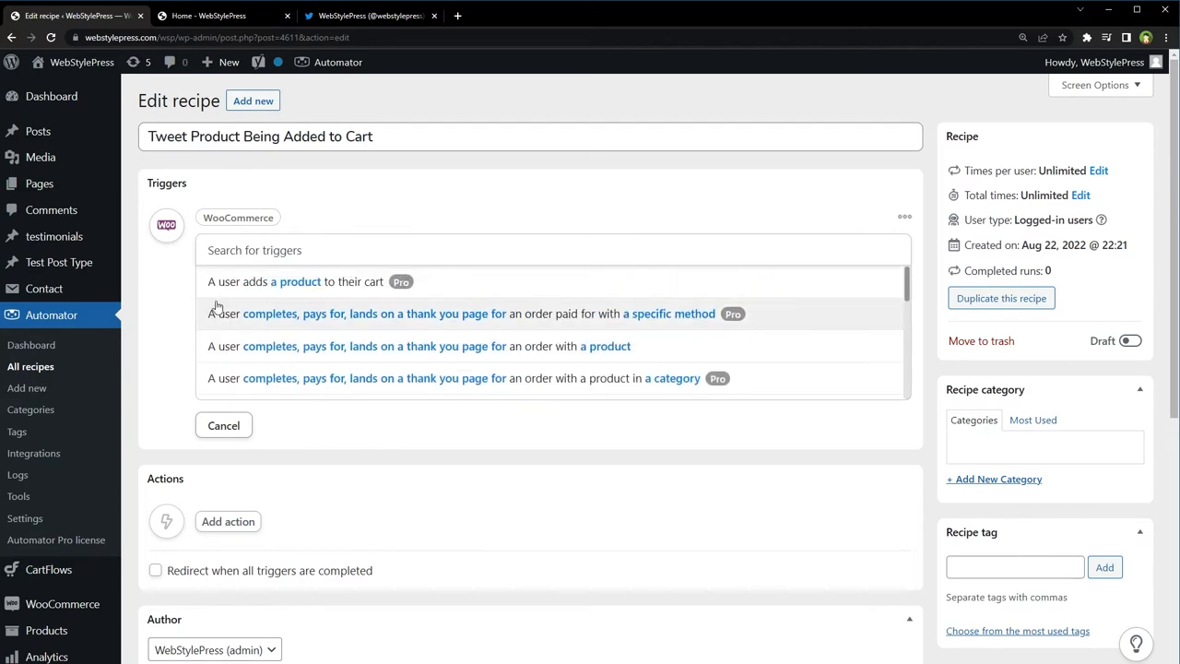
mouse_move(365, 280)
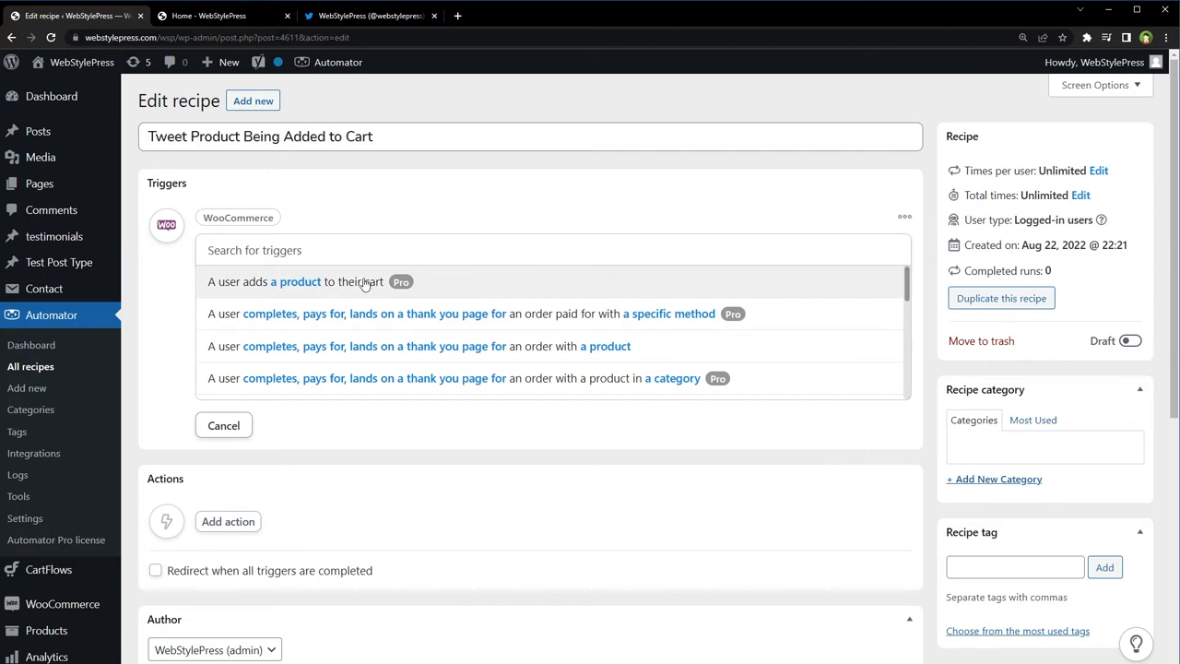
left_click(295, 280)
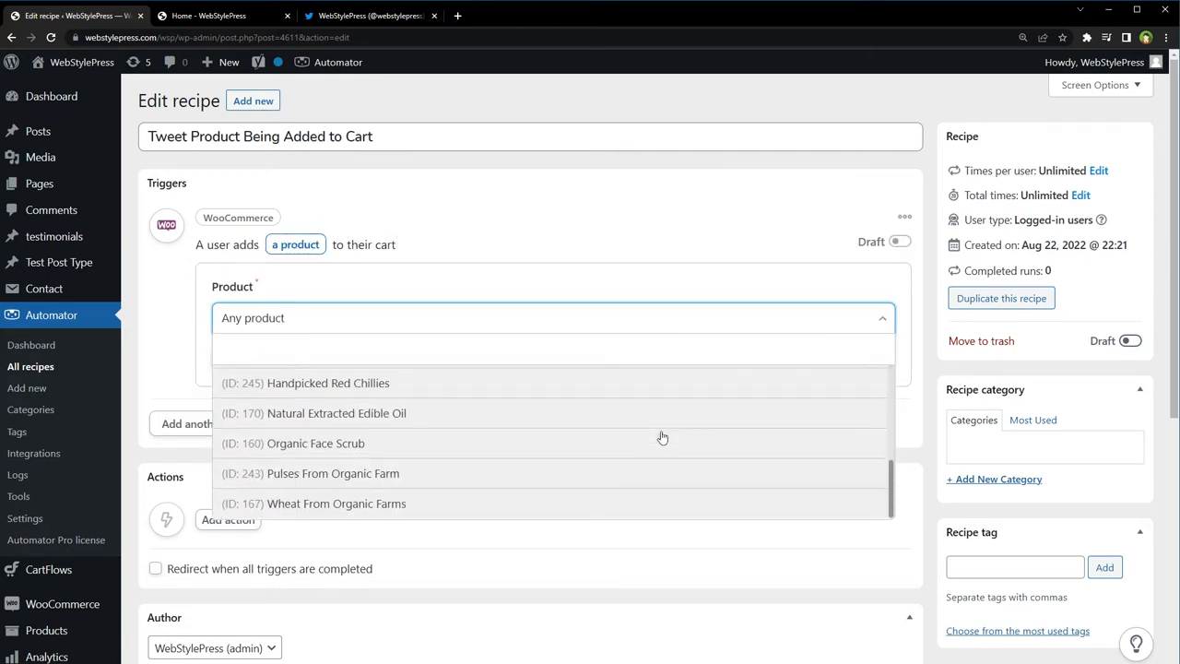
Keep Any product as the trigger's product and save the trigger
scroll("up", 3)
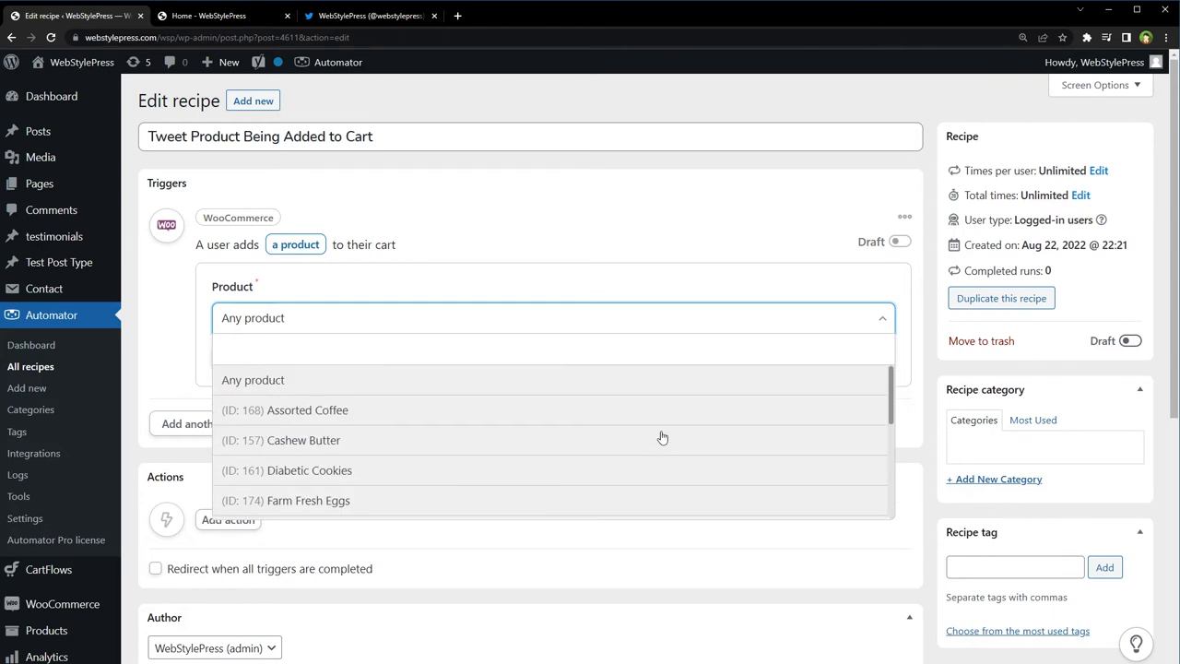
left_click(252, 380)
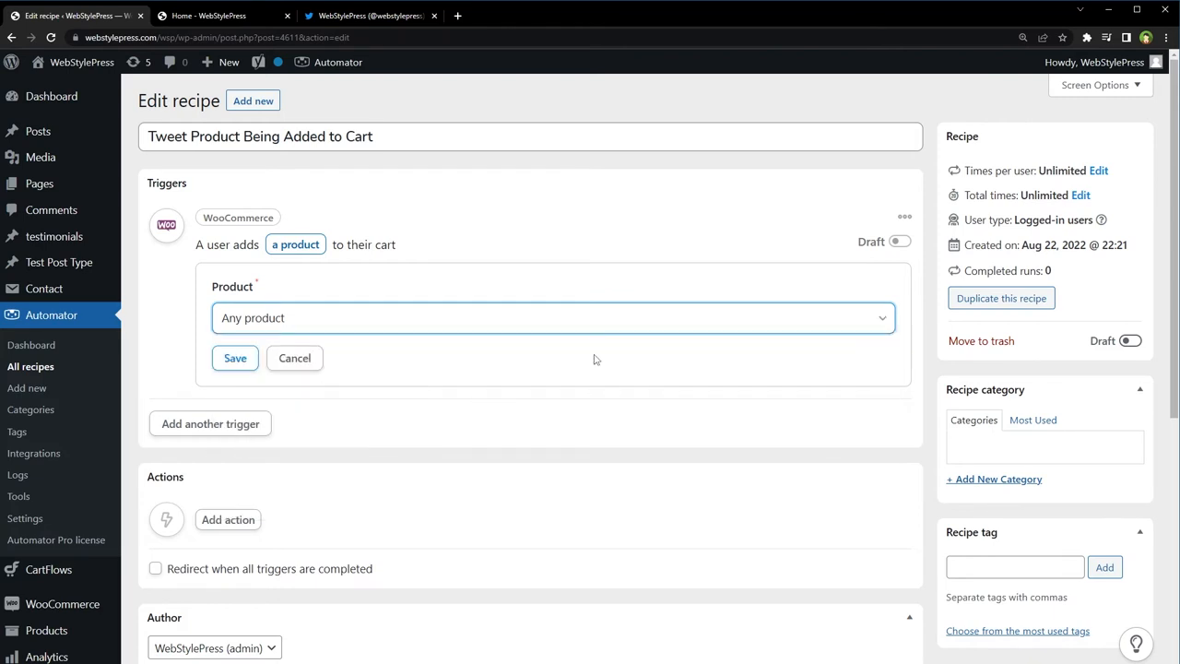
left_click(236, 357)
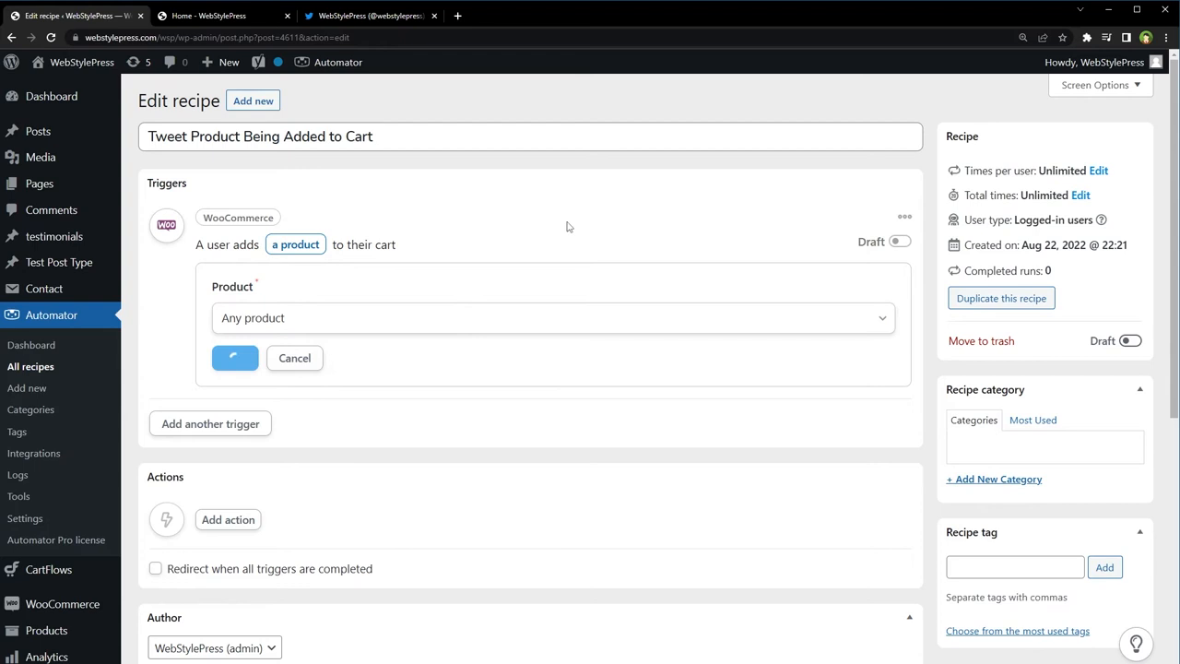
left_click(234, 357)
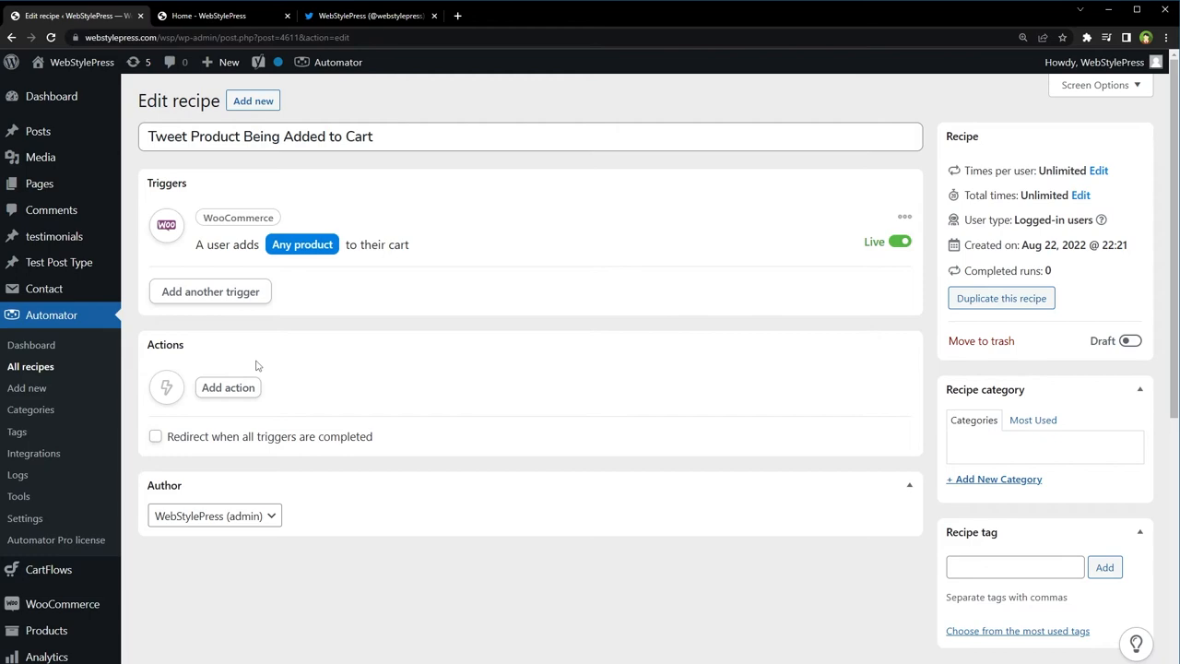
left_click(229, 387)
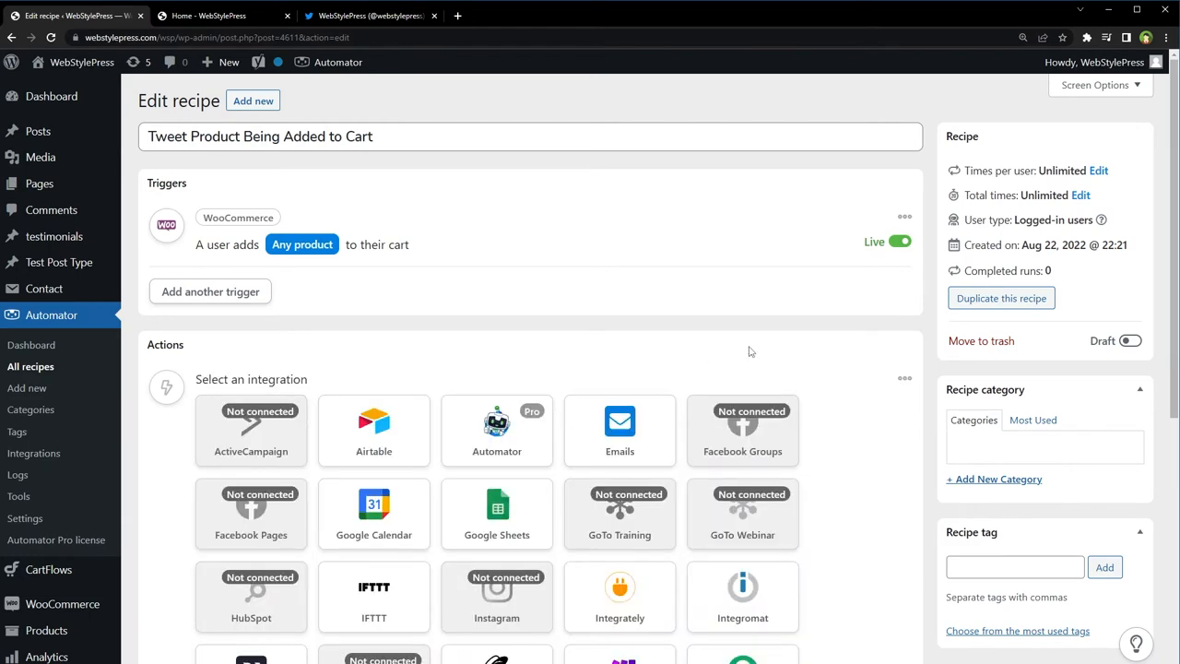
scroll("down", 3)
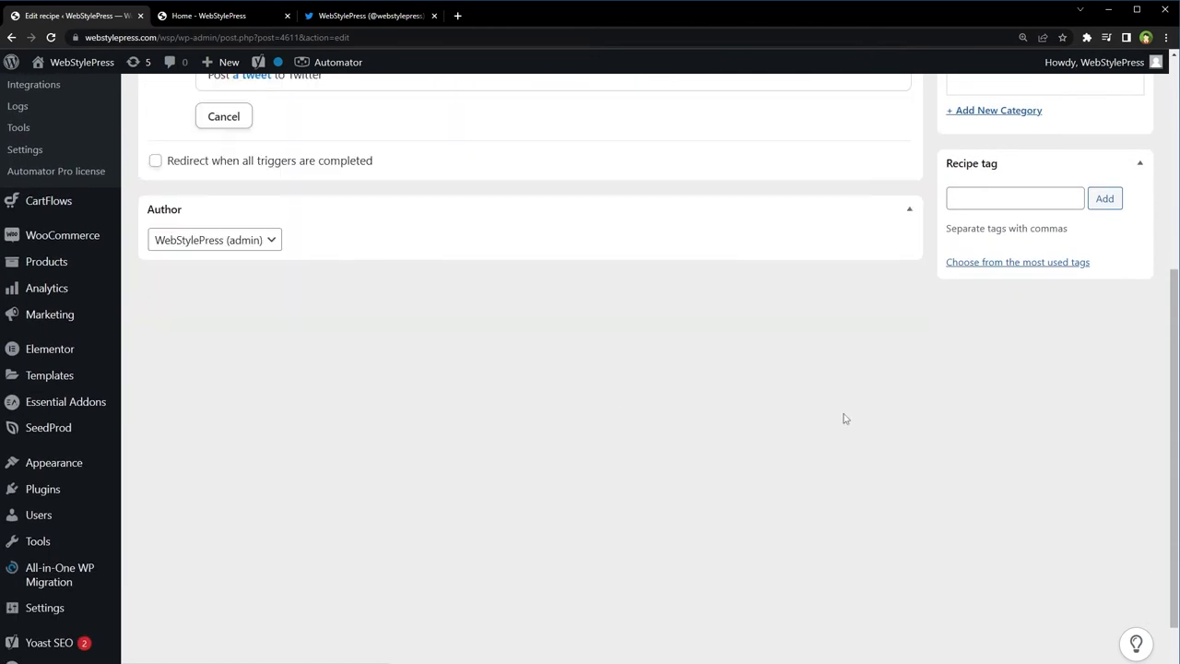
scroll("up", 3)
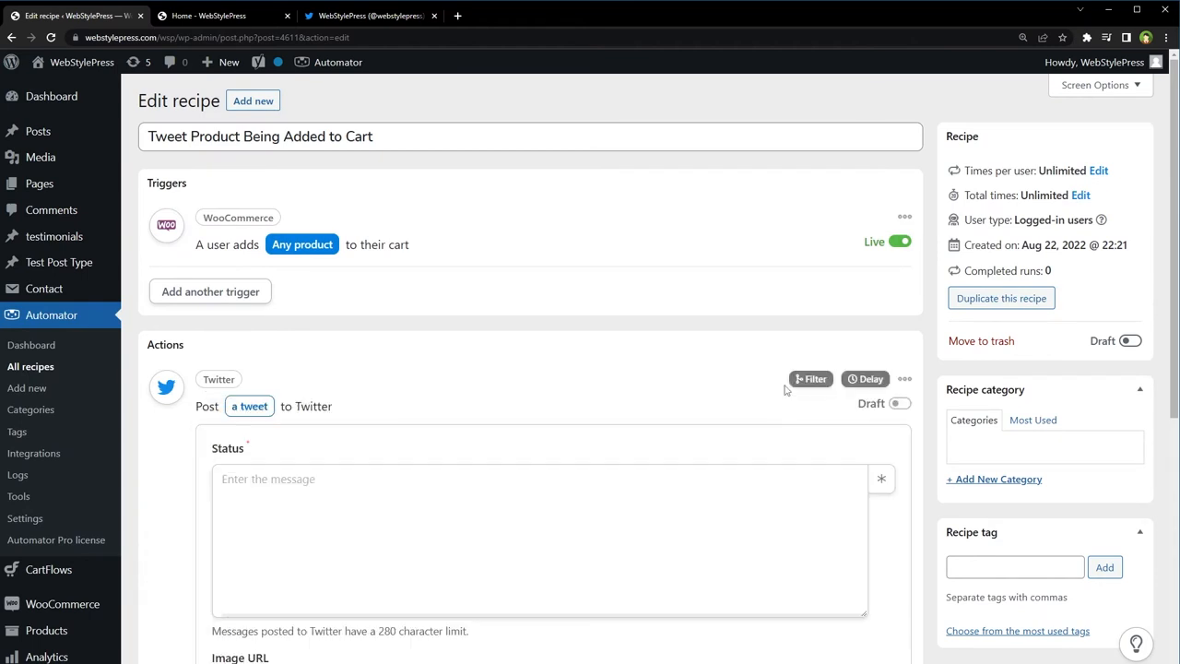
scroll("down", 3)
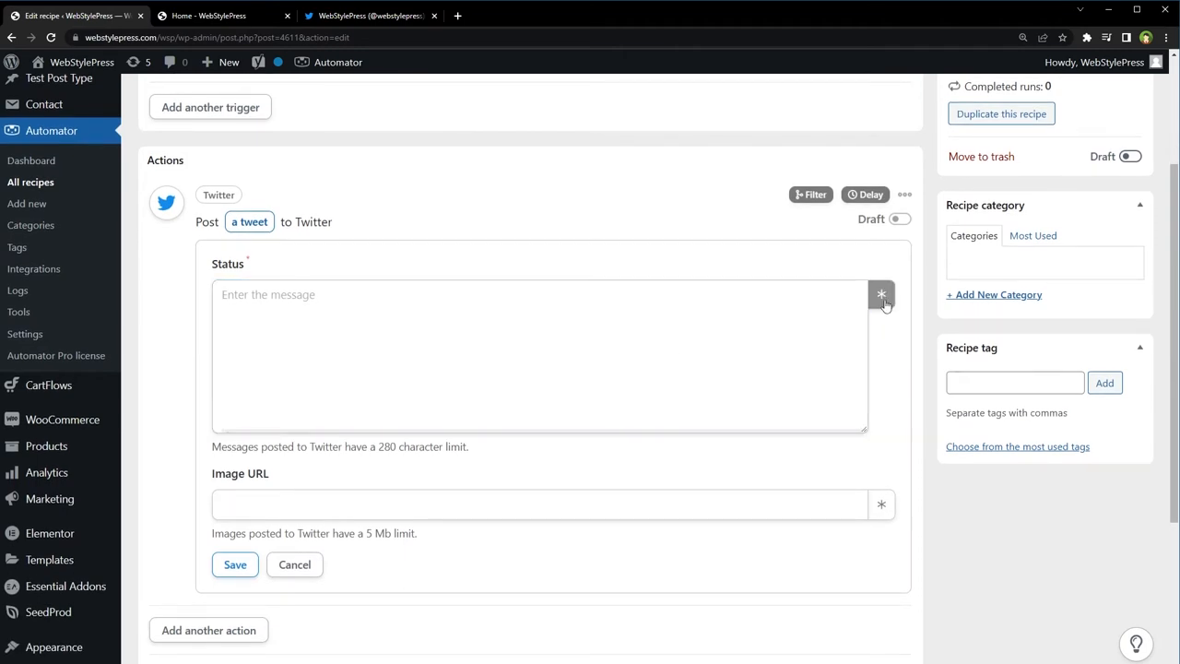
Start the status with the Product title token followed by 'is gaining a lot of attention. Check it out!'
left_click(881, 295)
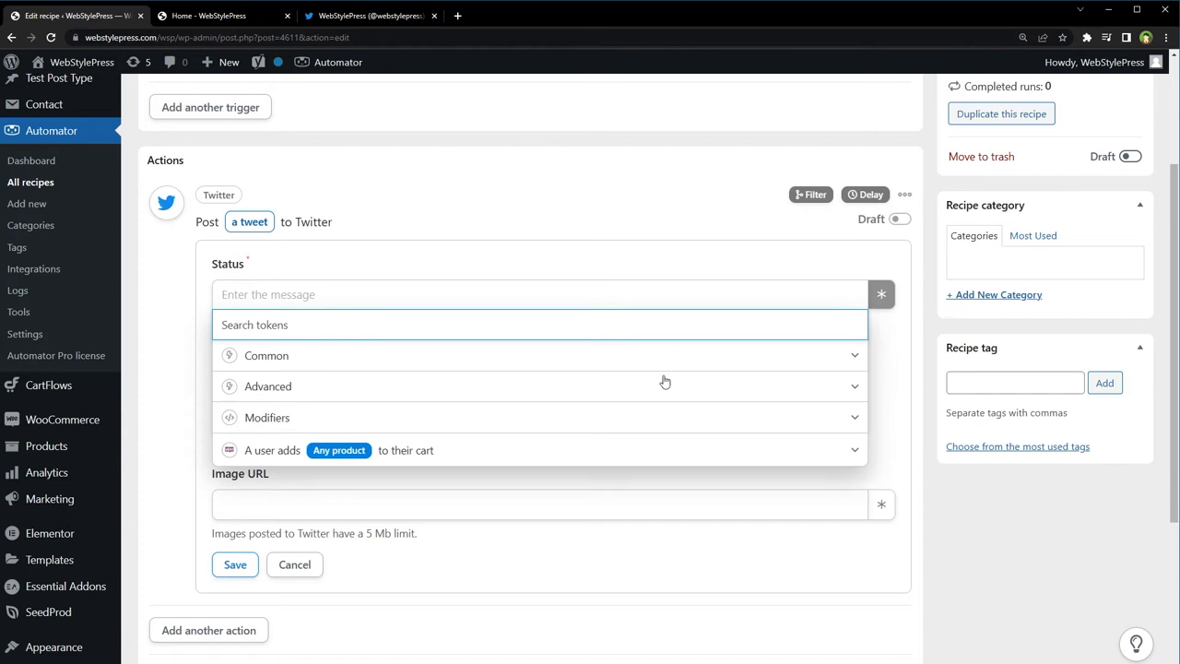
mouse_move(387, 454)
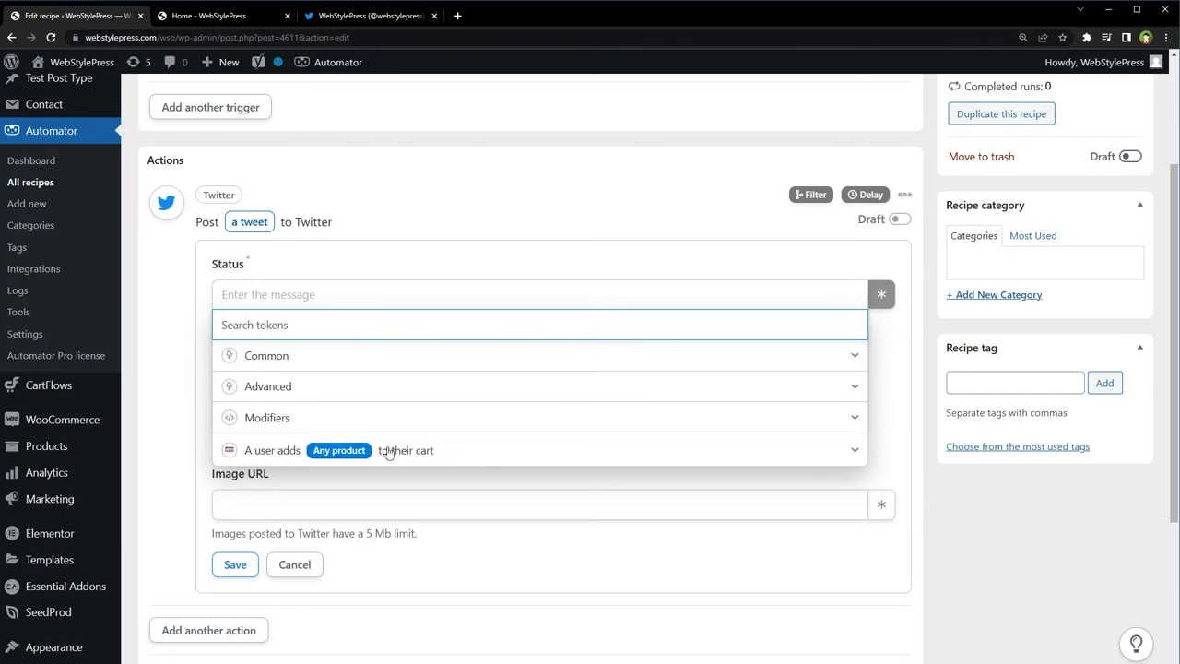
left_click(848, 450)
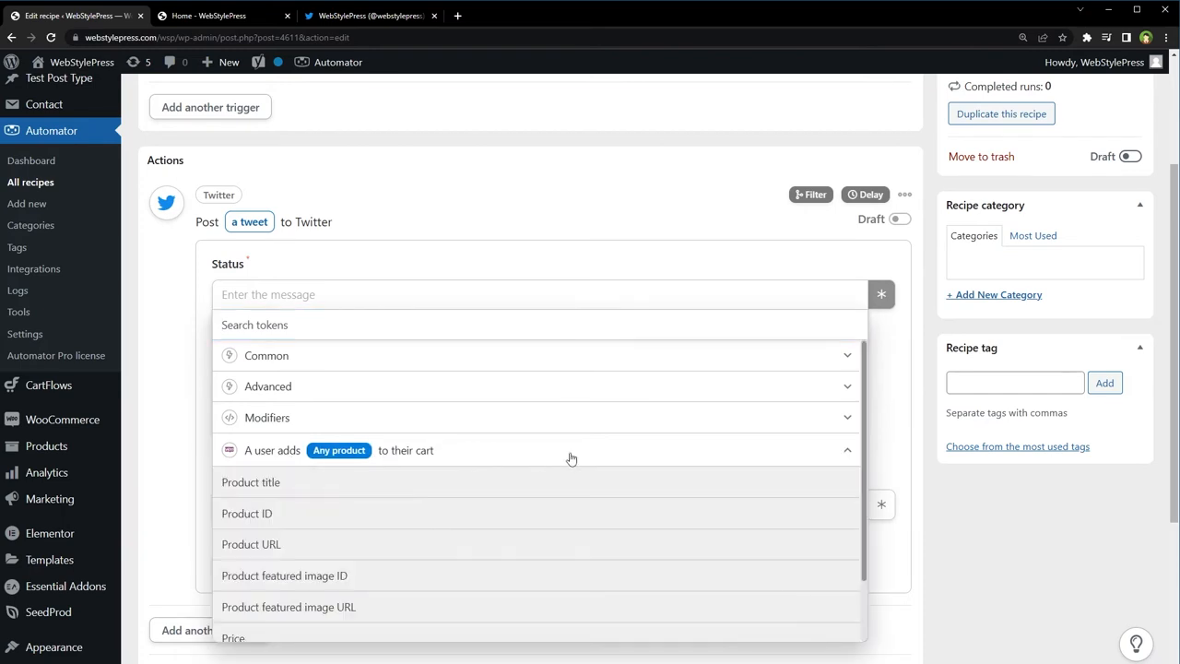
left_click(250, 481)
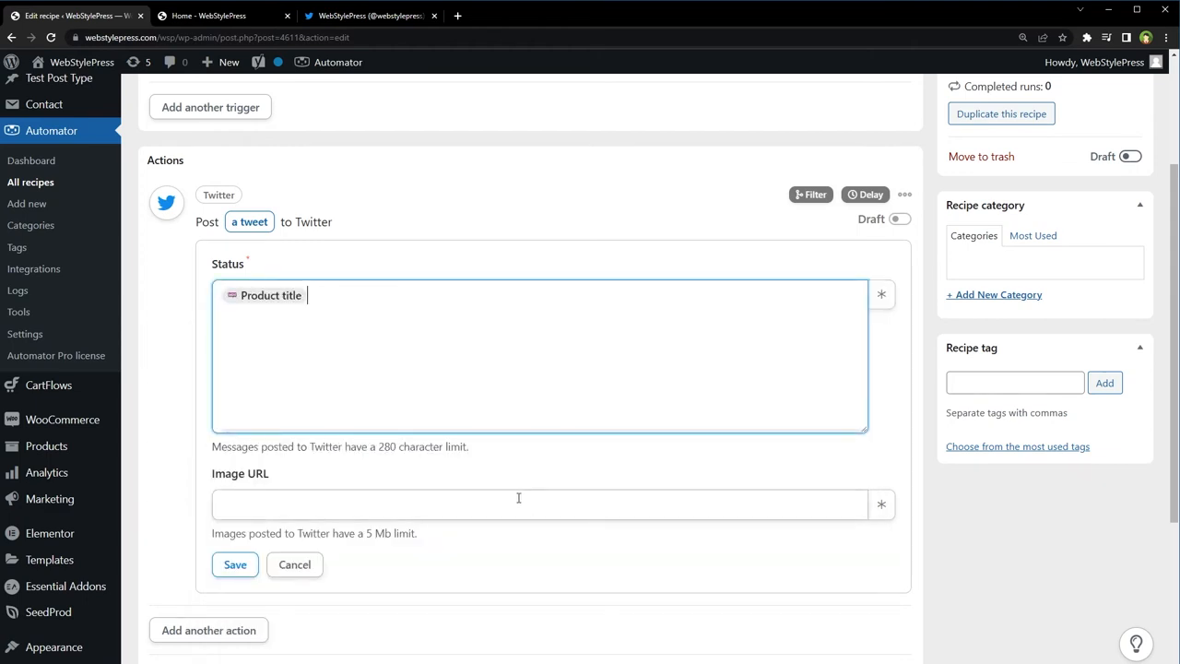
type("' is")
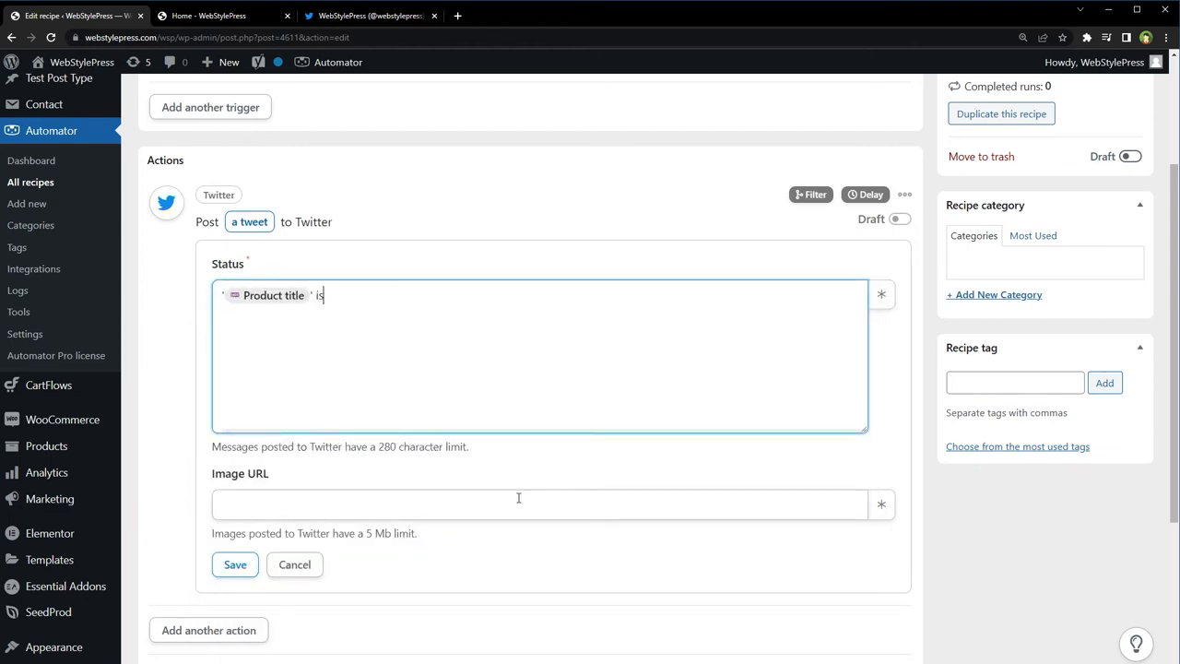
type("gaining")
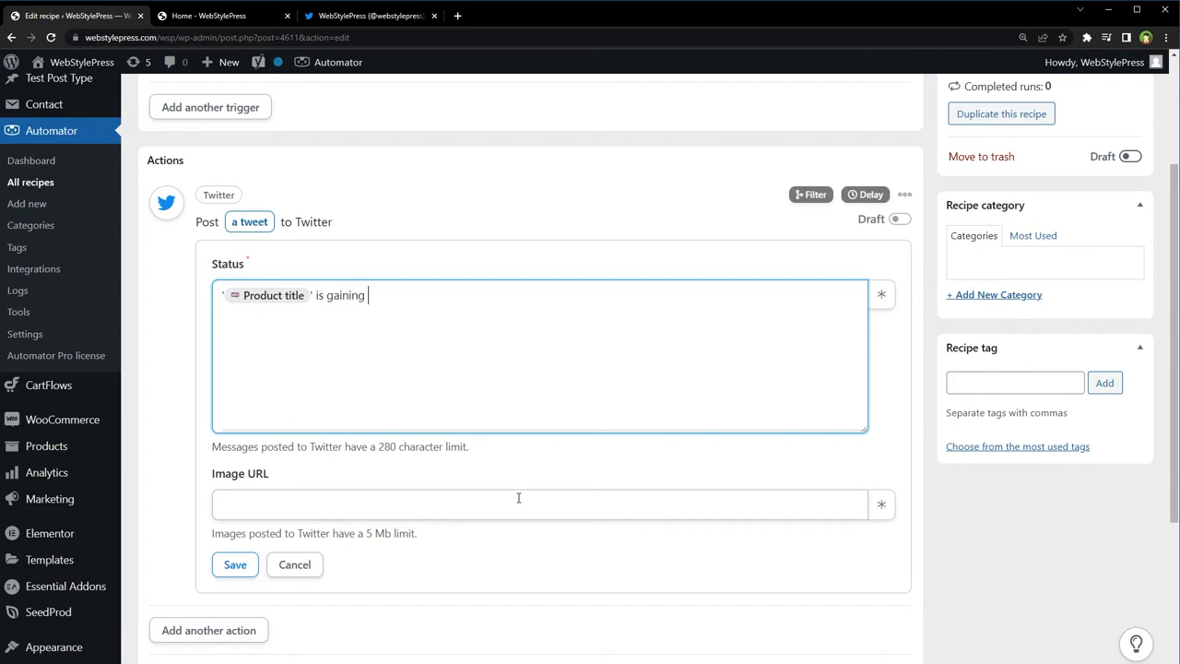
type("a")
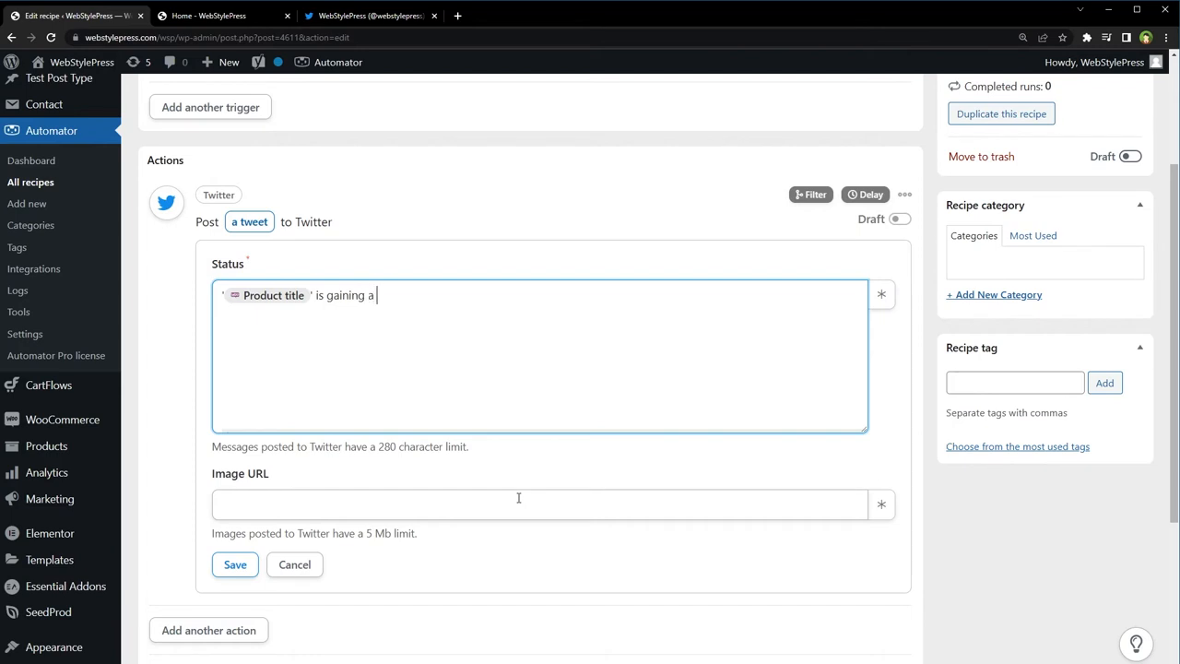
type("lot of attenti")
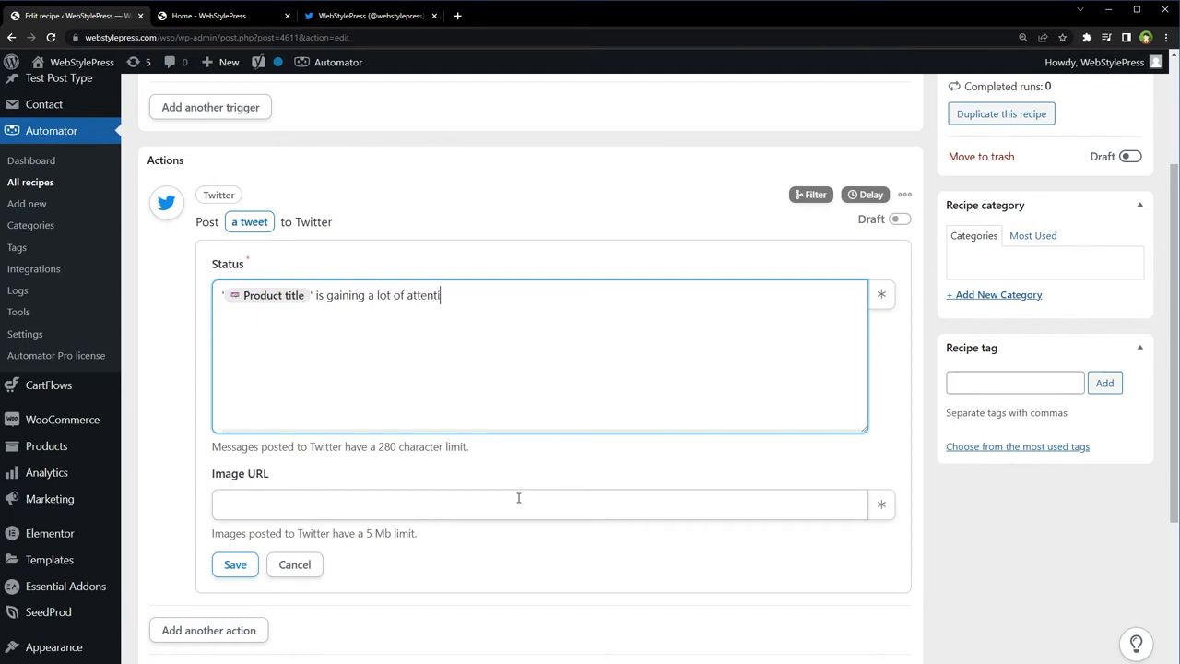
type("on.")
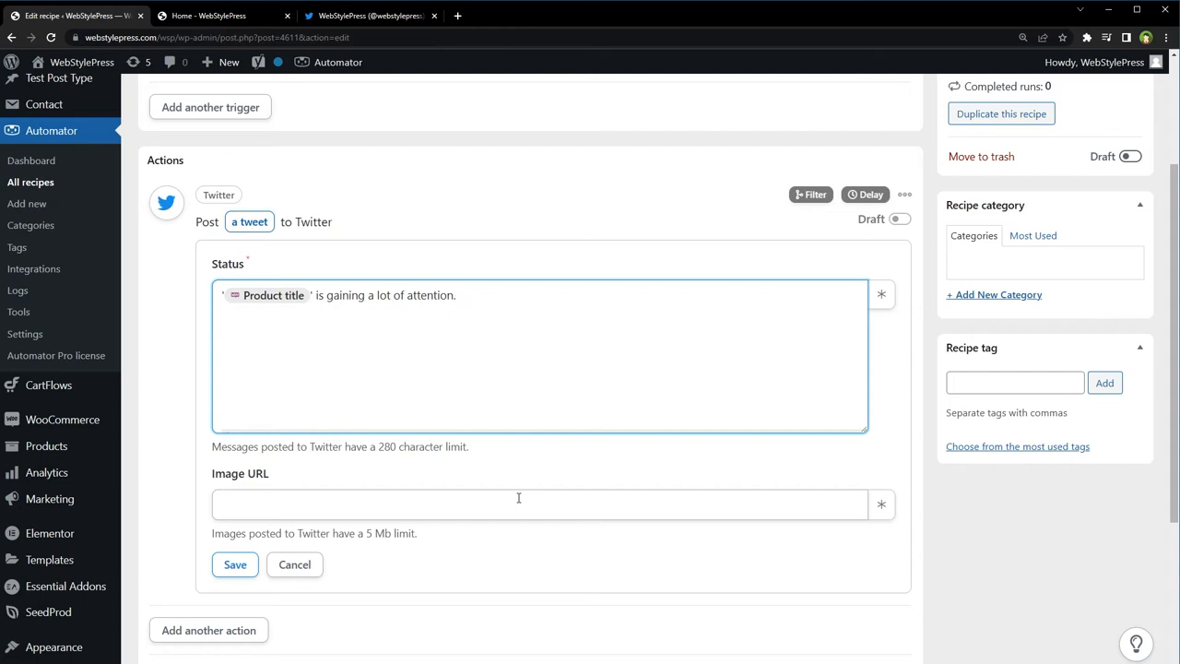
type("Check it o")
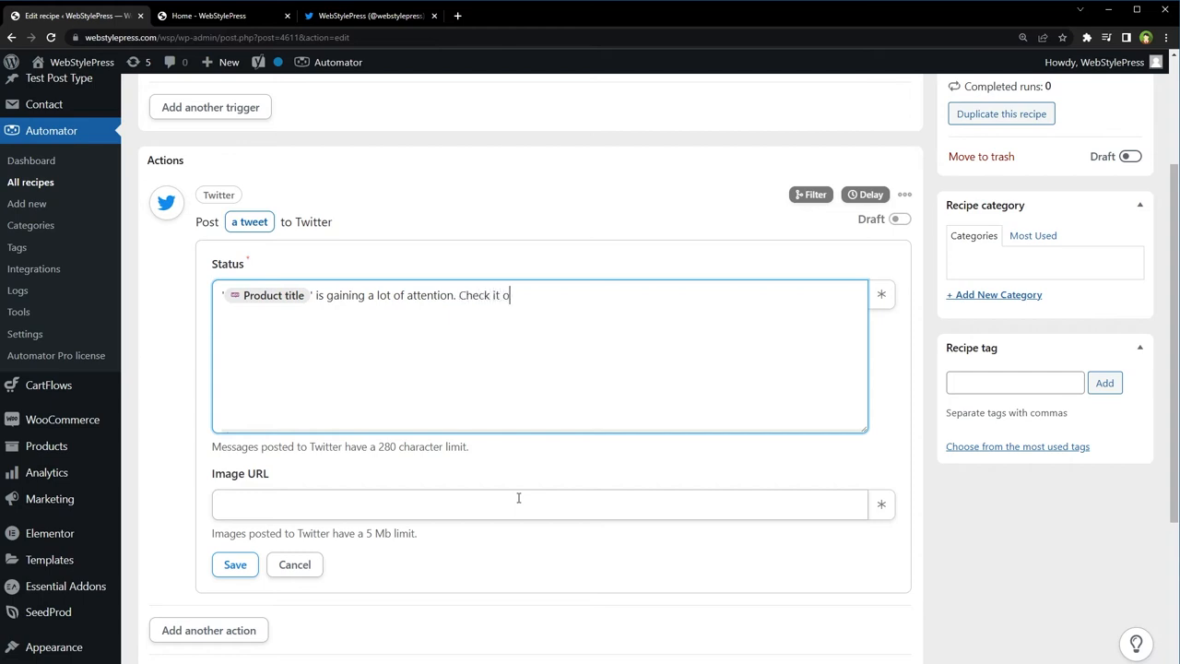
type("ut!")
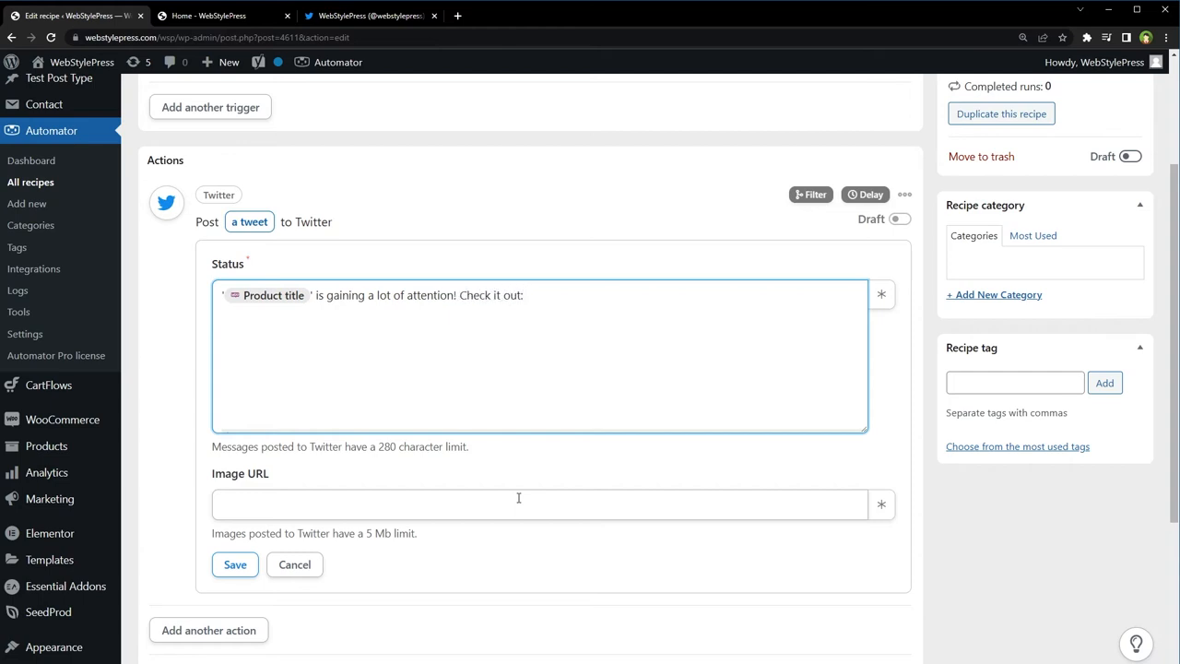
Append the Product URL token and the note 'Just a tweet test from WSP'
left_click(881, 295)
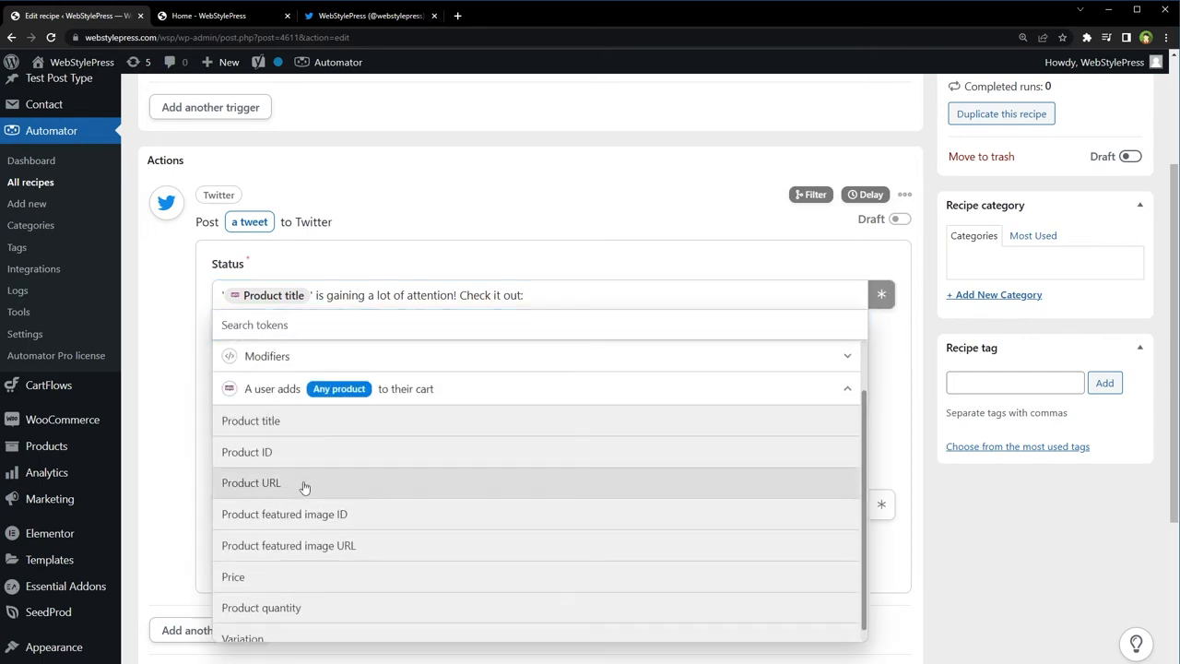
left_click(251, 483)
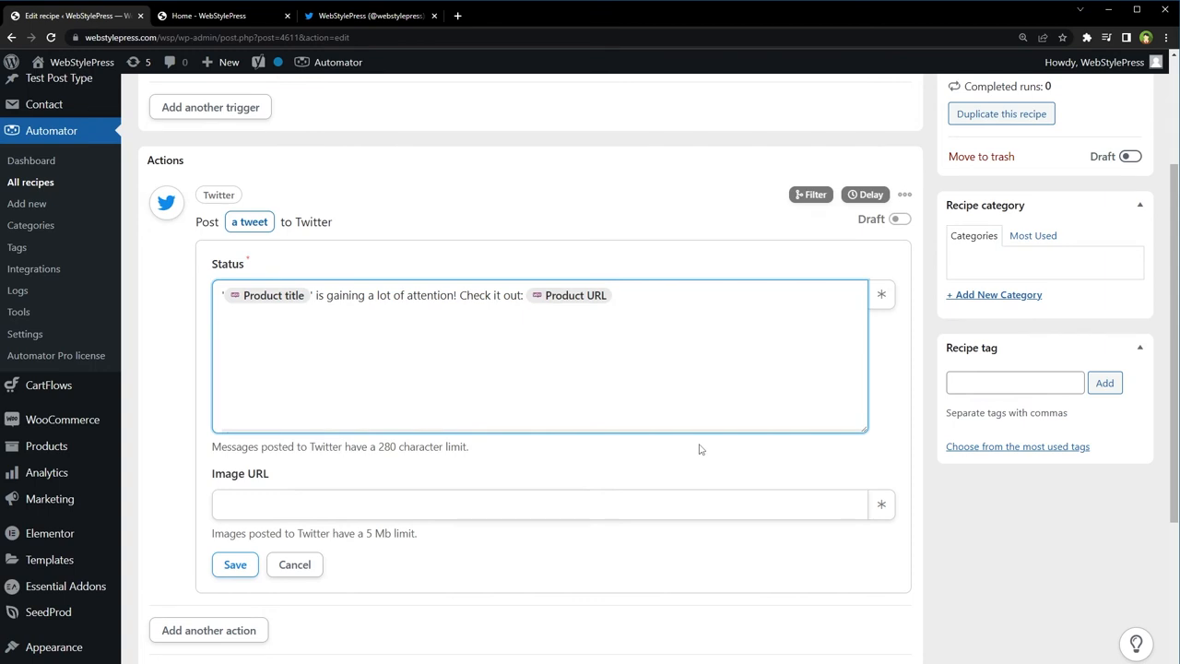
type("Just")
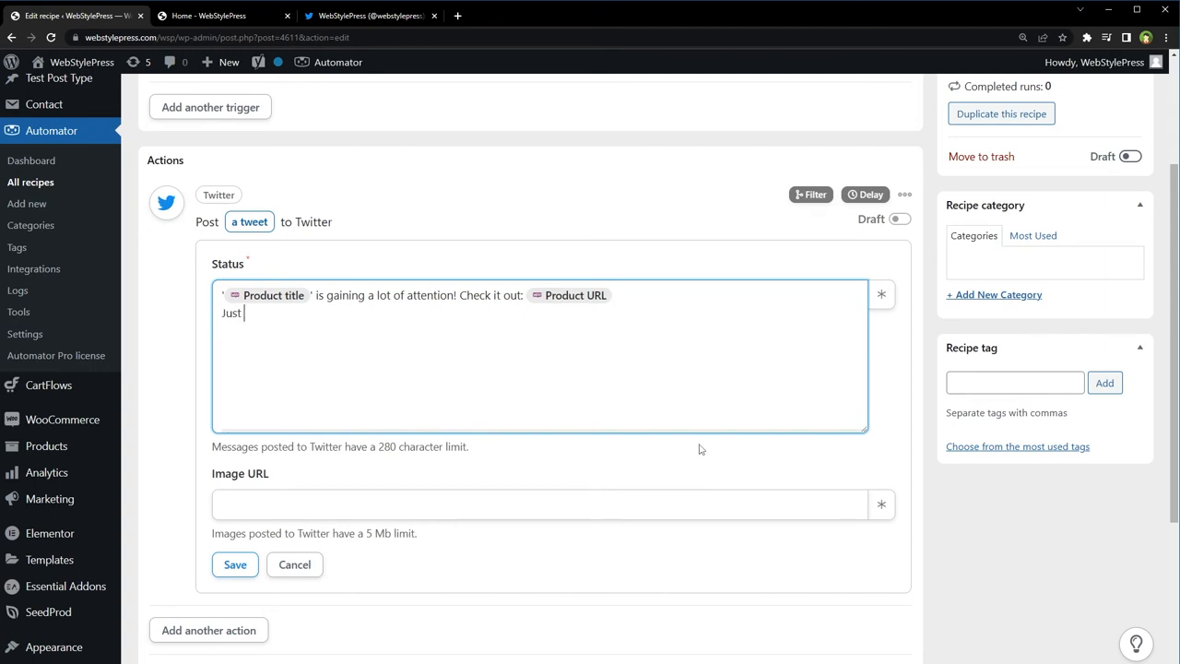
type("a tweet test")
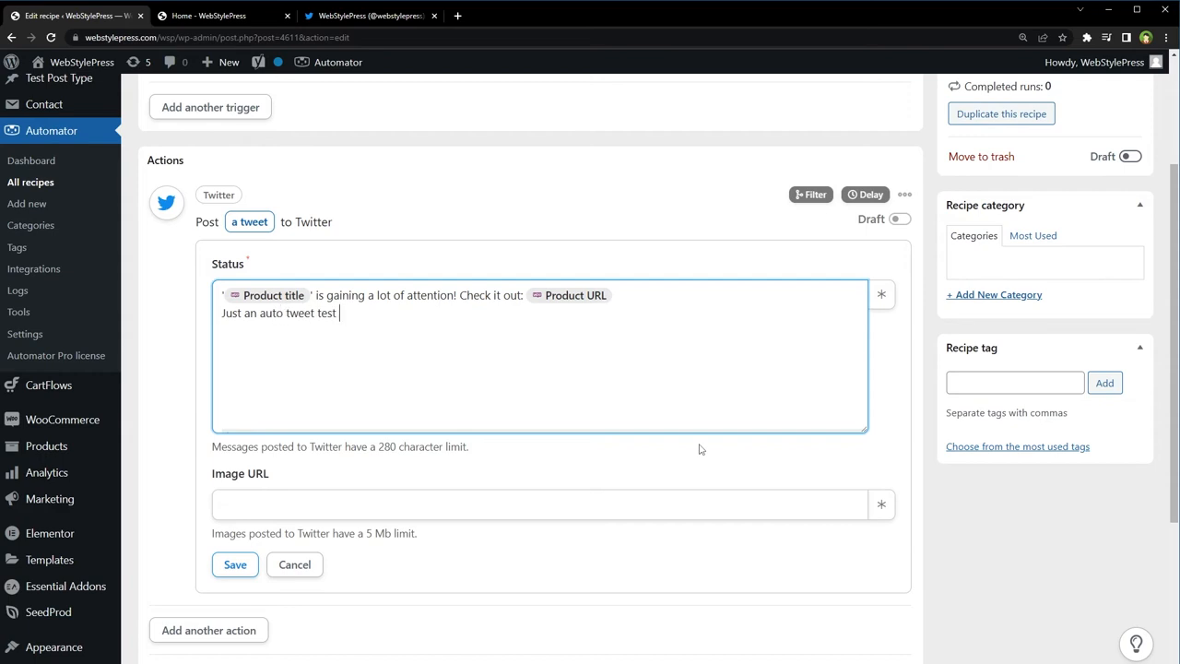
type("from WSP")
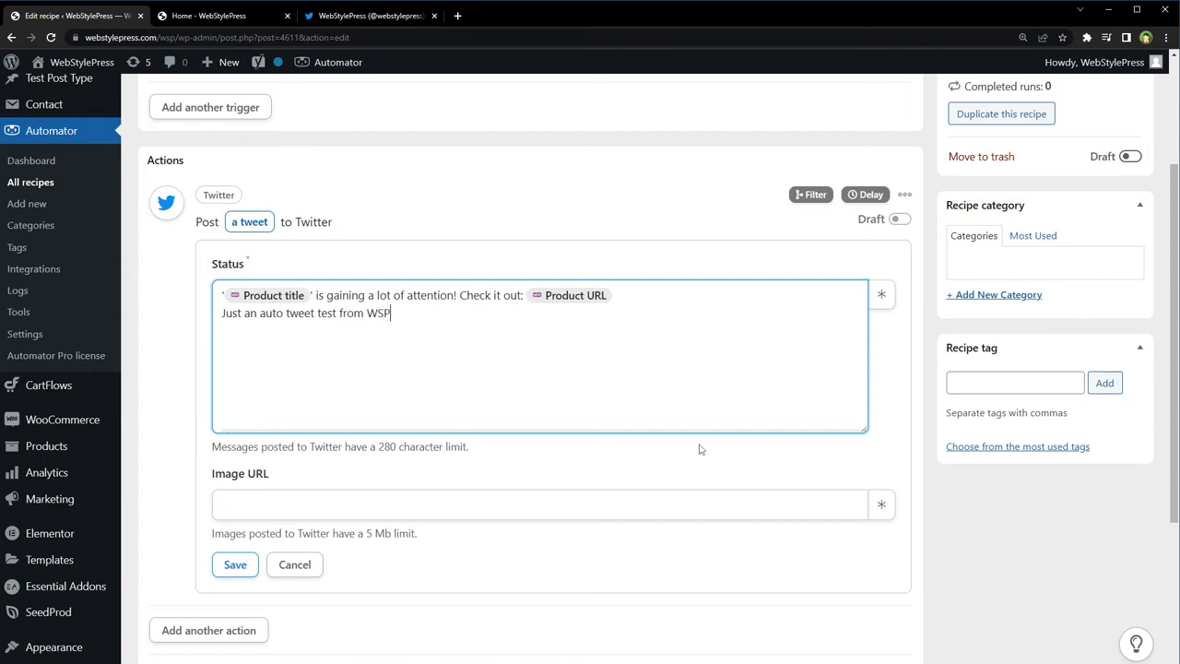
Set the Image URL to the Product featured image URL token and save the action
left_click(881, 505)
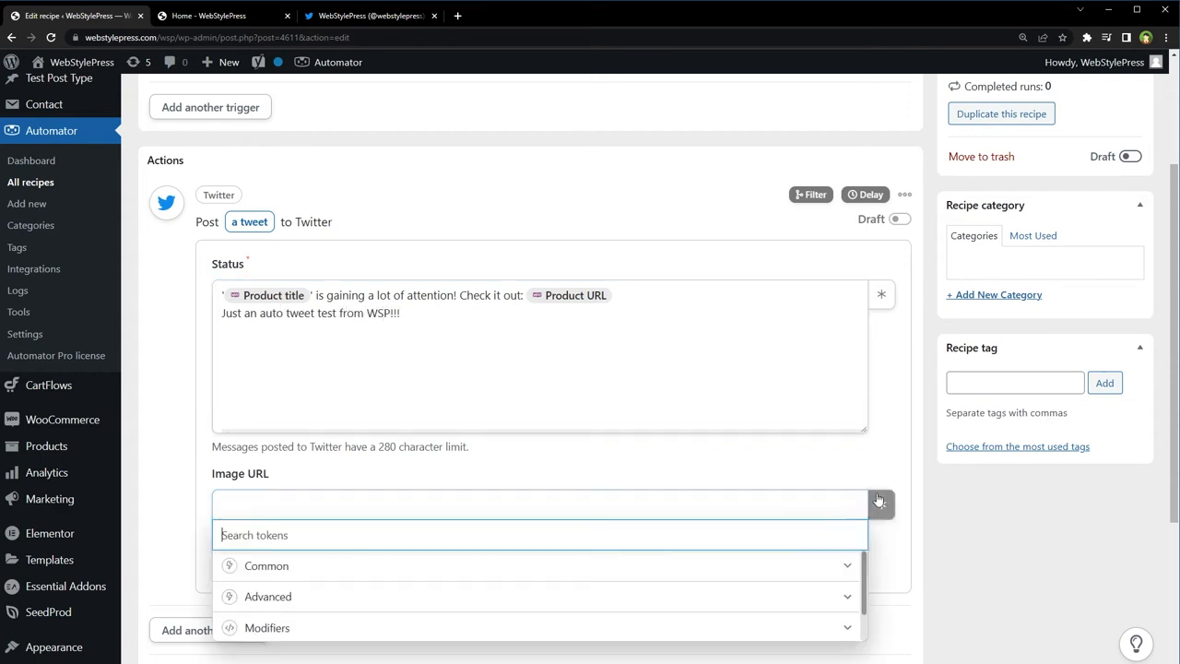
scroll("down", 3)
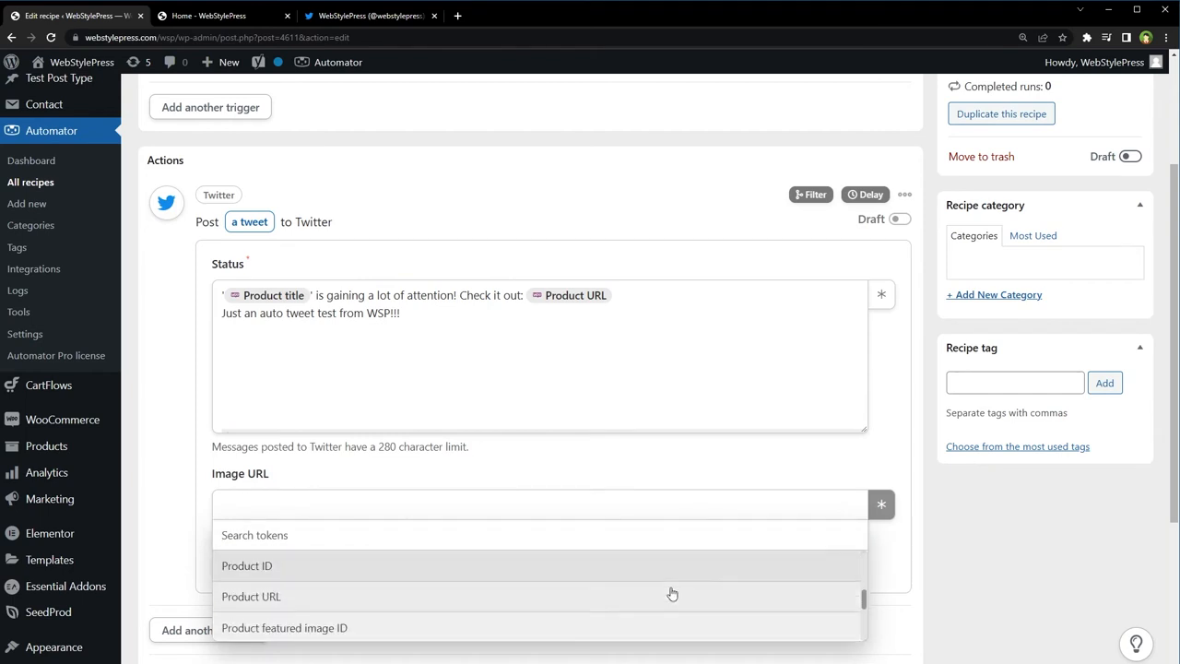
scroll("down", 3)
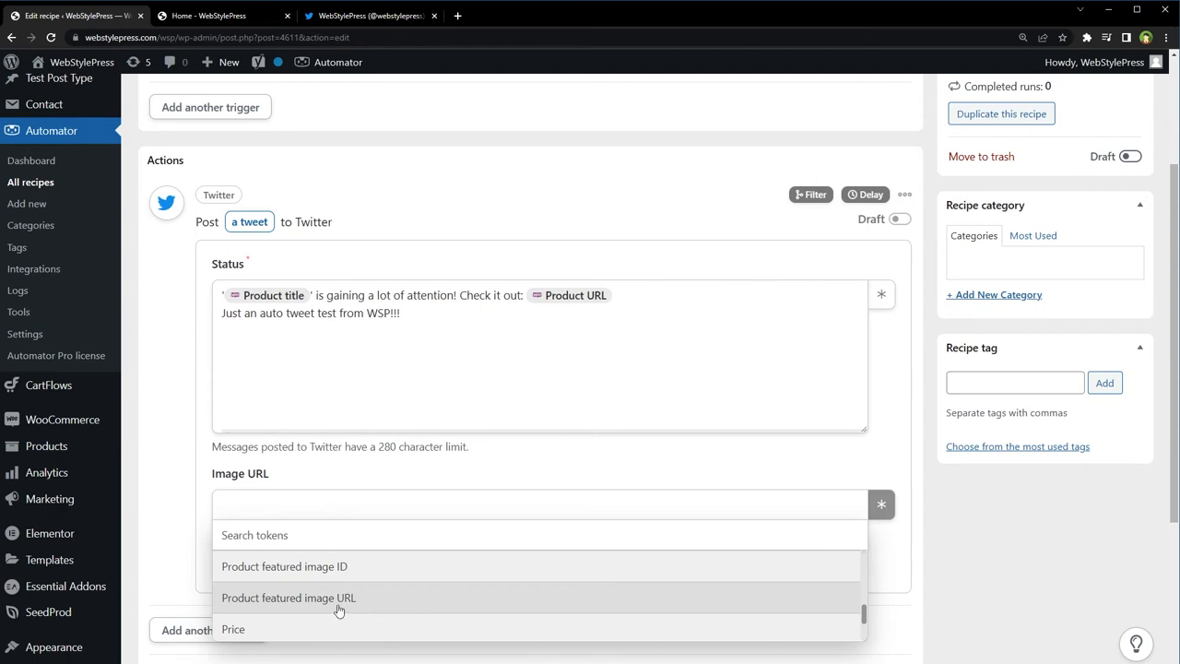
left_click(288, 597)
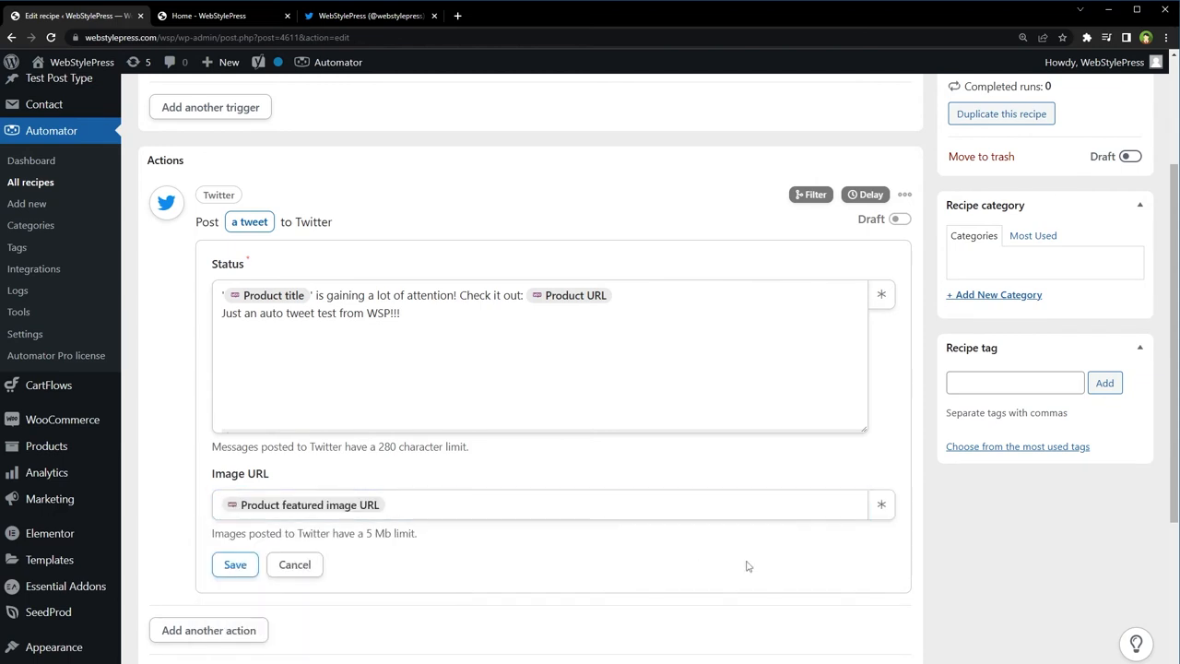
left_click(234, 564)
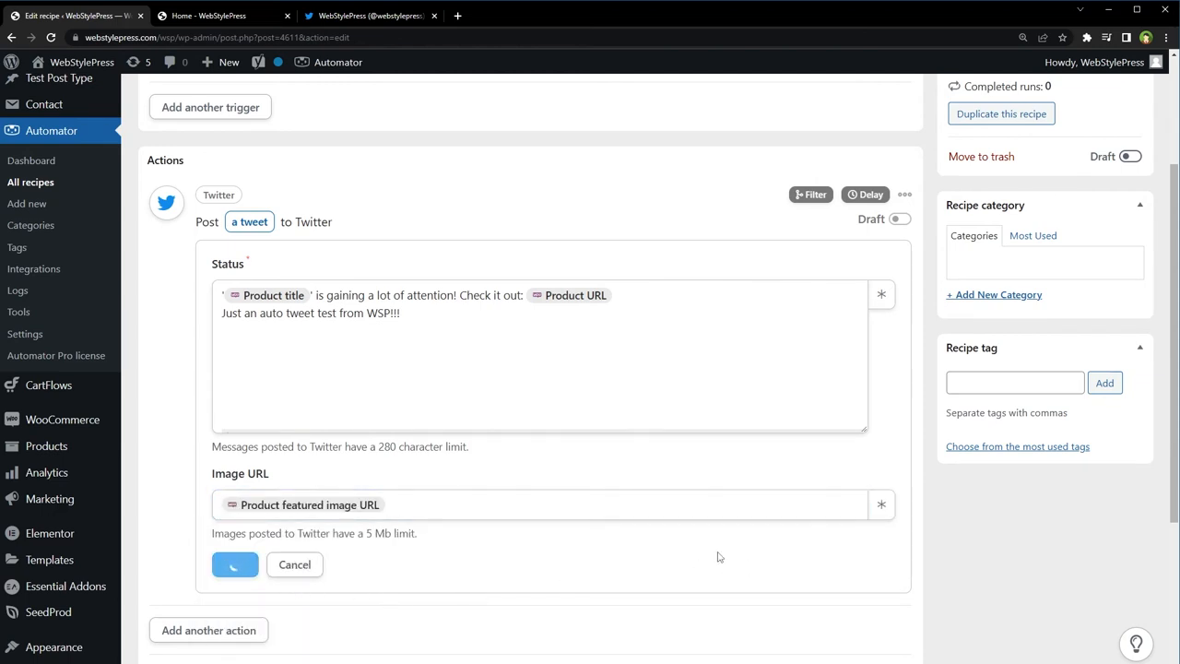
Switch the recipe from Draft to Live and go to the store homepage tab
left_click(234, 564)
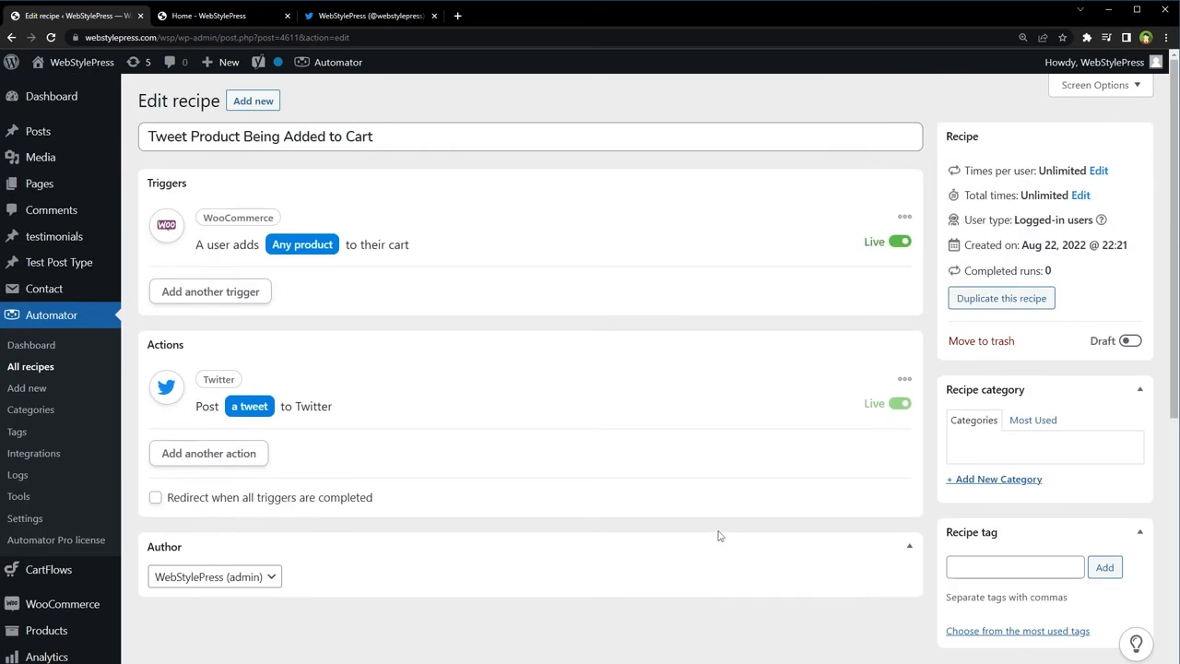
mouse_move(534, 254)
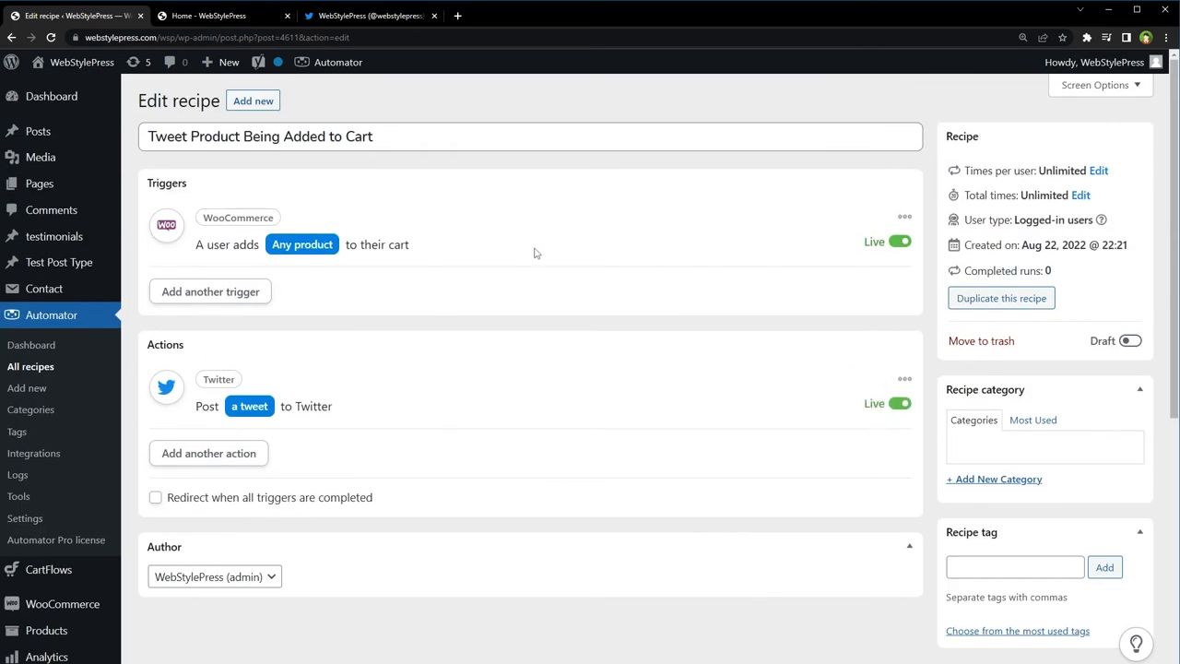
mouse_move(524, 221)
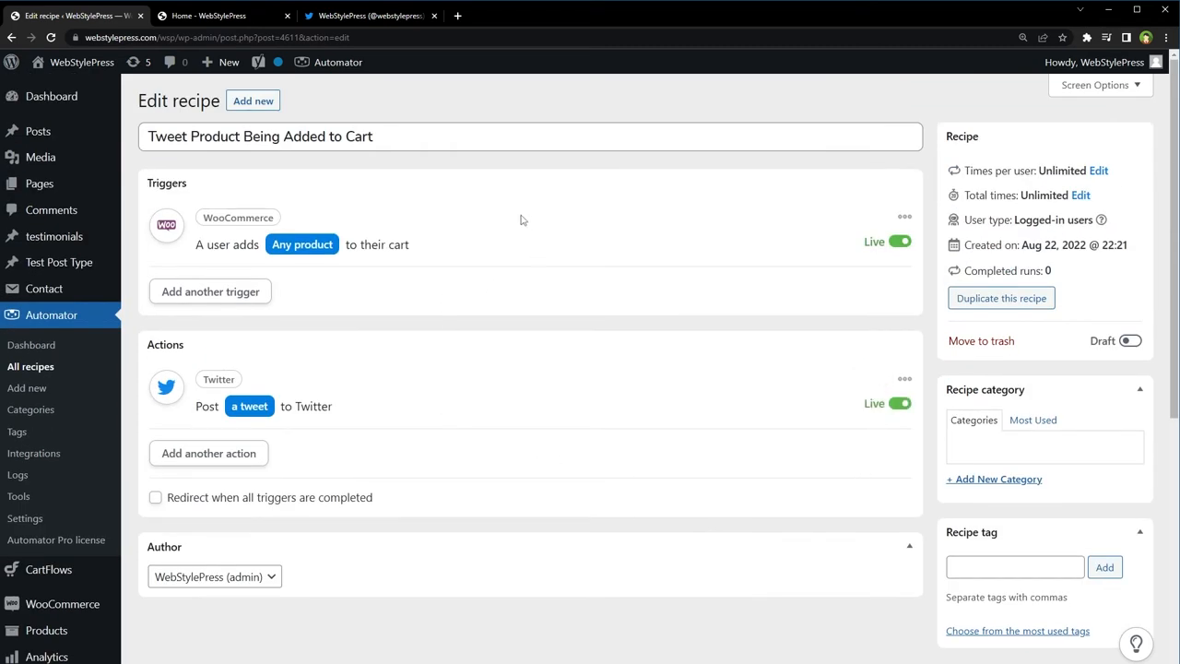
left_click(1128, 339)
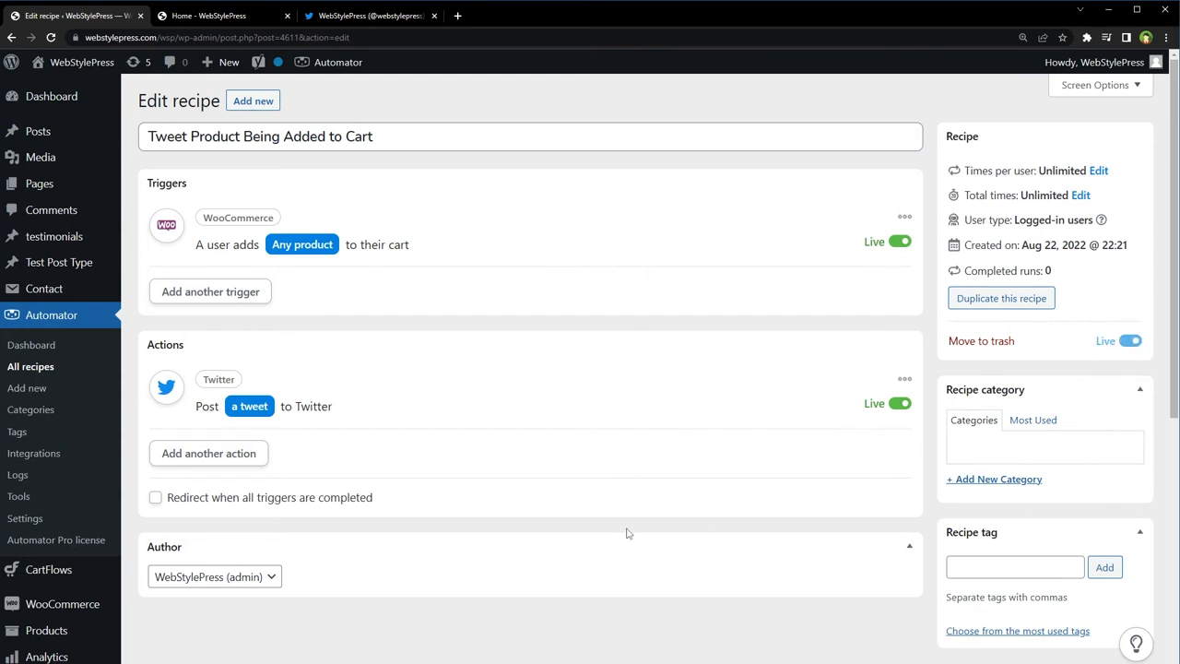
mouse_move(488, 347)
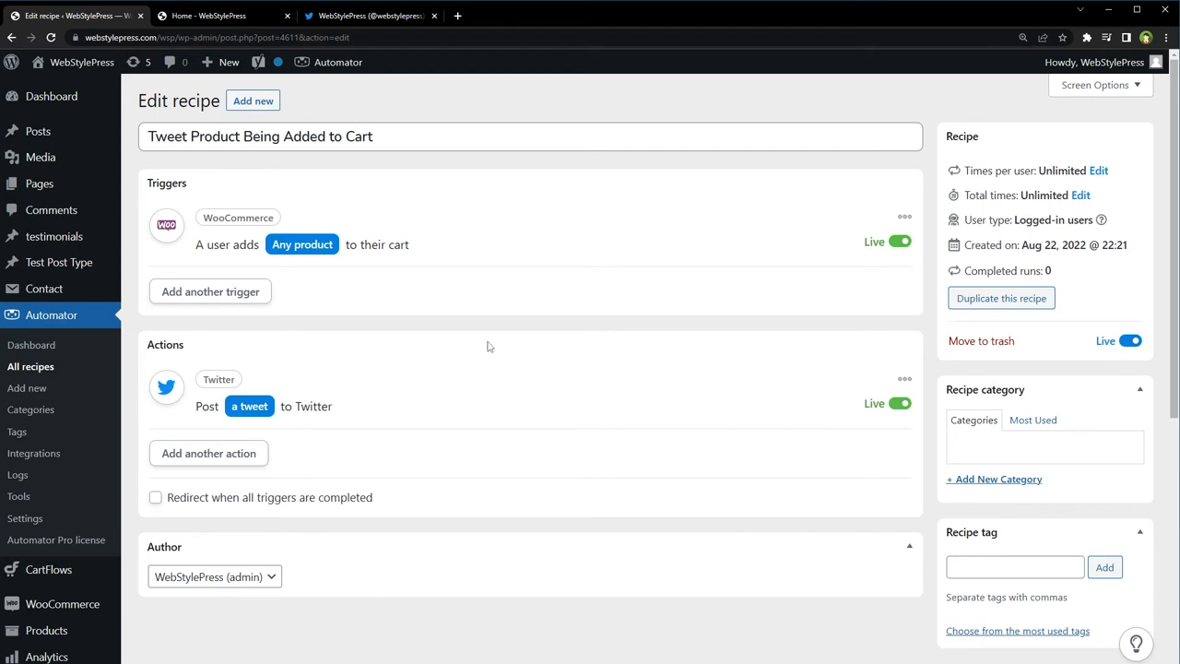
mouse_move(476, 345)
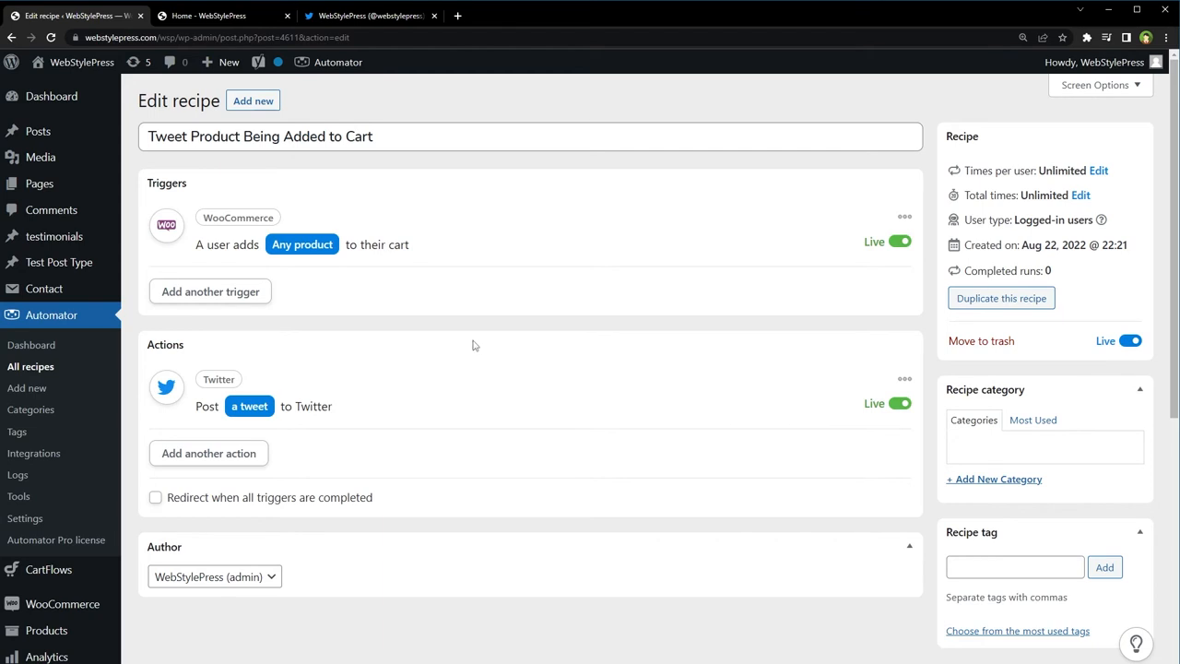
left_click(221, 15)
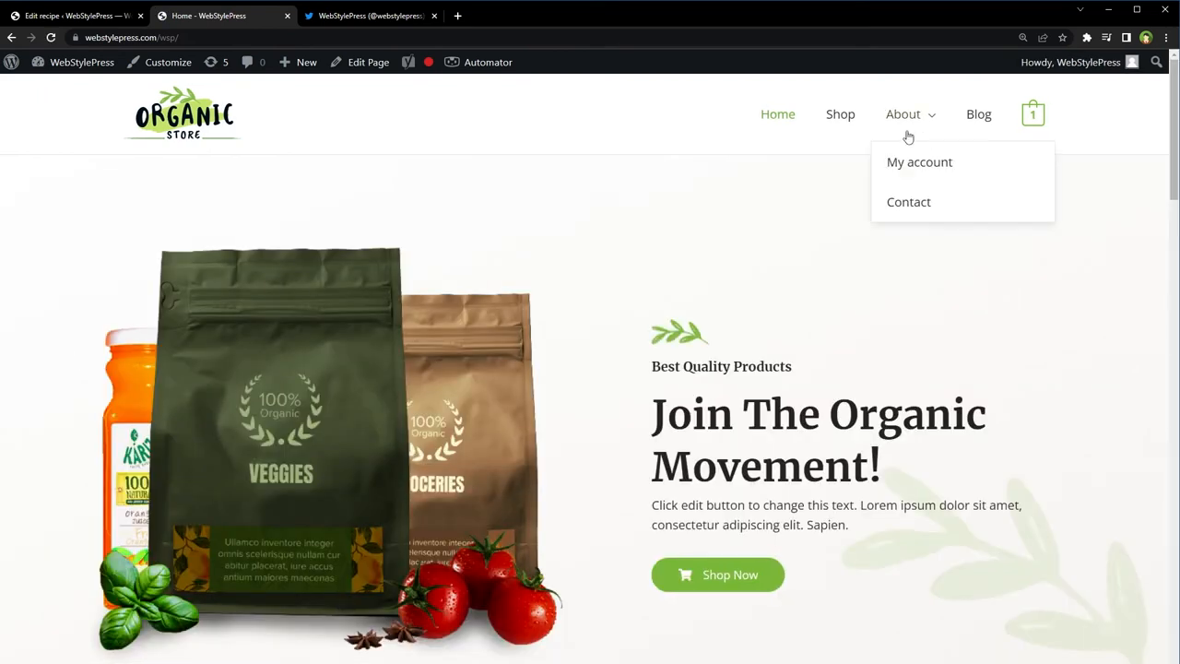
Remove Cashew Butter from the cart and go to the Shop page
left_click(1032, 114)
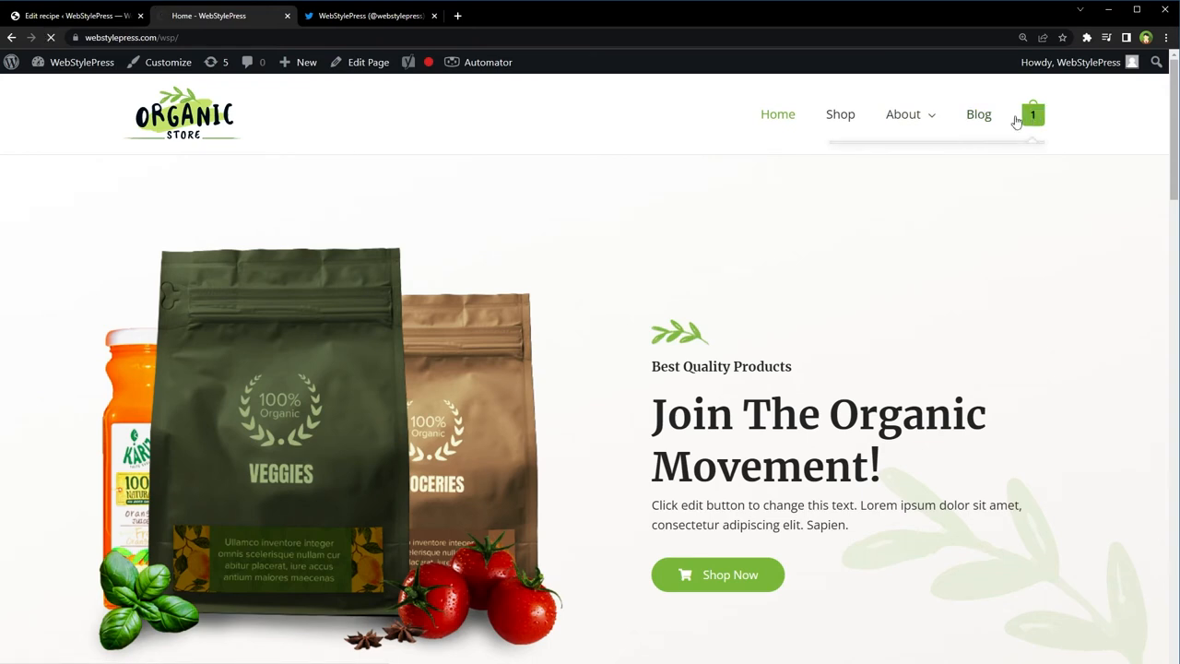
left_click(1032, 114)
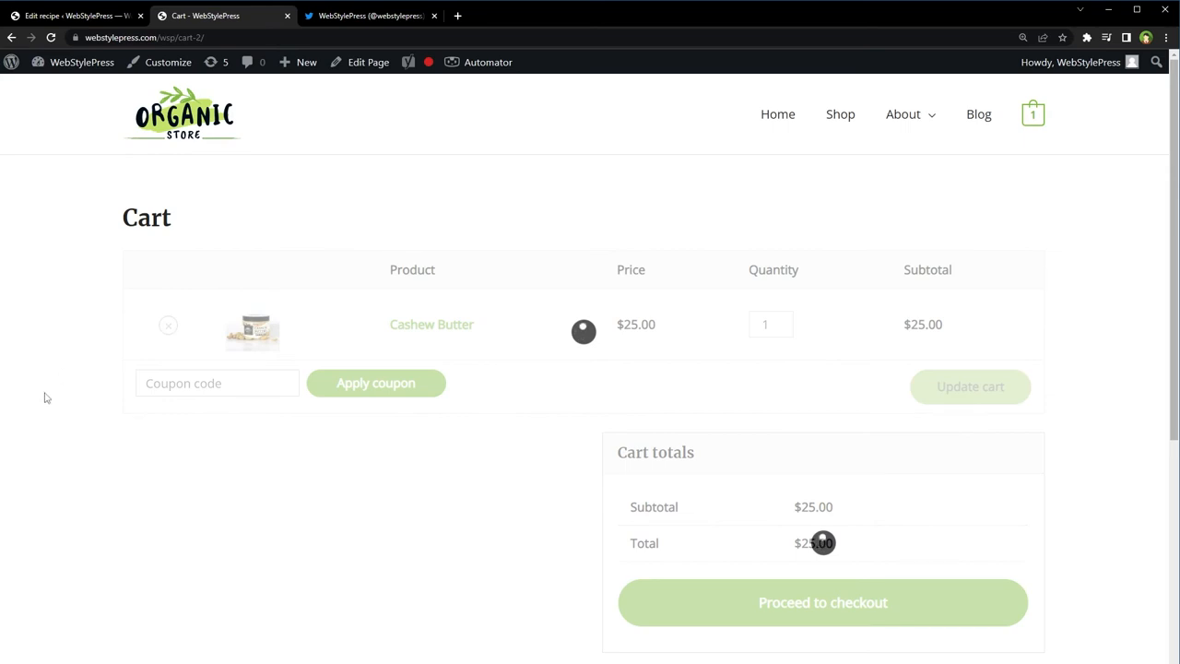
left_click(168, 324)
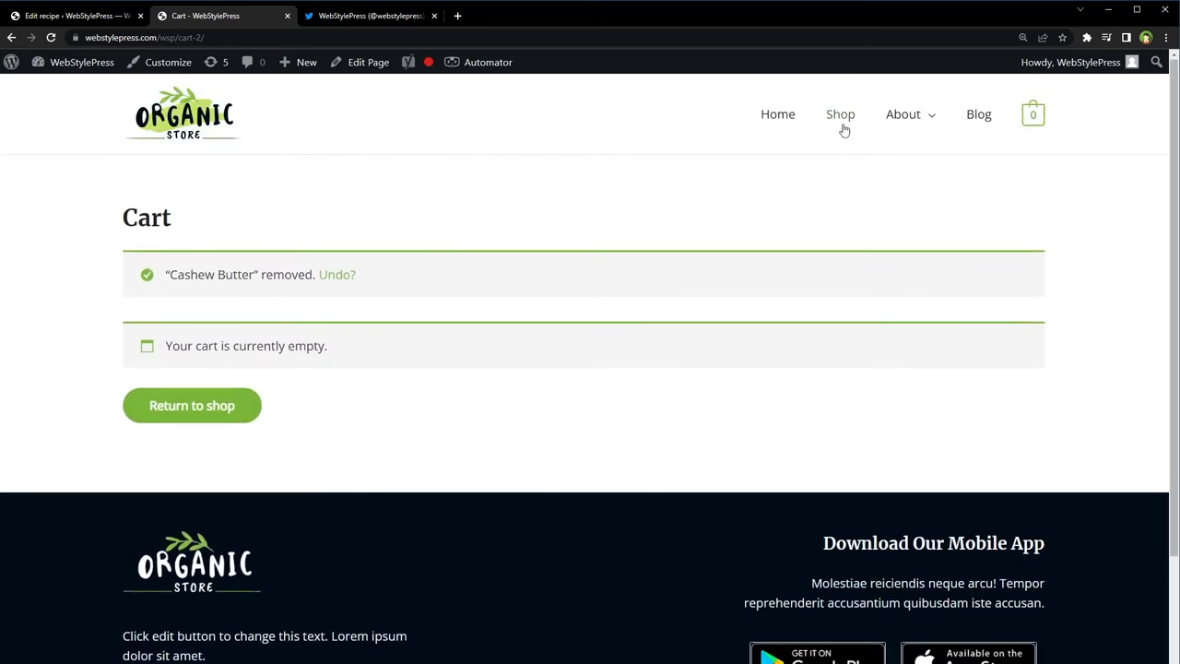
left_click(840, 114)
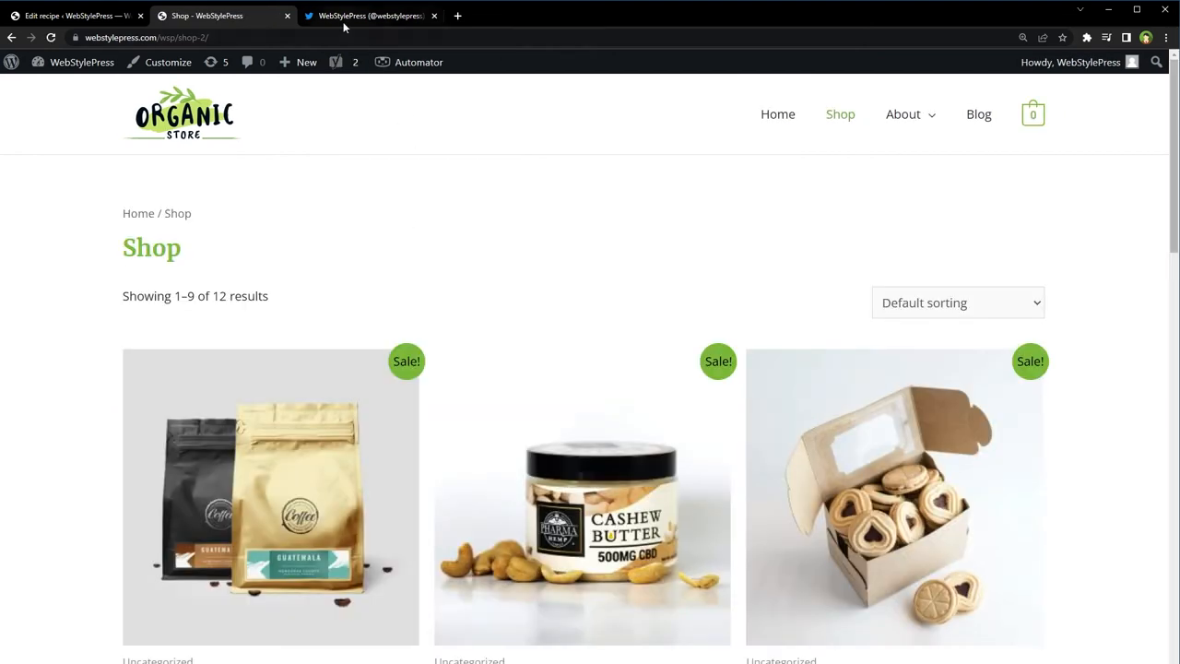
left_click(369, 15)
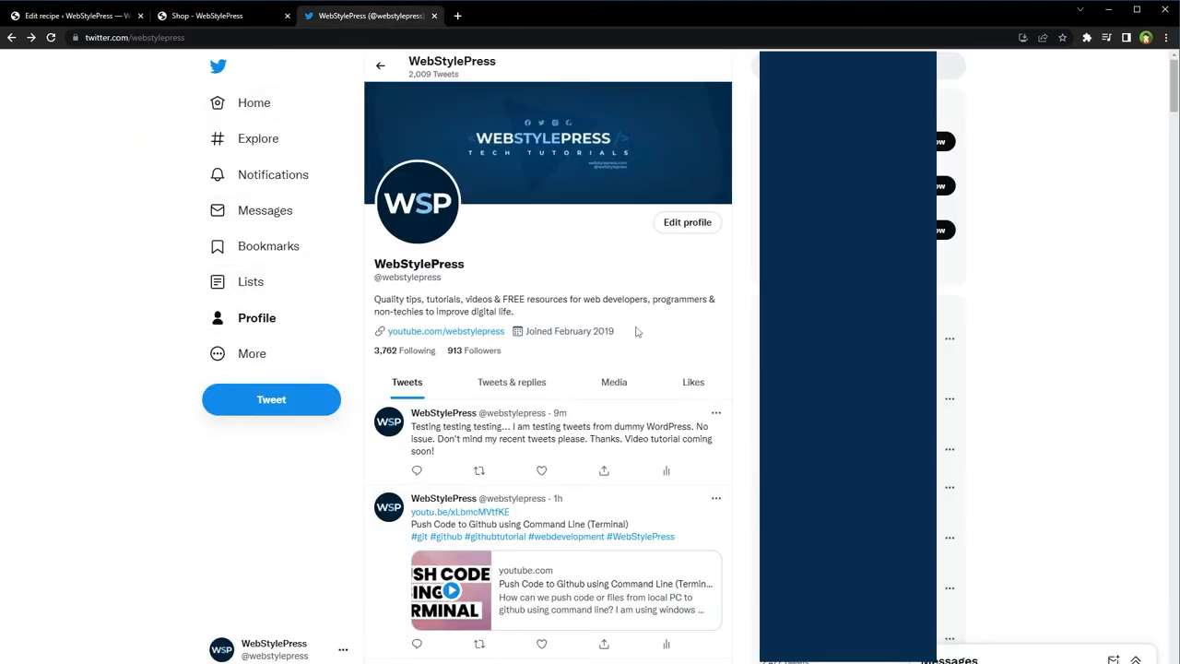
mouse_move(438, 450)
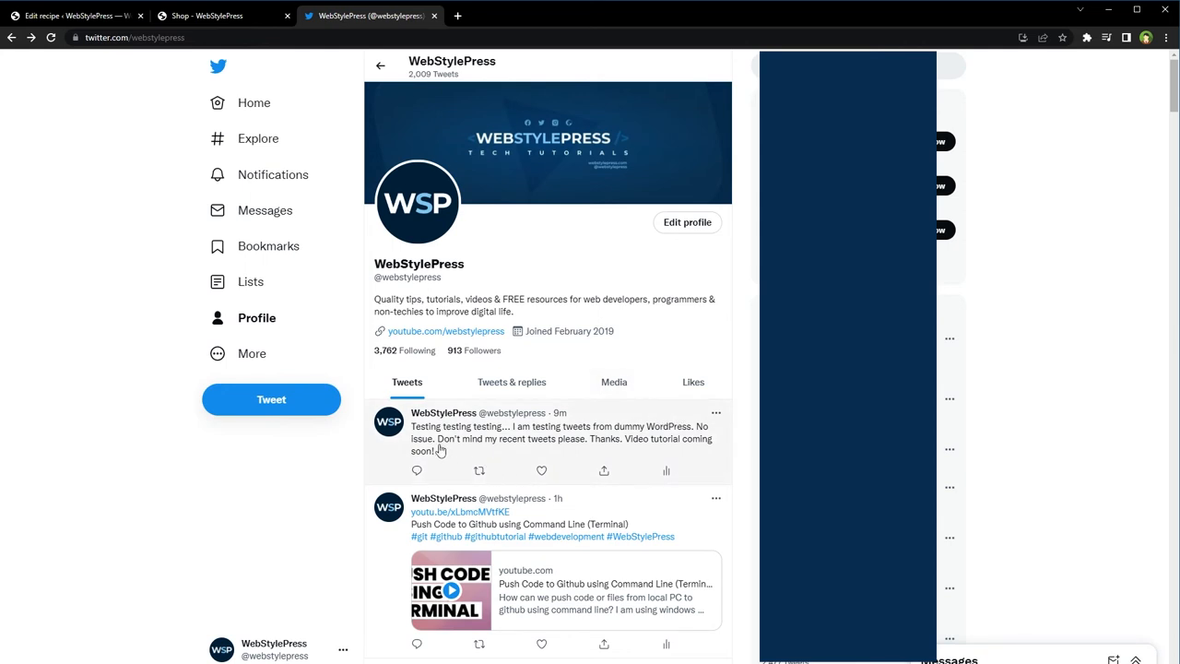
mouse_move(568, 435)
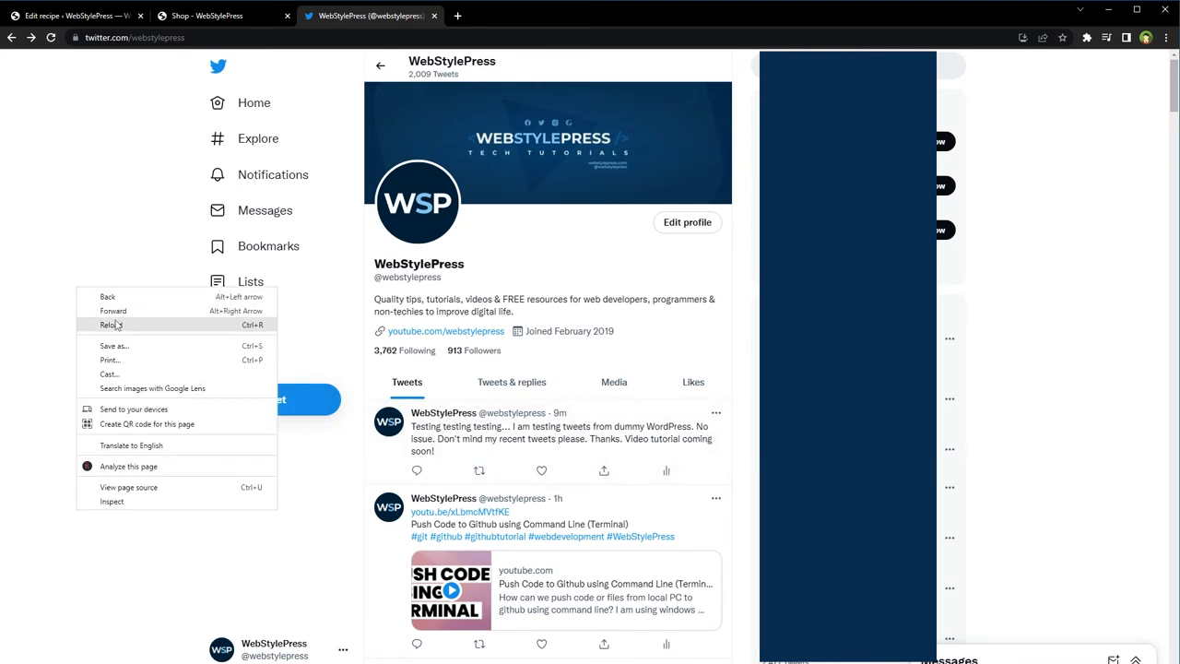
left_click(111, 325)
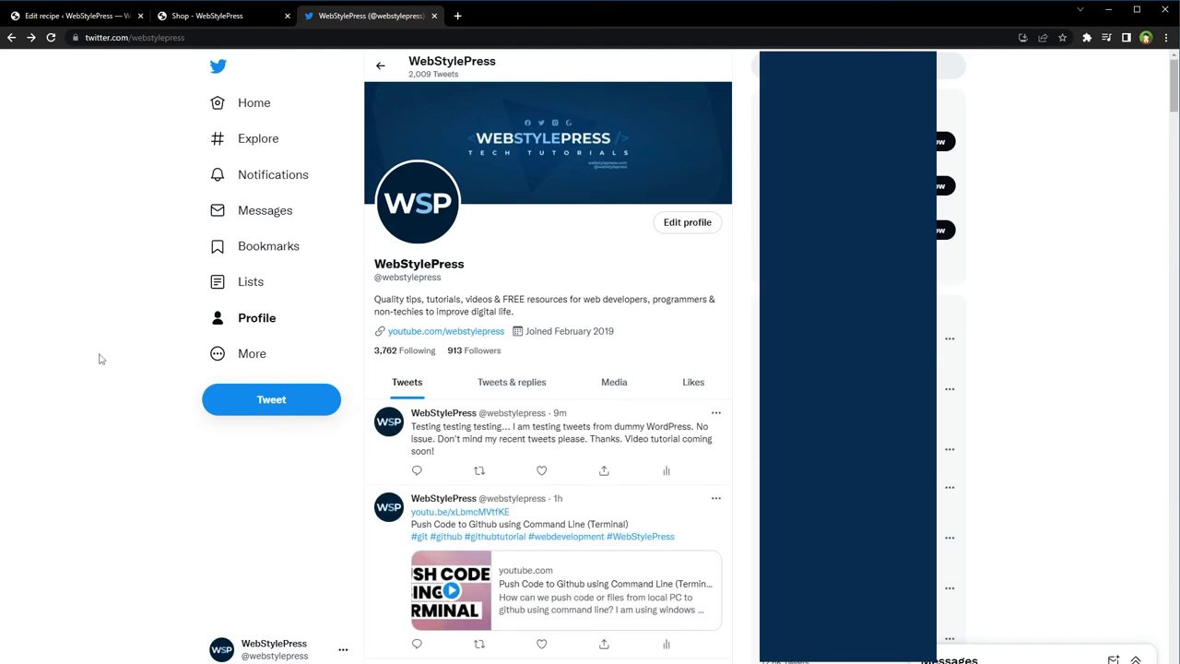
triple_click(553, 439)
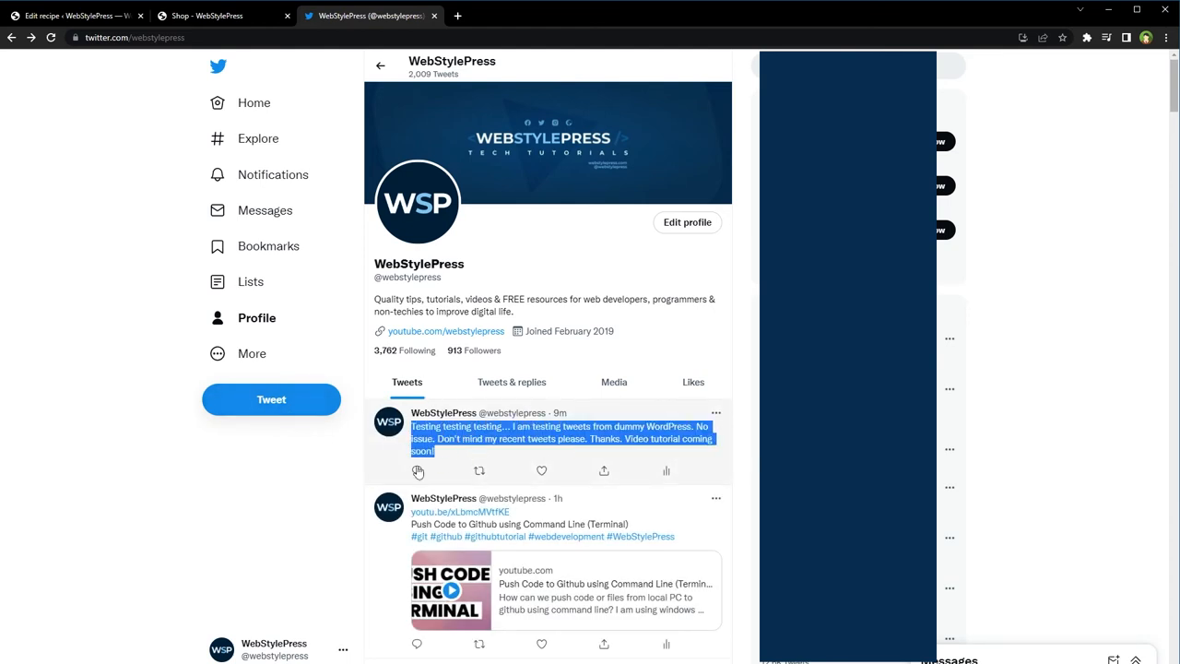
mouse_move(107, 448)
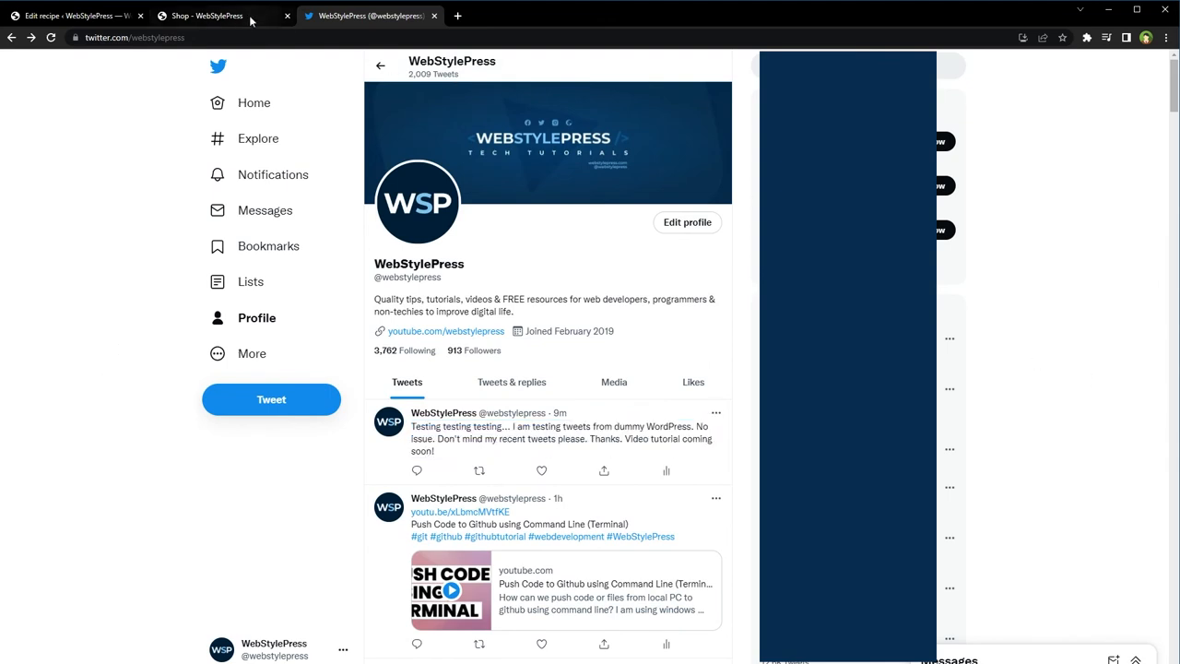
Add Fresh Organic Honey to the cart from its product page
left_click(206, 15)
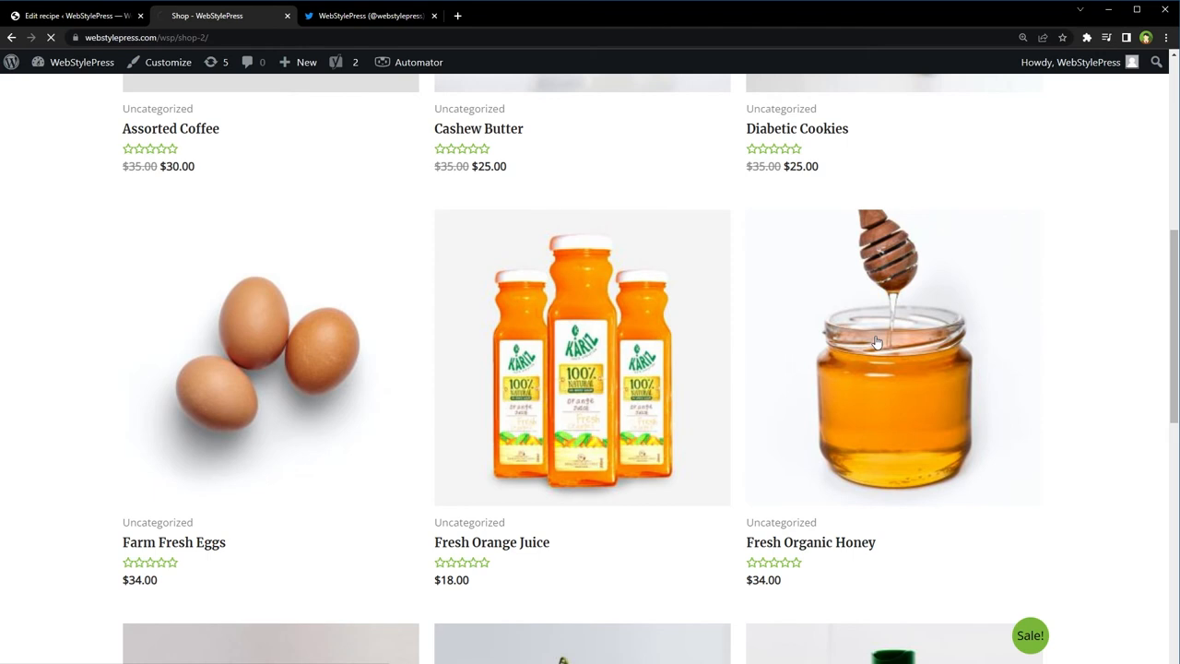
left_click(892, 358)
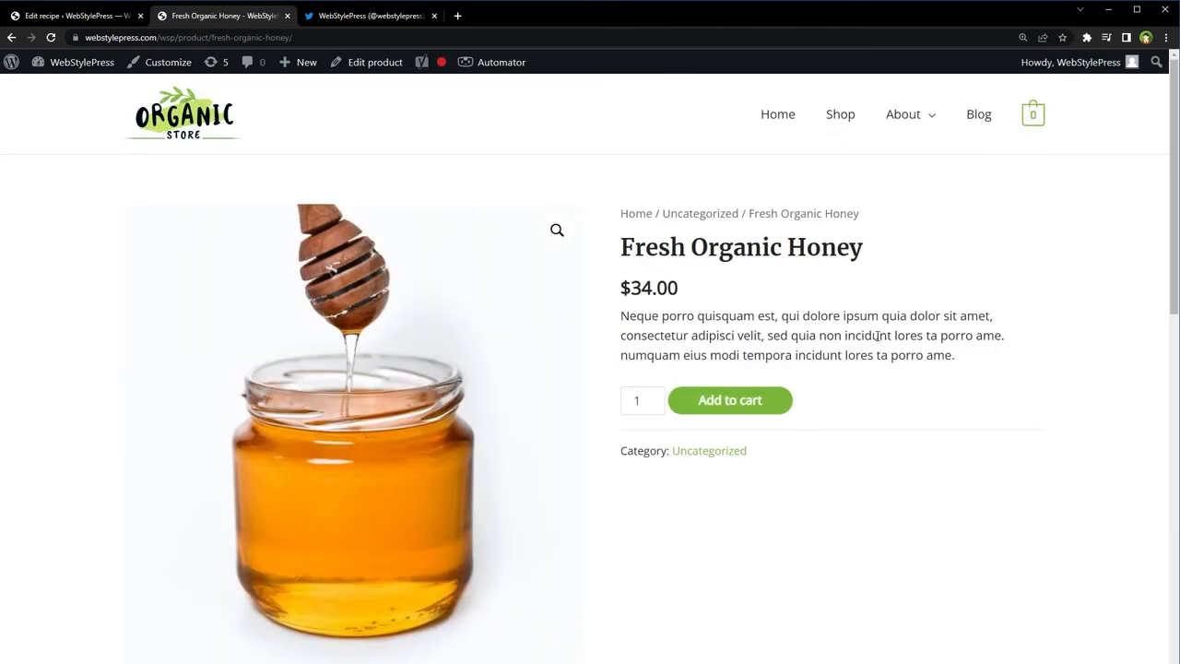
mouse_move(730, 400)
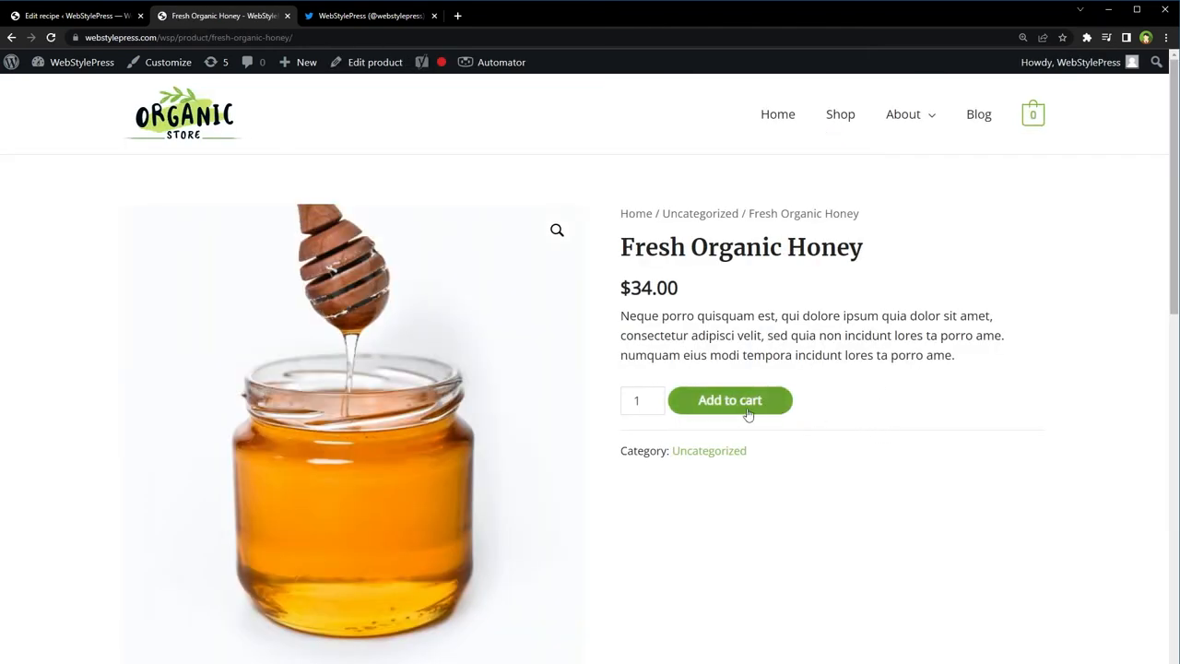
left_click(730, 398)
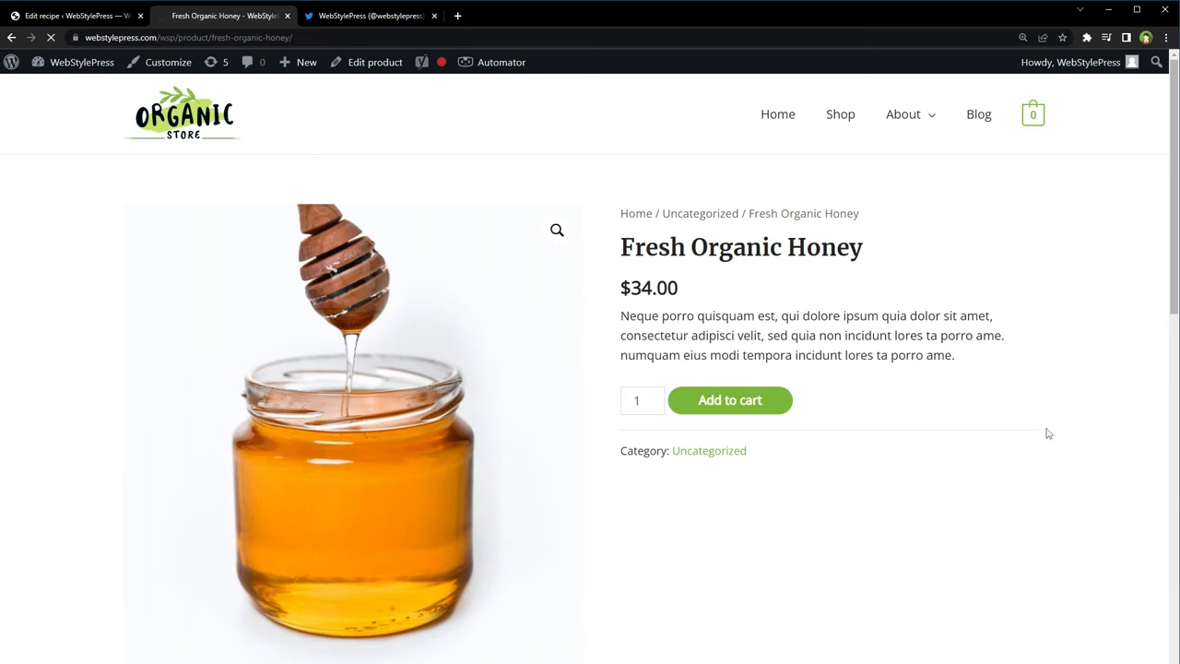
left_click(730, 399)
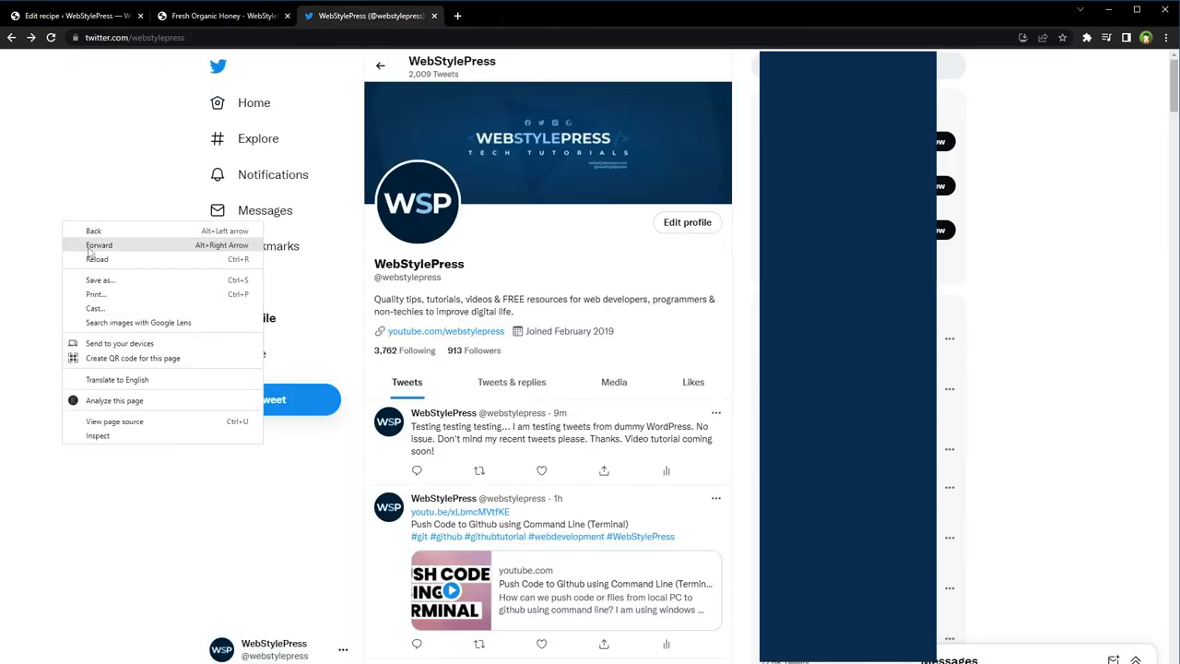
Reload the profile, find the auto-posted honey tweet and delete it
left_click(96, 258)
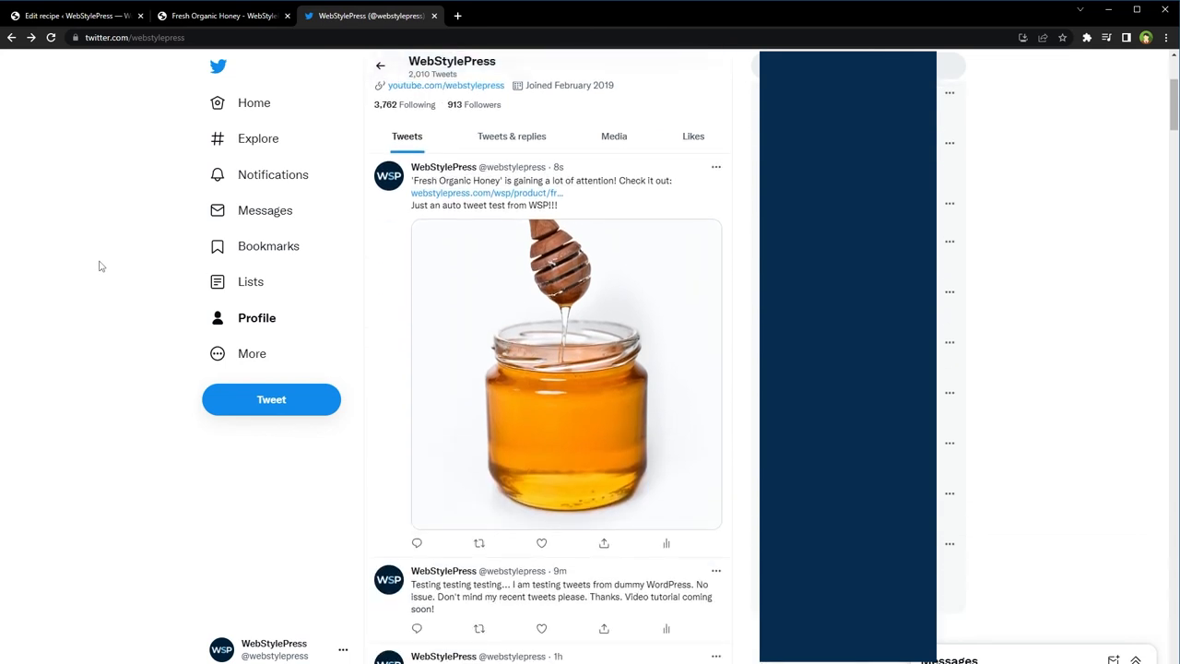
mouse_move(533, 192)
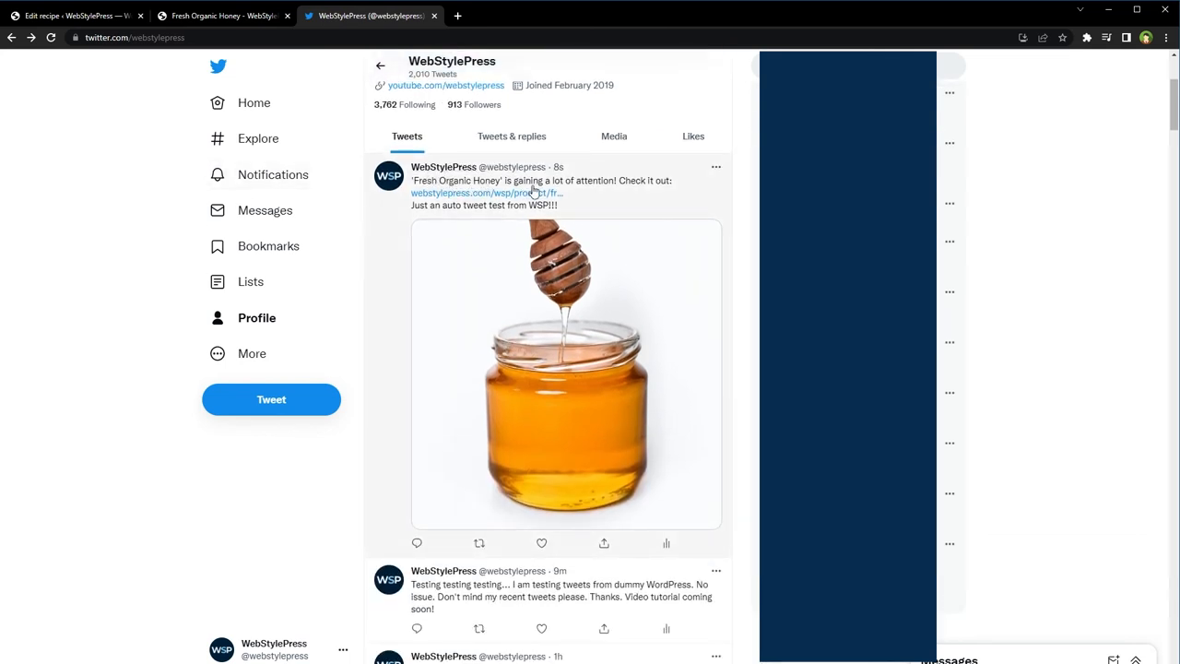
mouse_move(674, 190)
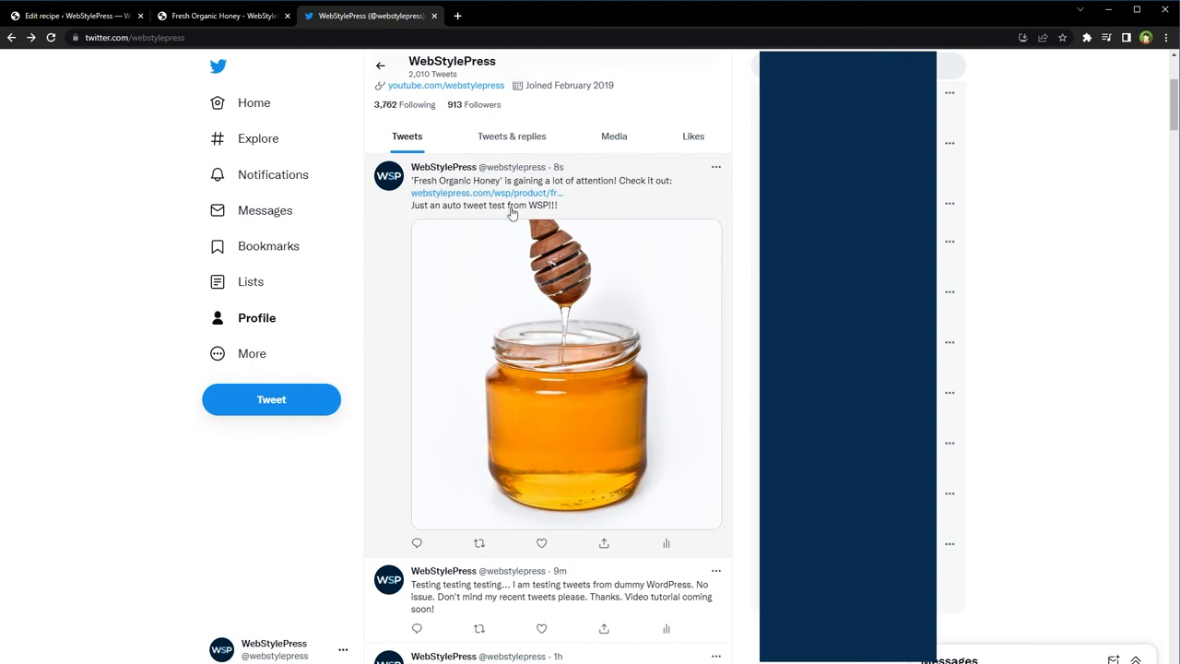
scroll("down", 3)
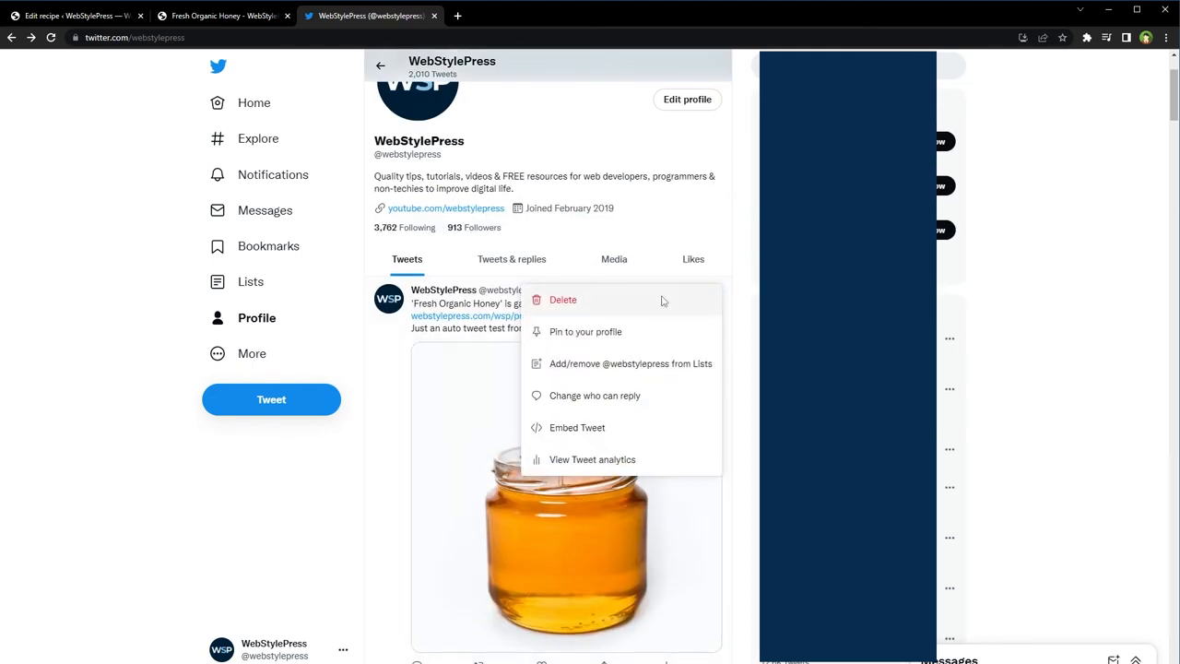
left_click(562, 299)
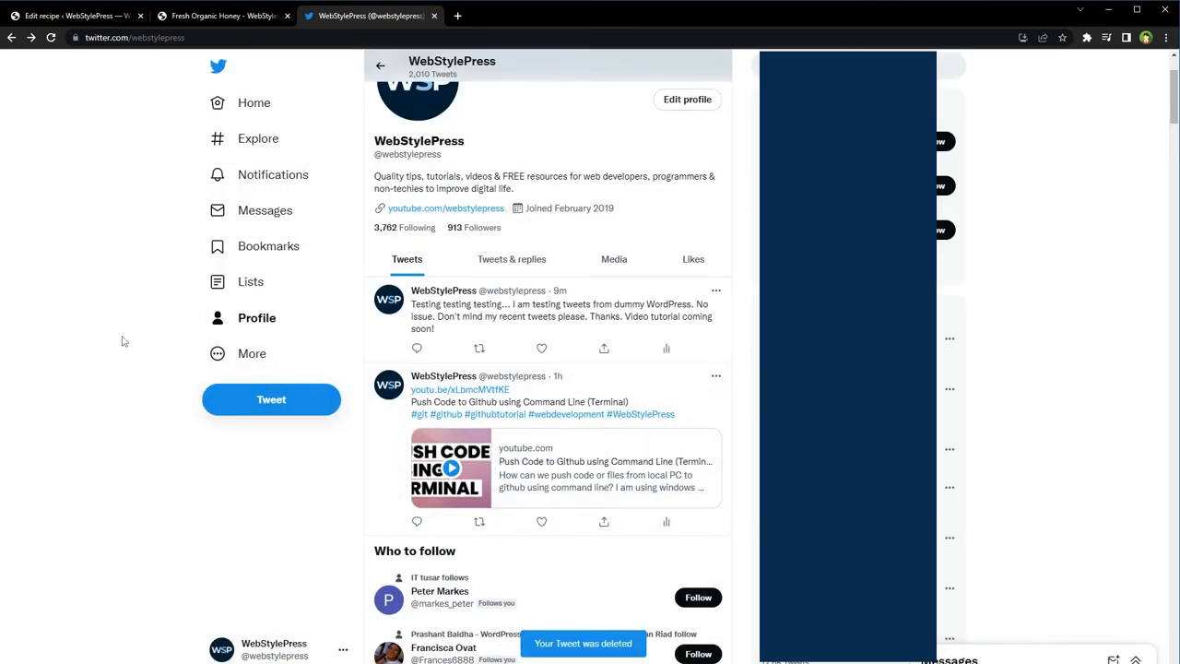
scroll("up", 3)
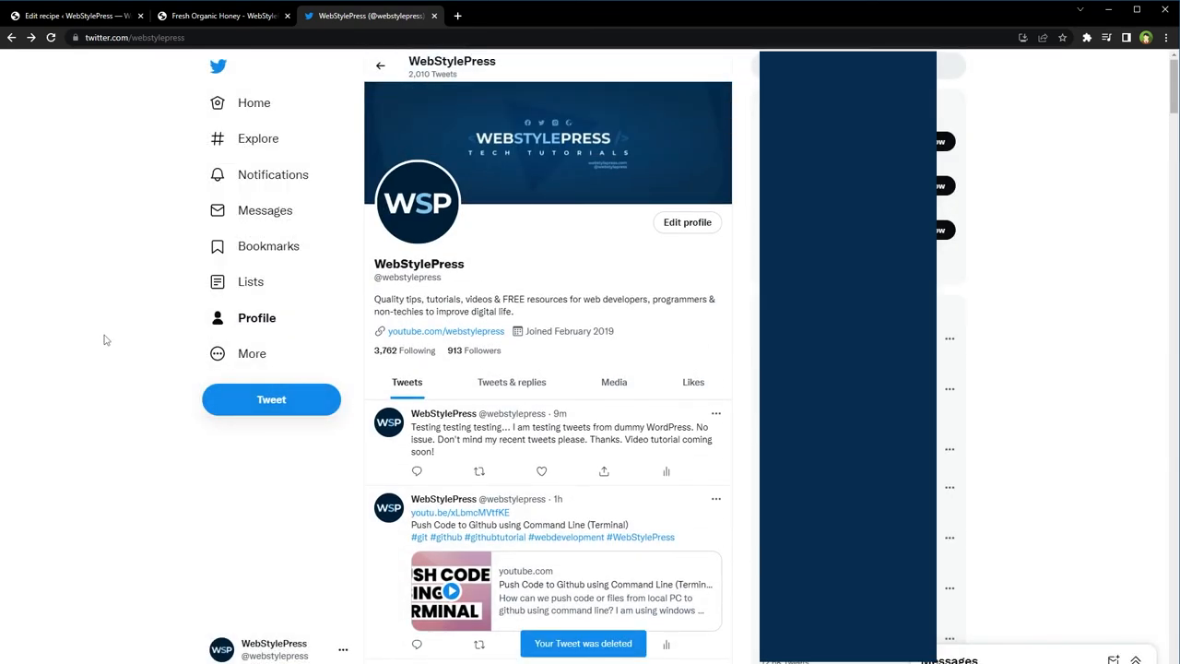
Return to the storefront and browse the Shop page to Handpicked Red Chillies
left_click(221, 15)
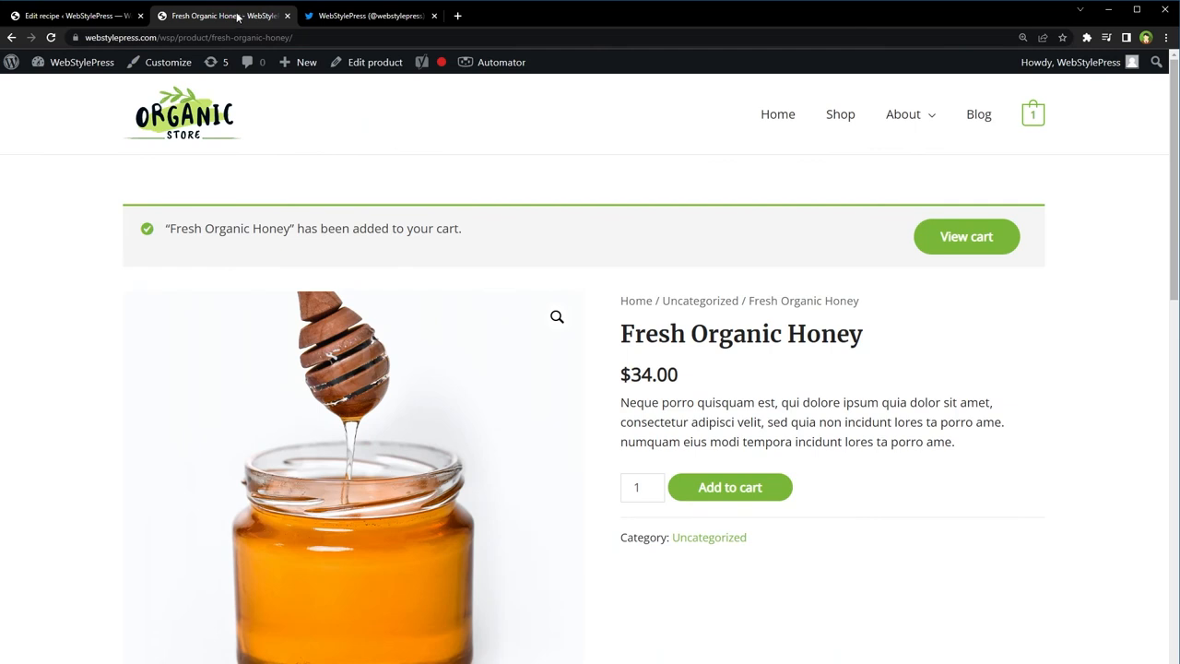
left_click(1032, 114)
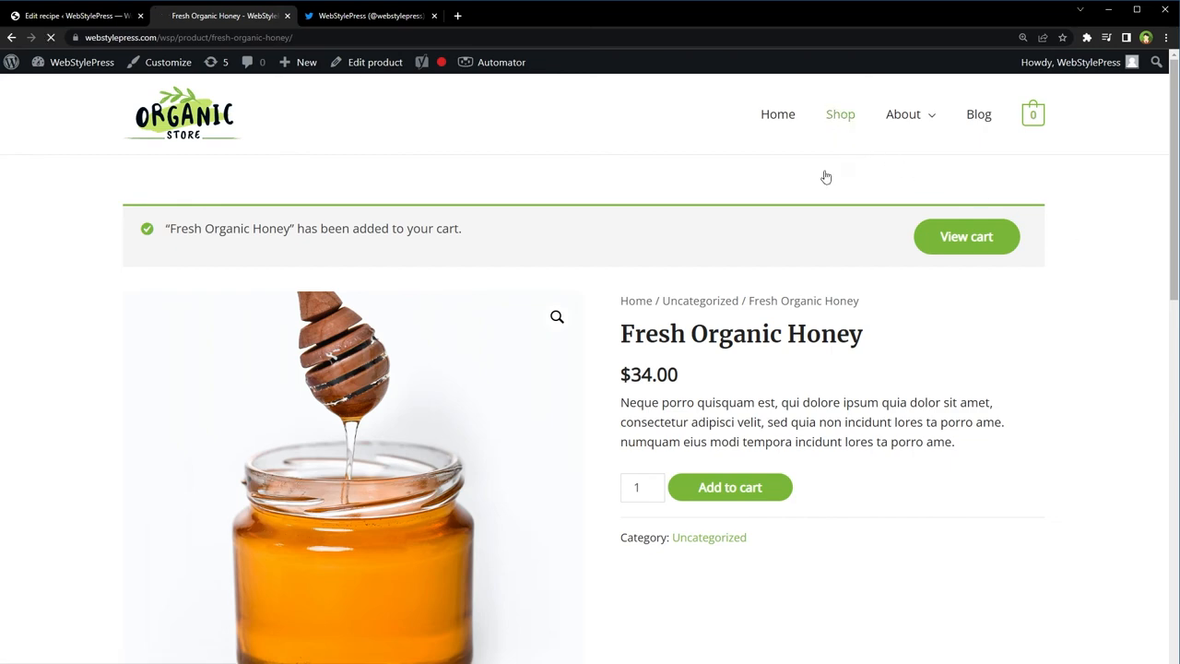
left_click(841, 115)
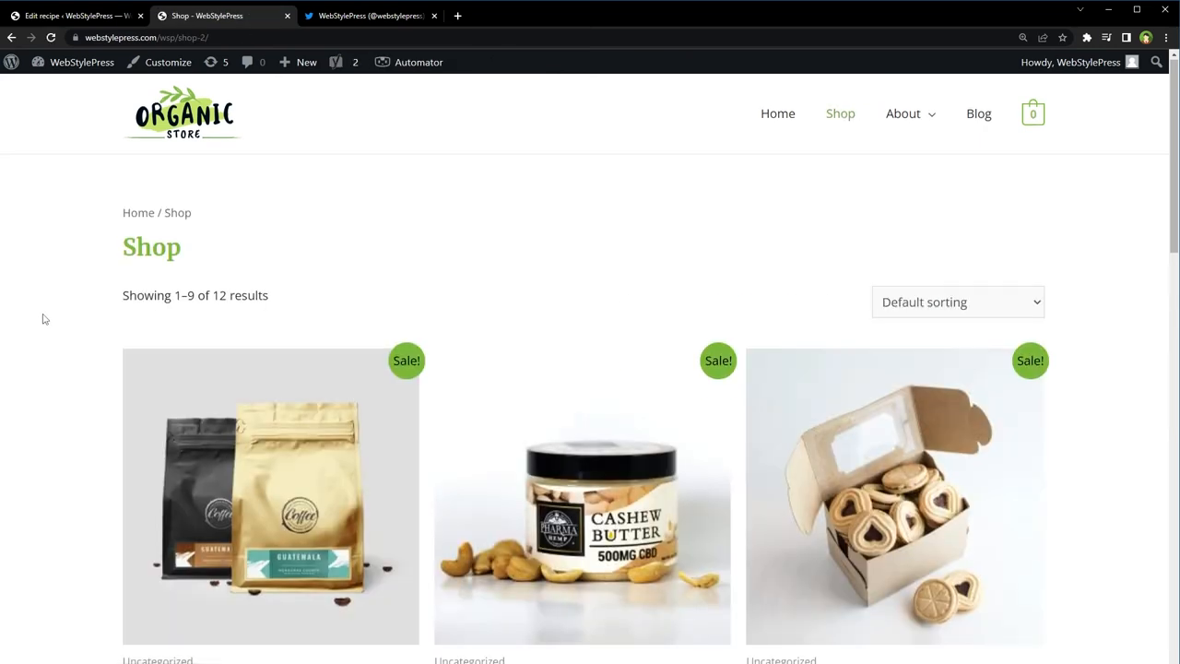
scroll("down", 3)
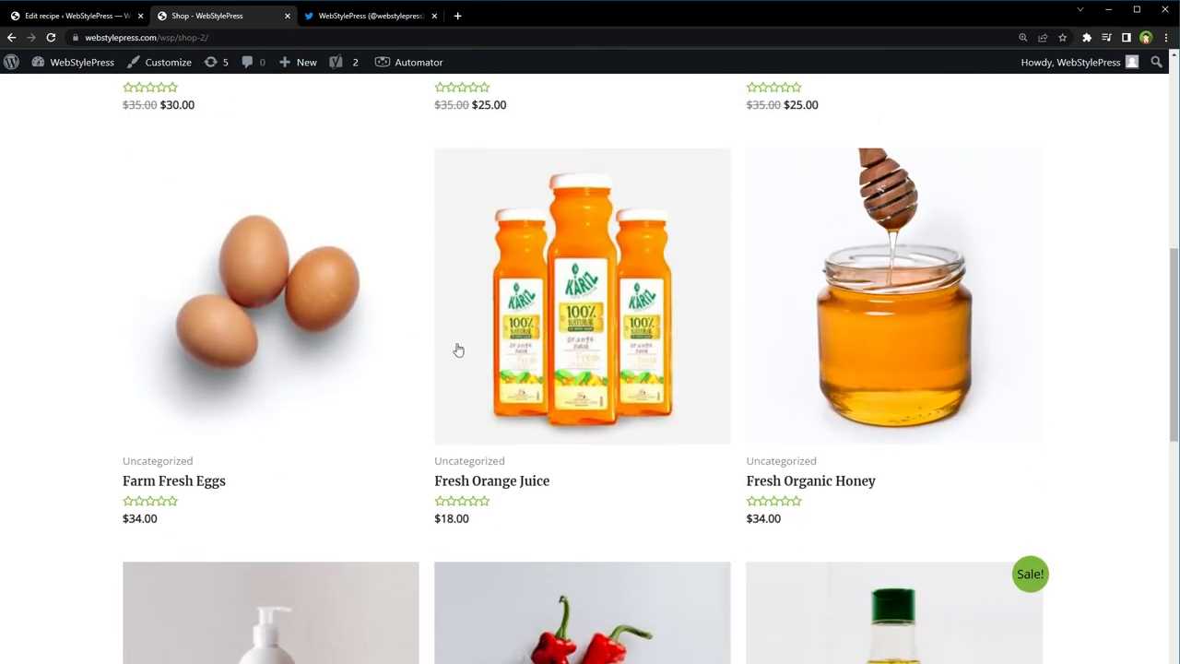
scroll("down", 3)
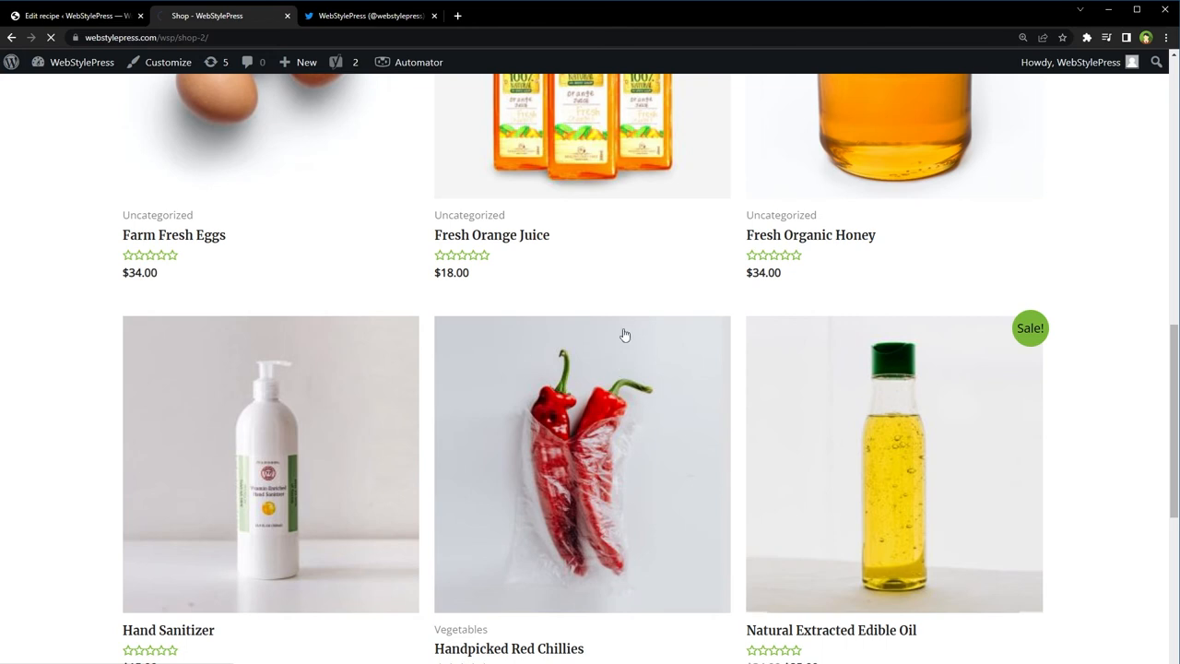
Add Handpicked Red Chillies to the cart from its product page
left_click(583, 465)
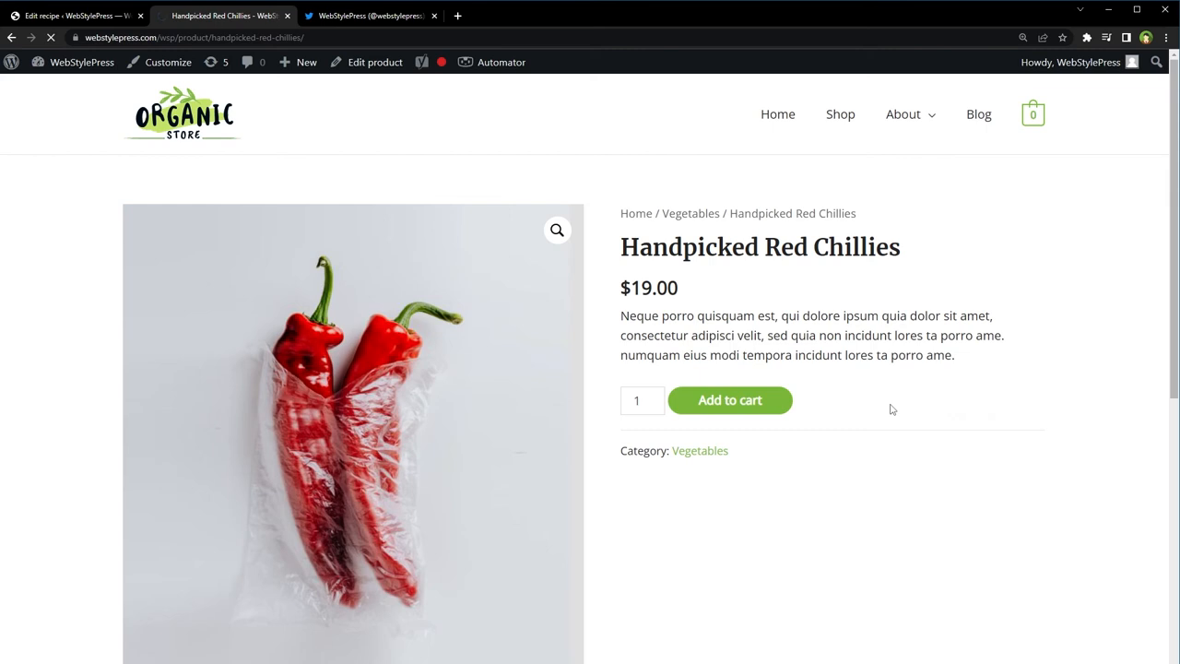
left_click(729, 398)
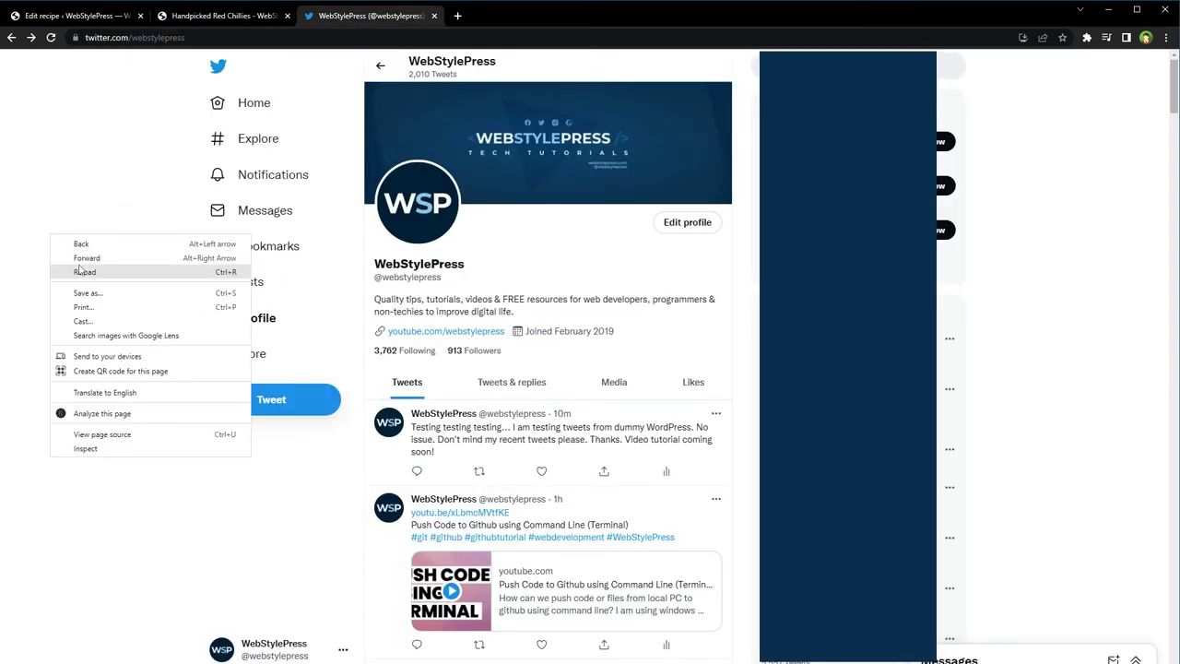
Reload the profile, delete the auto-posted chillies tweet and return to the product page
left_click(85, 271)
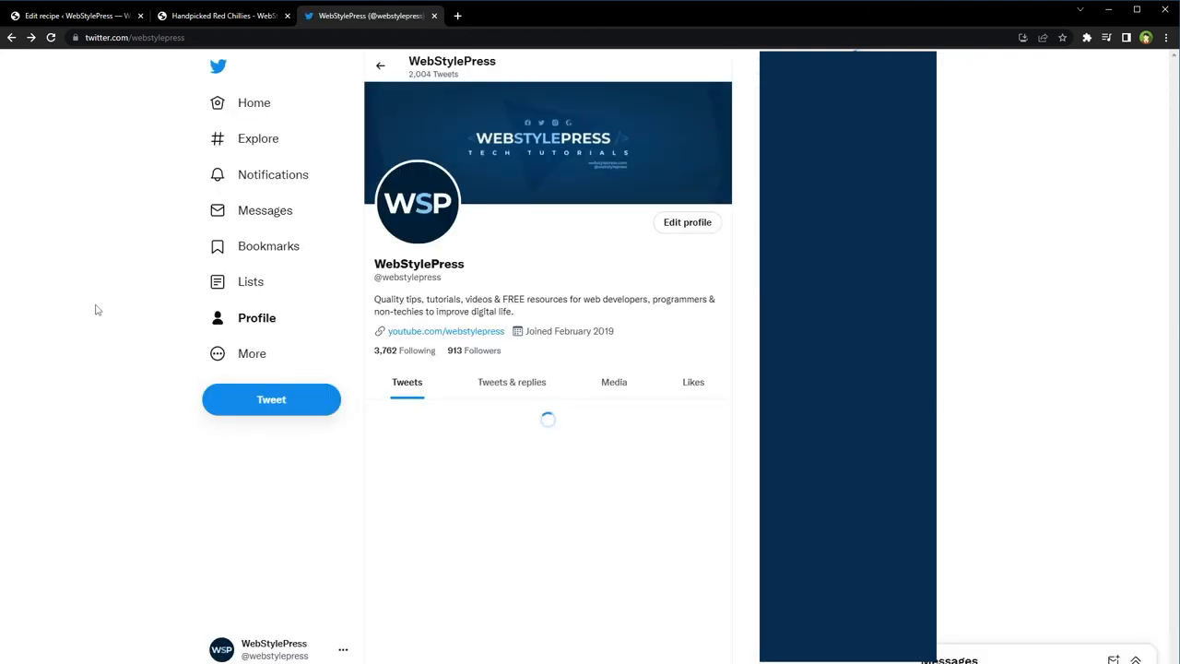
scroll("down", 3)
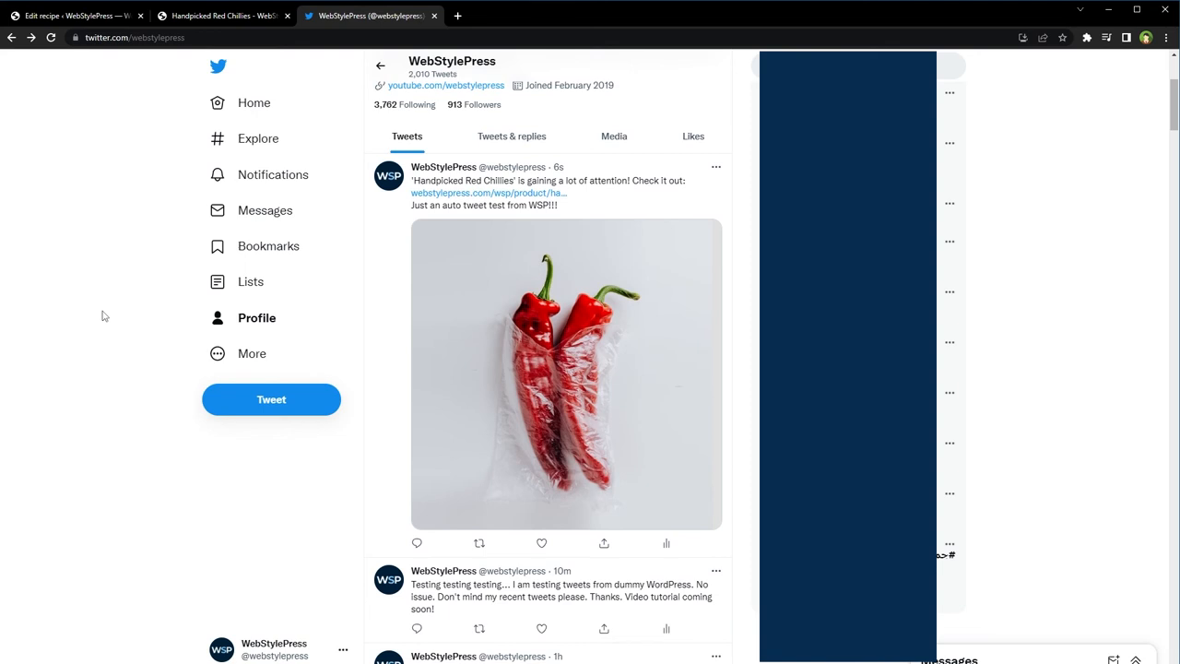
left_click(715, 166)
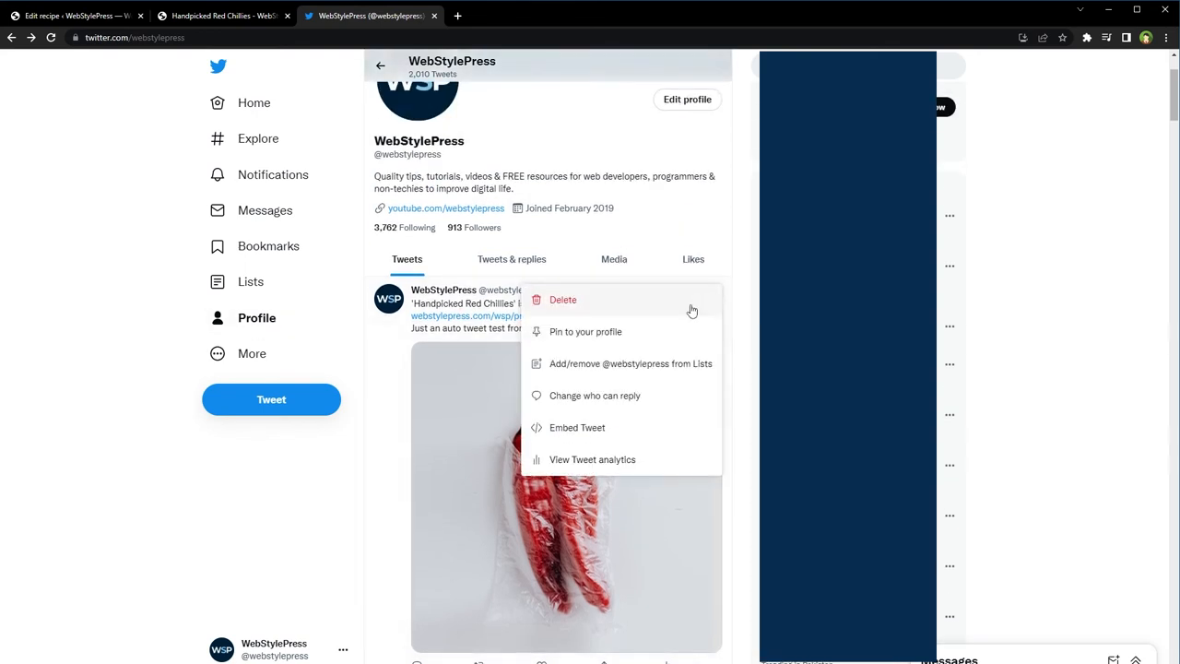
left_click(562, 299)
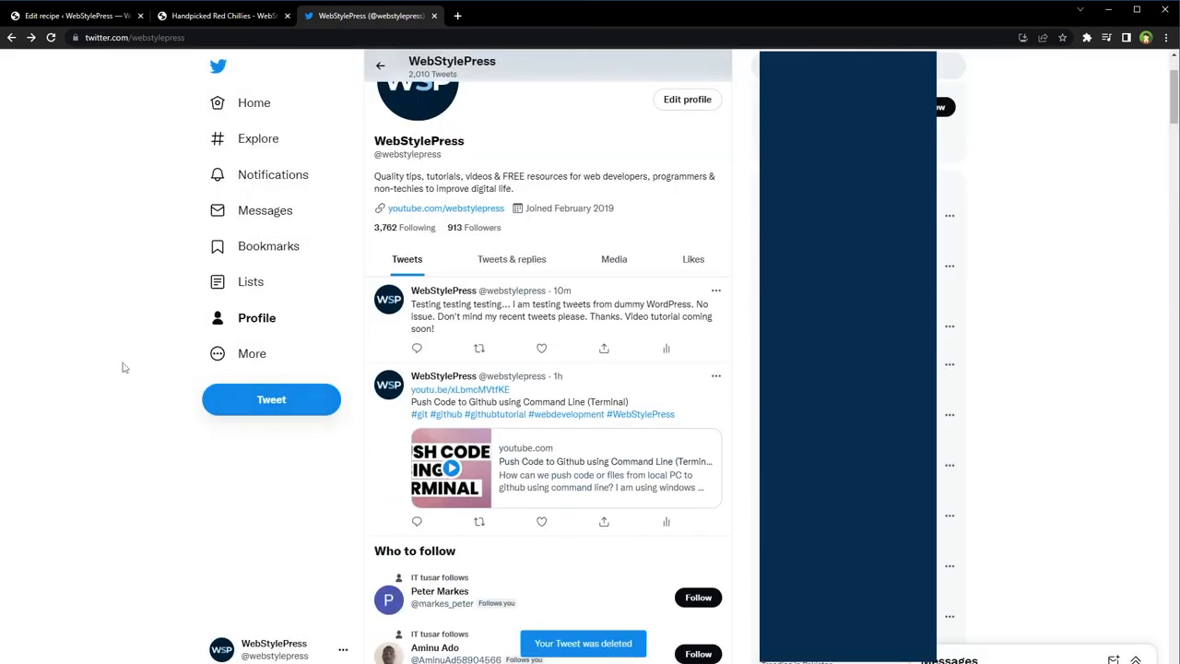
left_click(222, 15)
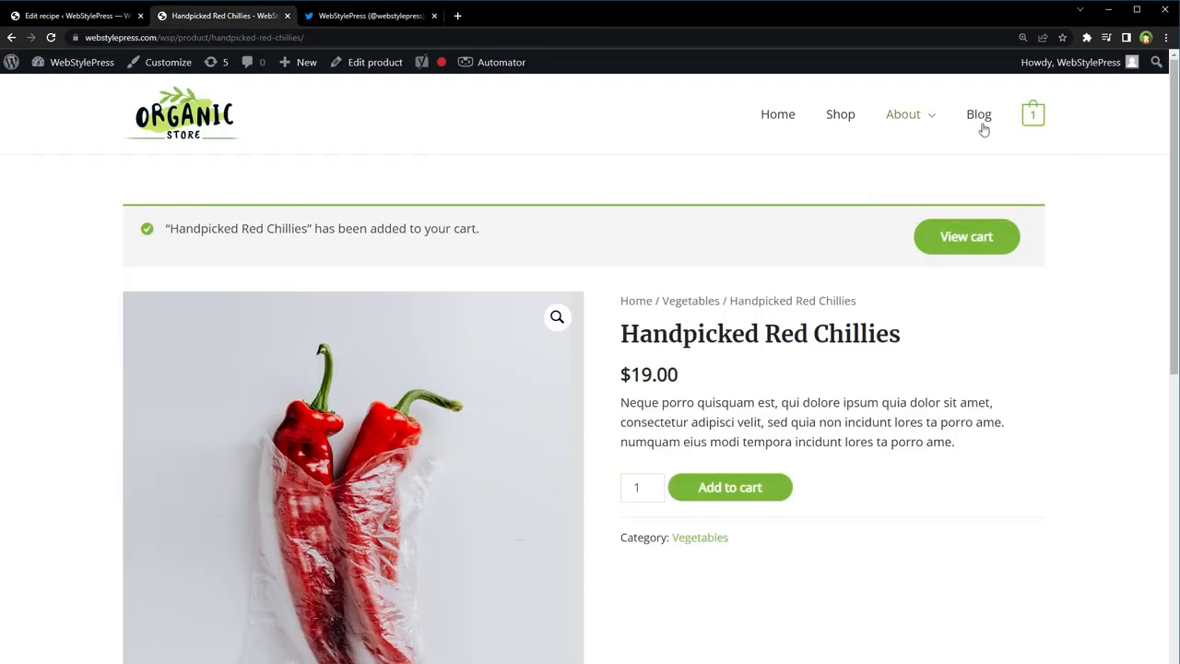
Return to the add-to-cart tweet recipe and go to the Uncanny Automator integrations directory
left_click(1032, 115)
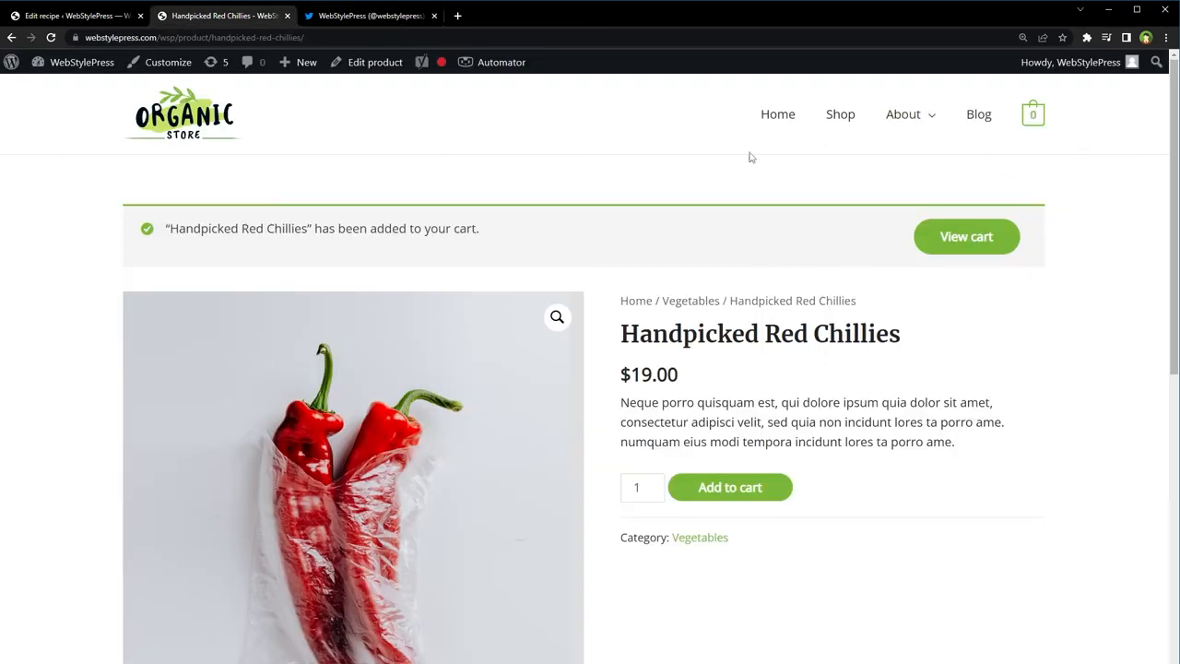
mouse_move(778, 115)
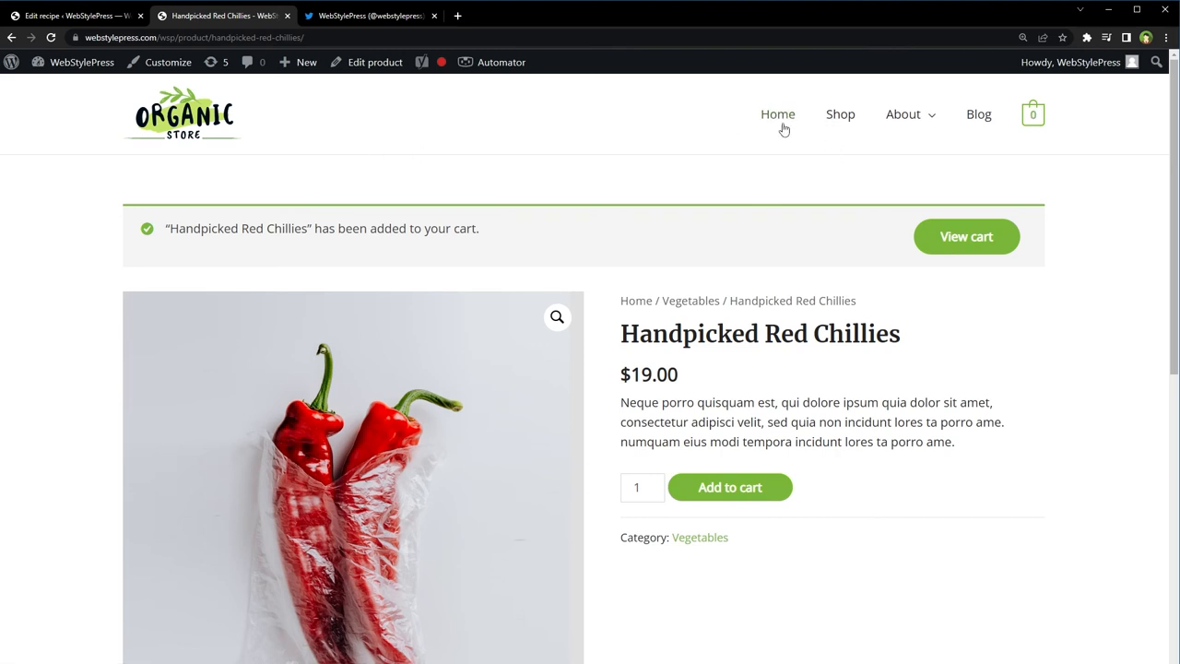
left_click(74, 15)
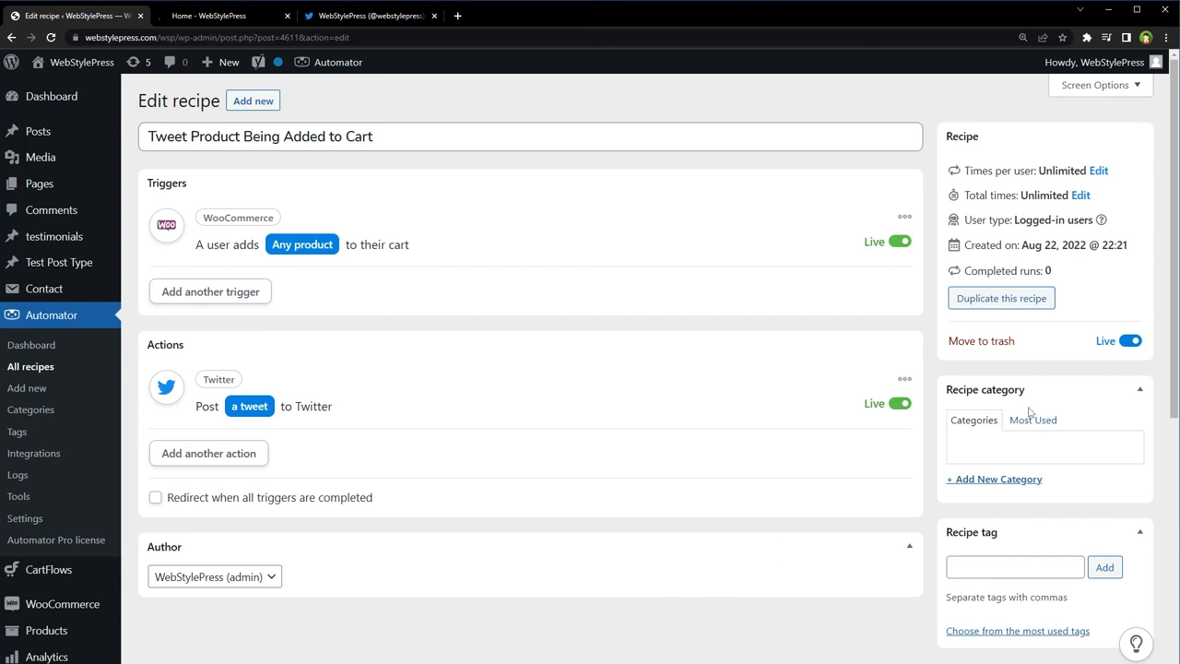
left_click(1128, 339)
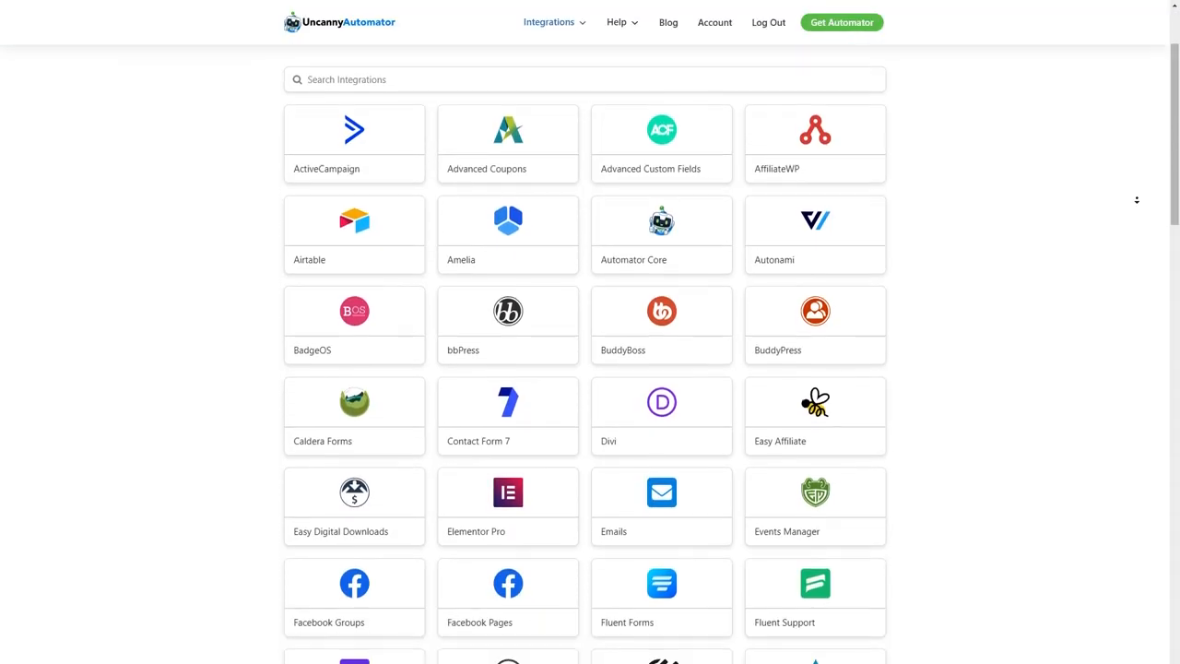
scroll("down", 3)
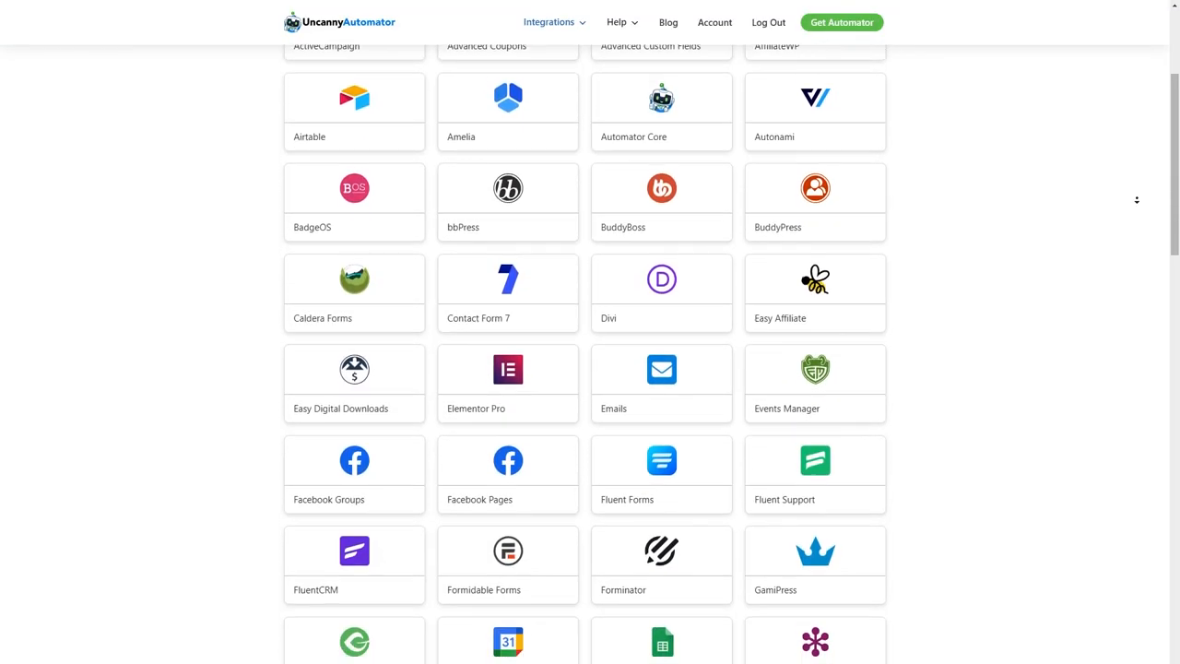
scroll("down", 3)
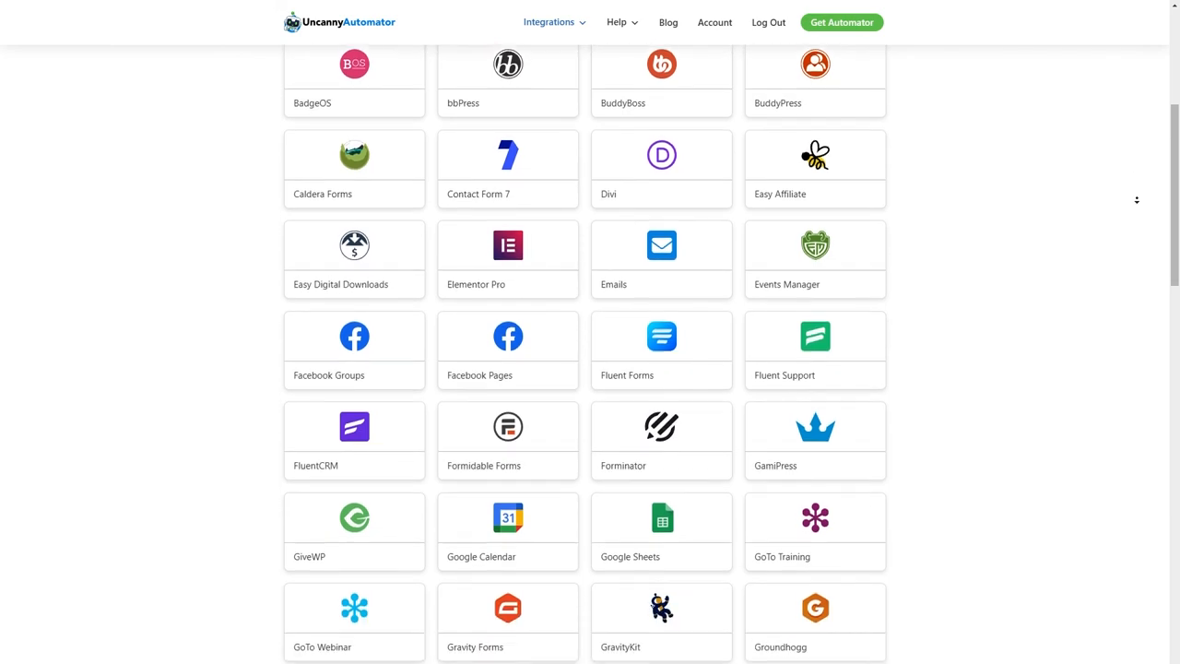
scroll("down", 3)
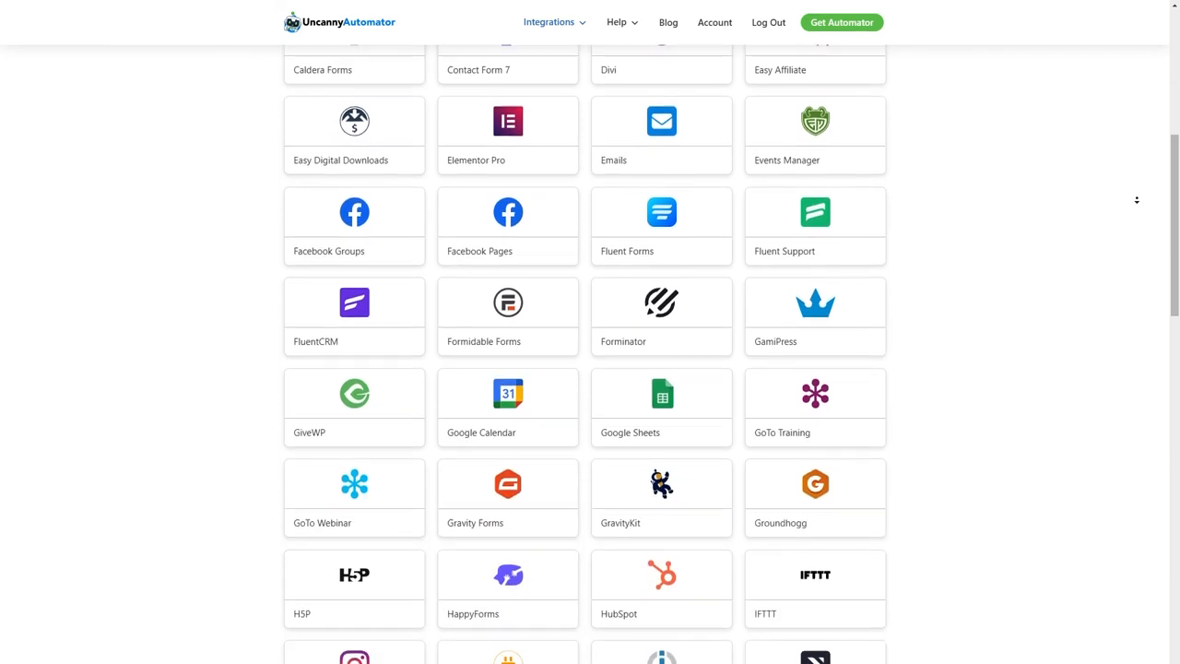
scroll("down", 3)
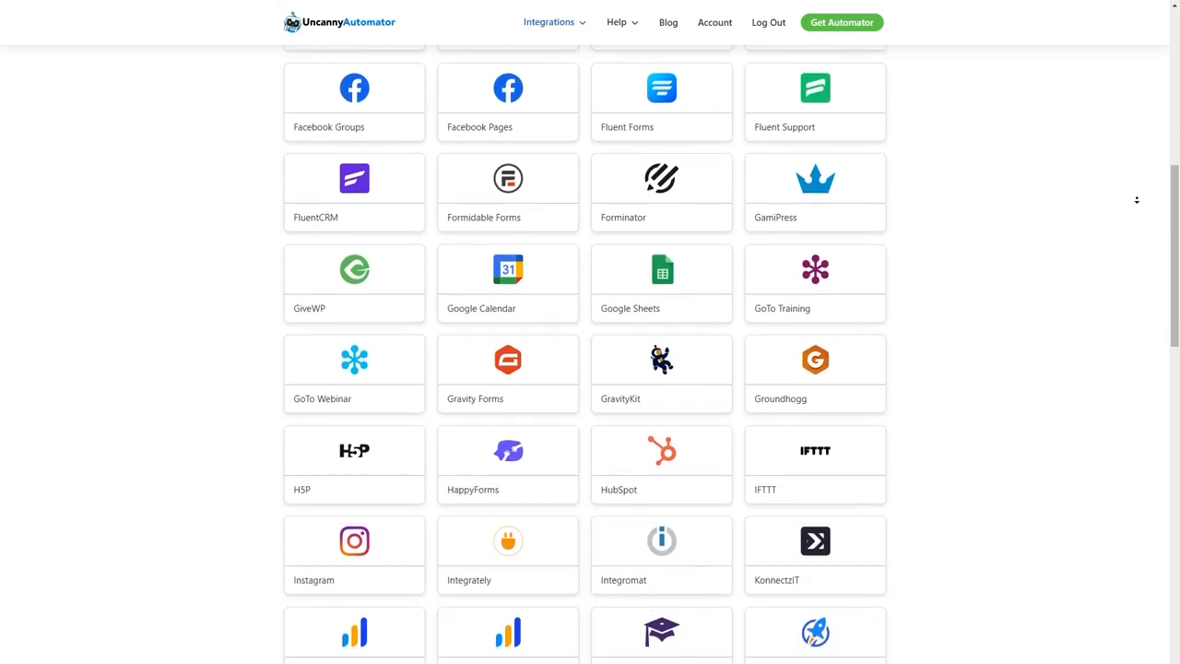
scroll("down", 3)
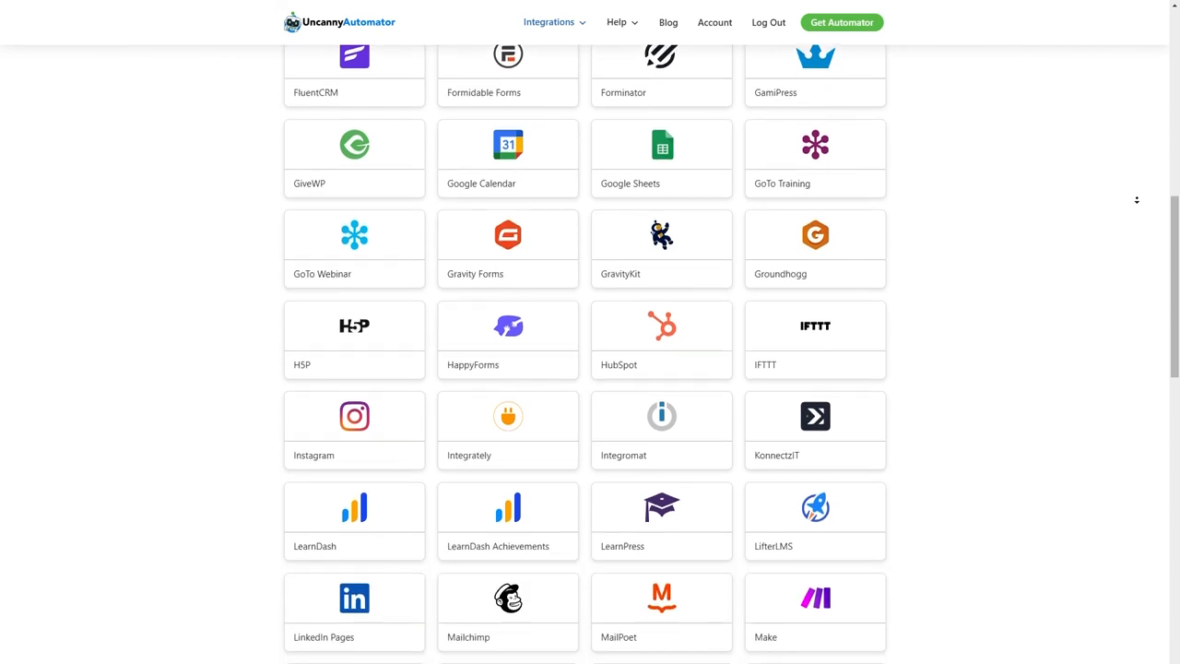
scroll("down", 3)
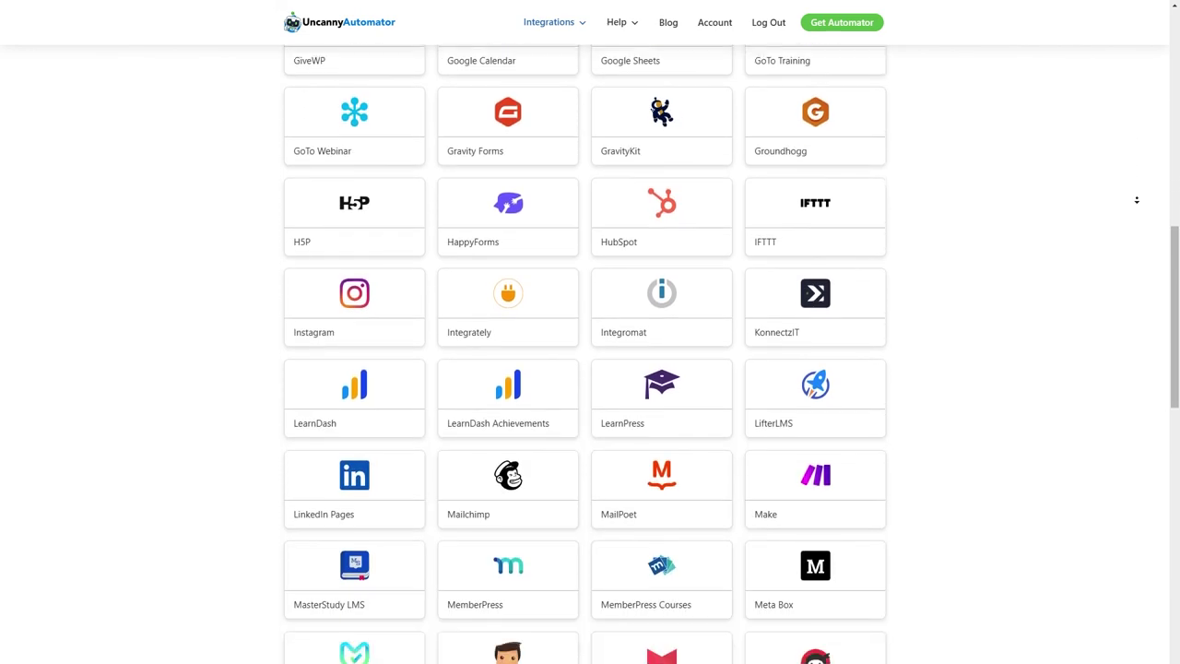
scroll("down", 3)
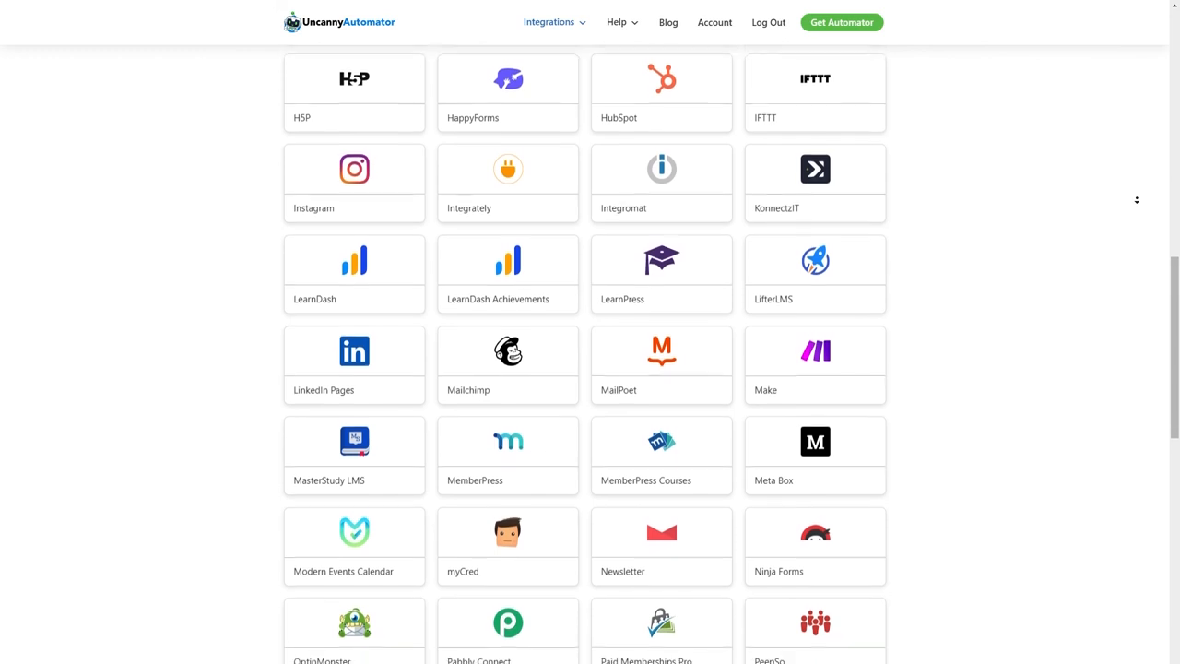
scroll("down", 3)
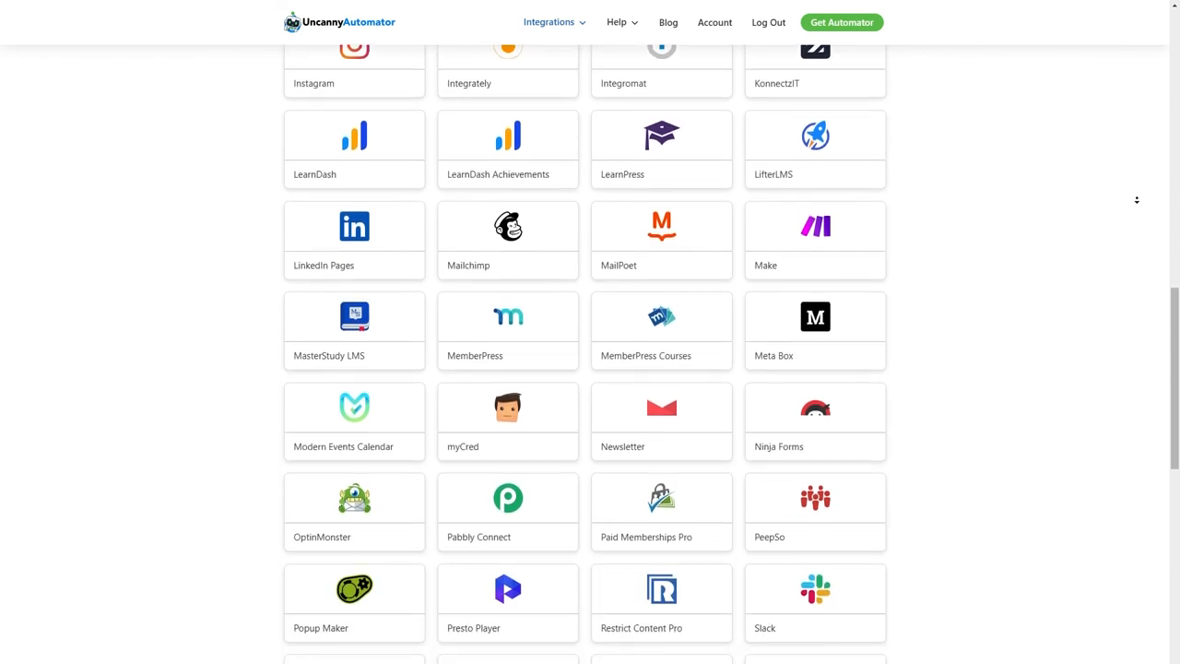
scroll("down", 3)
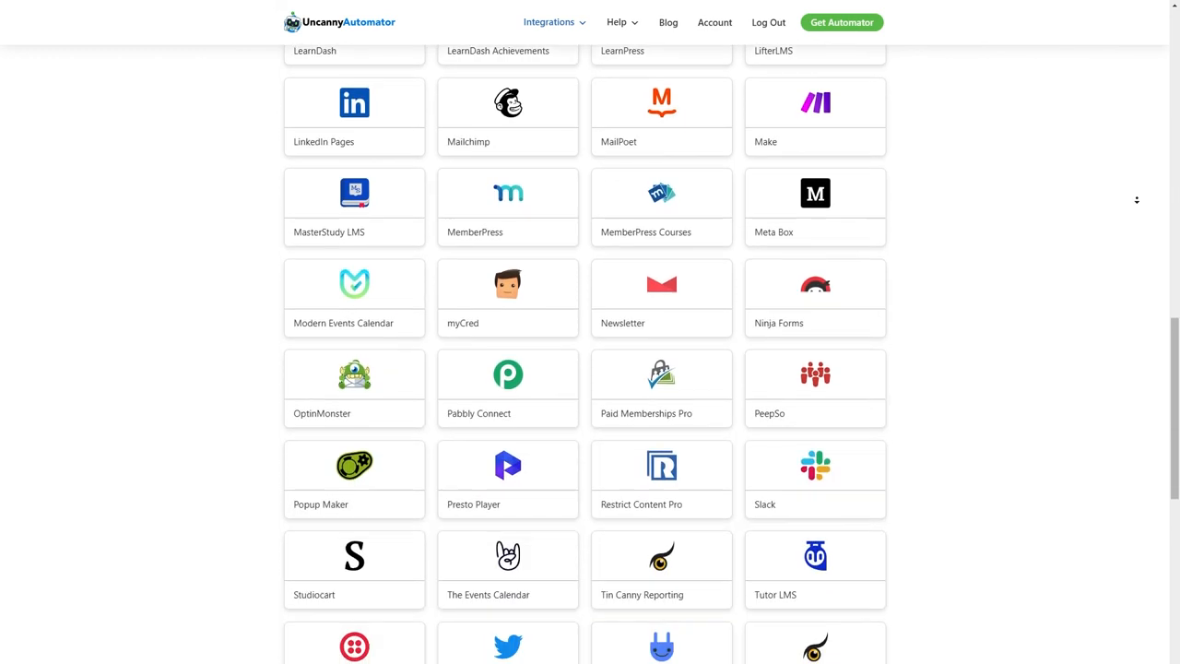
scroll("down", 3)
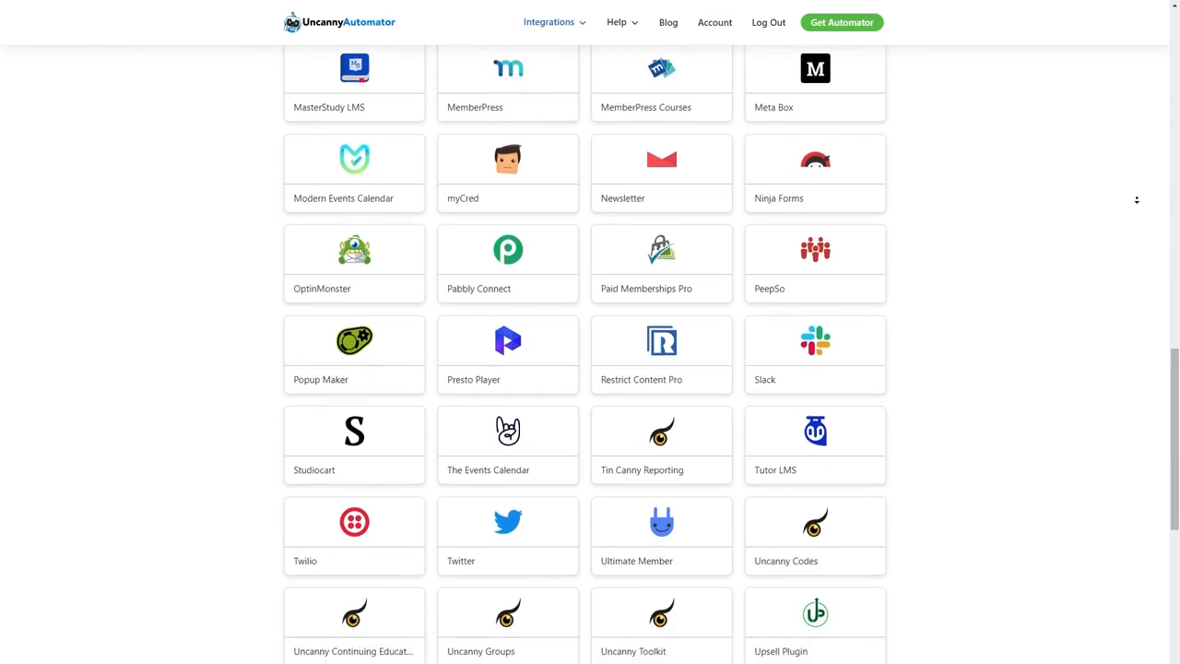
scroll("down", 3)
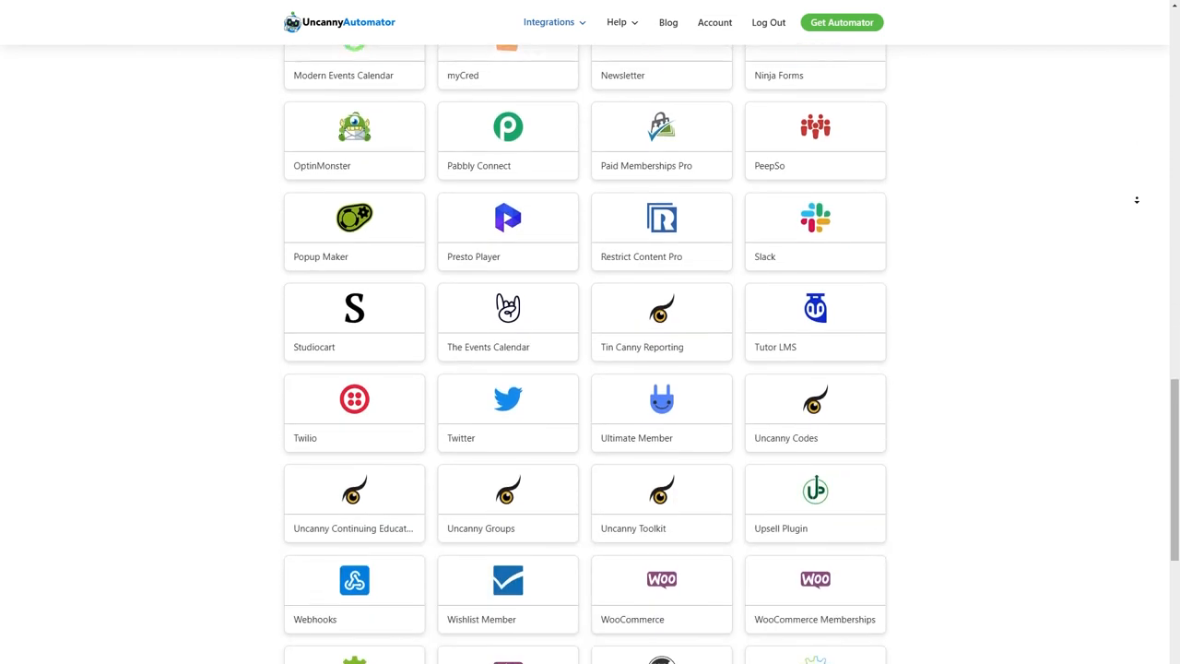
scroll("down", 3)
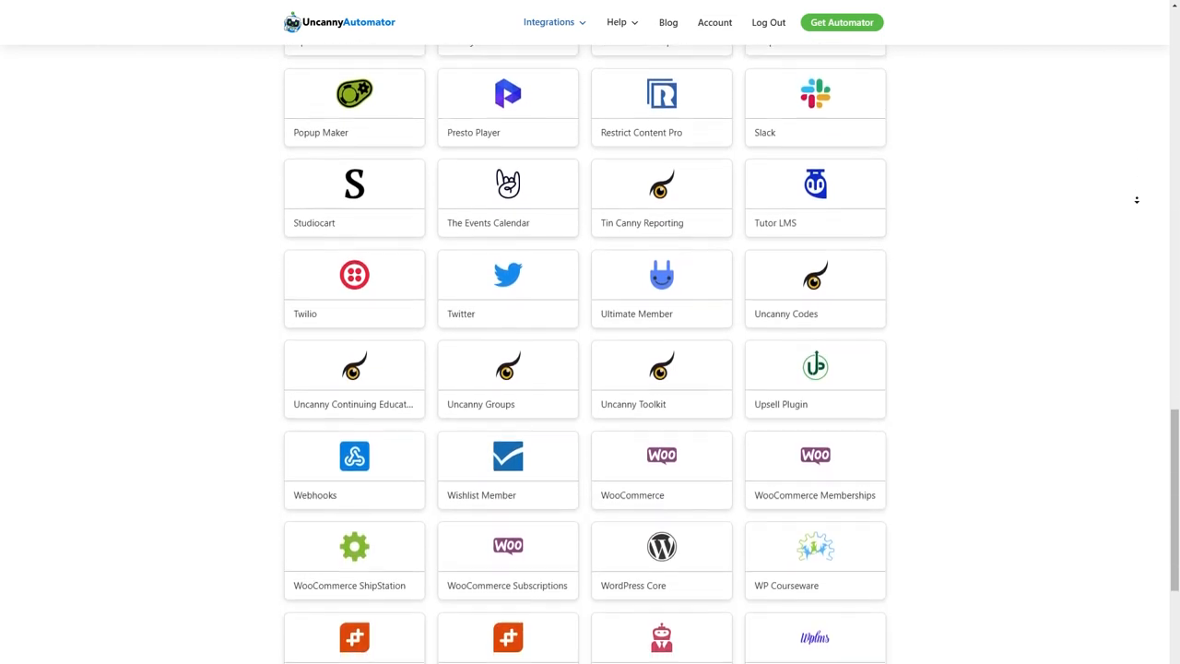
scroll("down", 3)
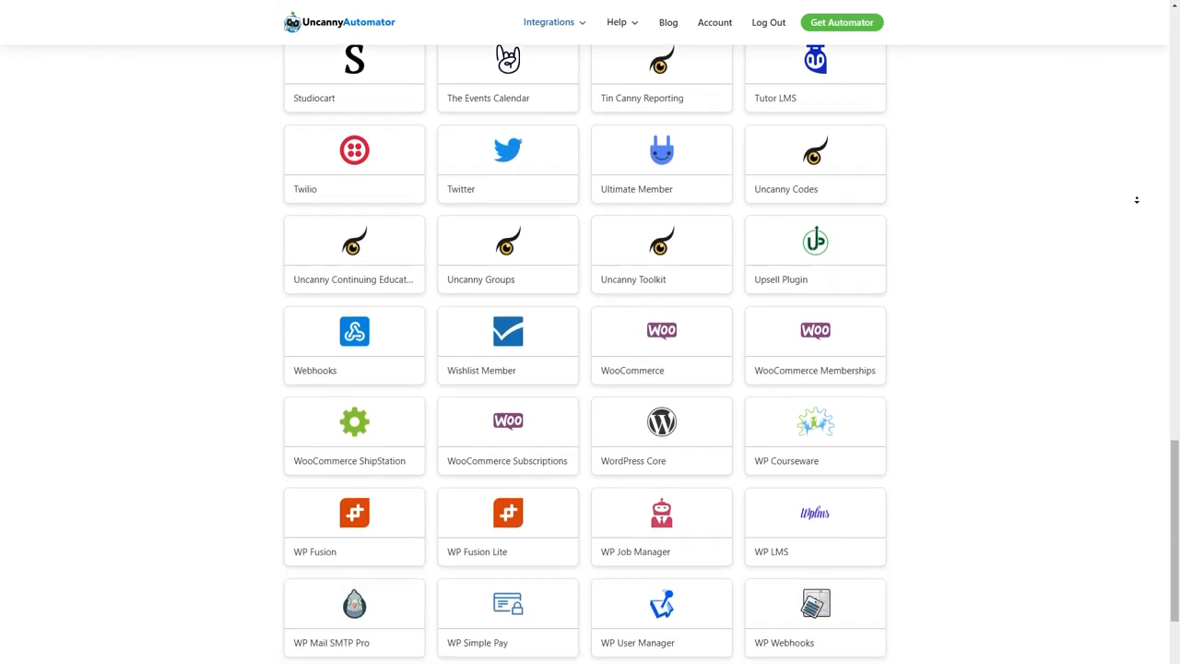
scroll("down", 3)
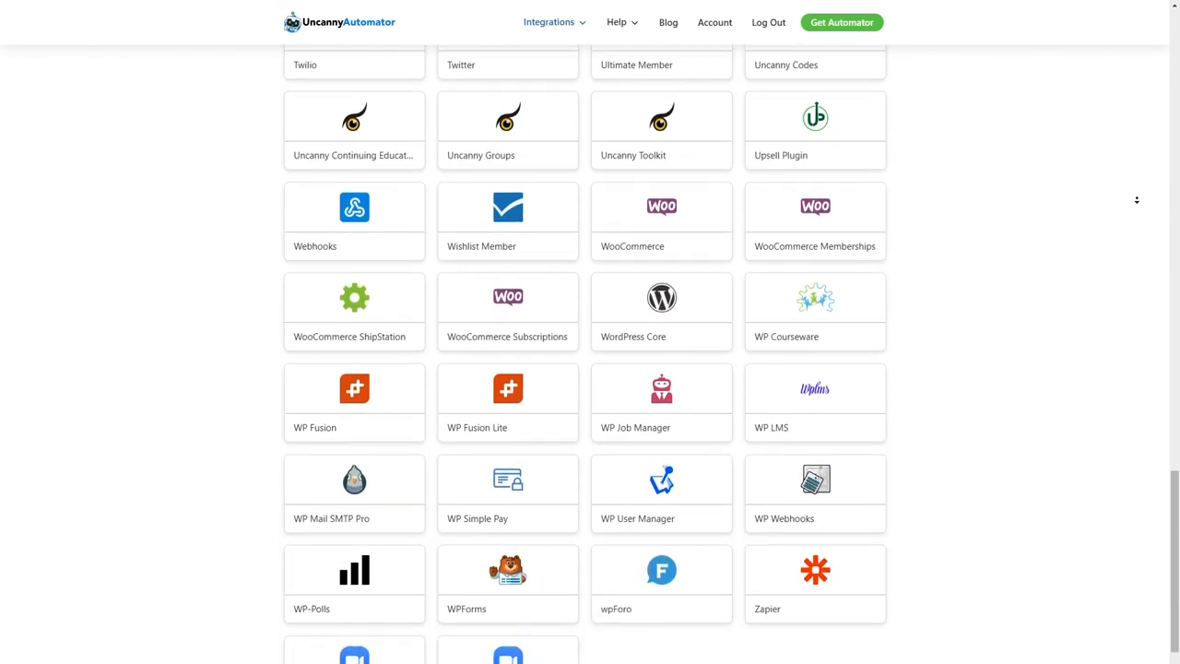